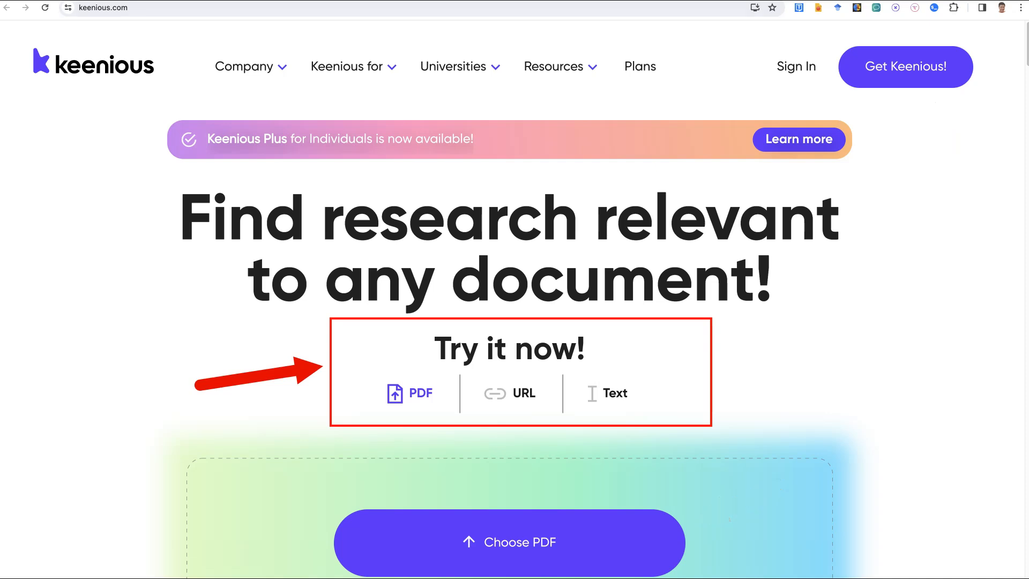
Run a Keenious text search for 'AI for Research'
{"action": "left_click", "coordinate": [346, 66]}
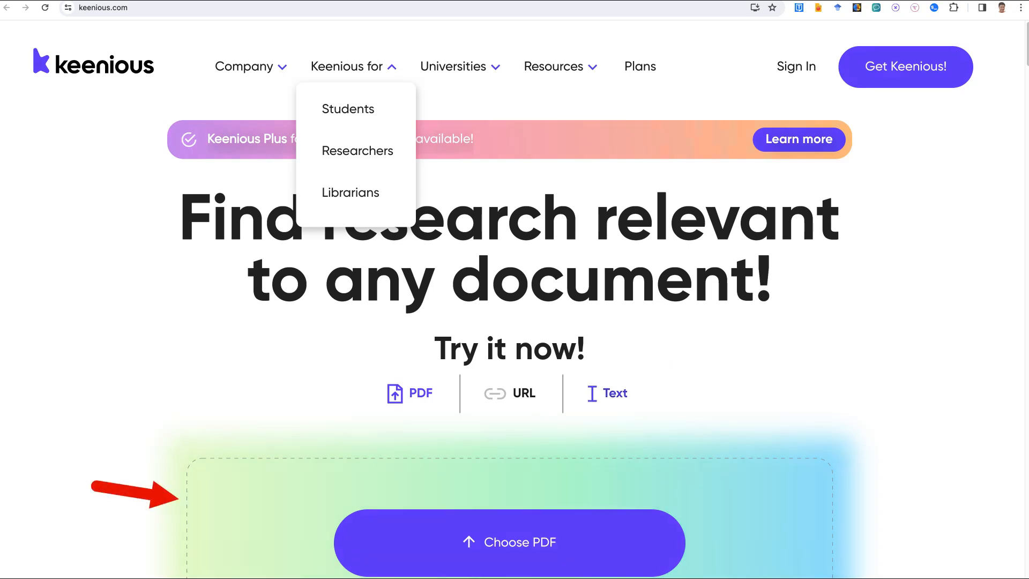
{"action": "left_click", "coordinate": [614, 393]}
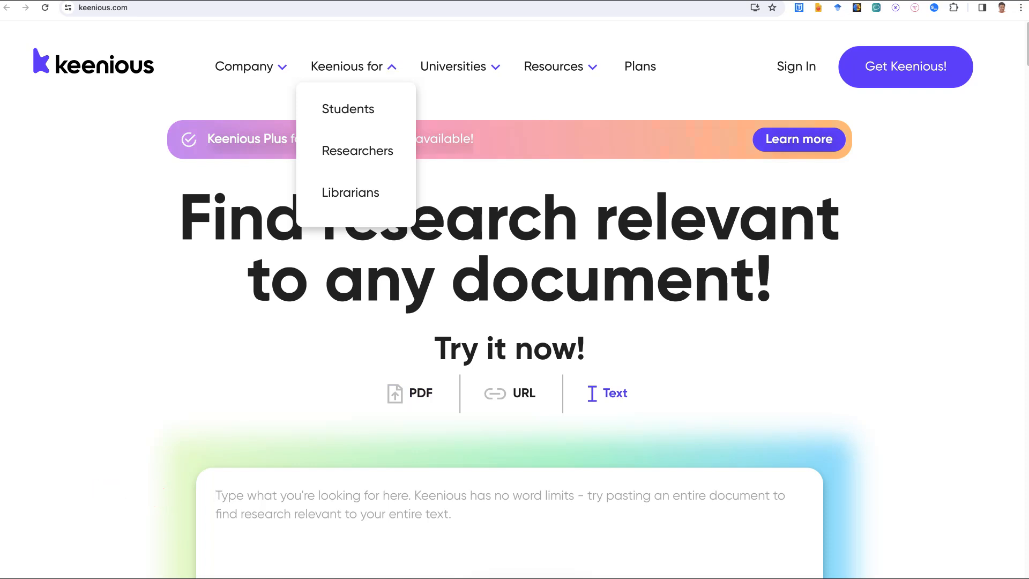
{"action": "left_click", "coordinate": [353, 66]}
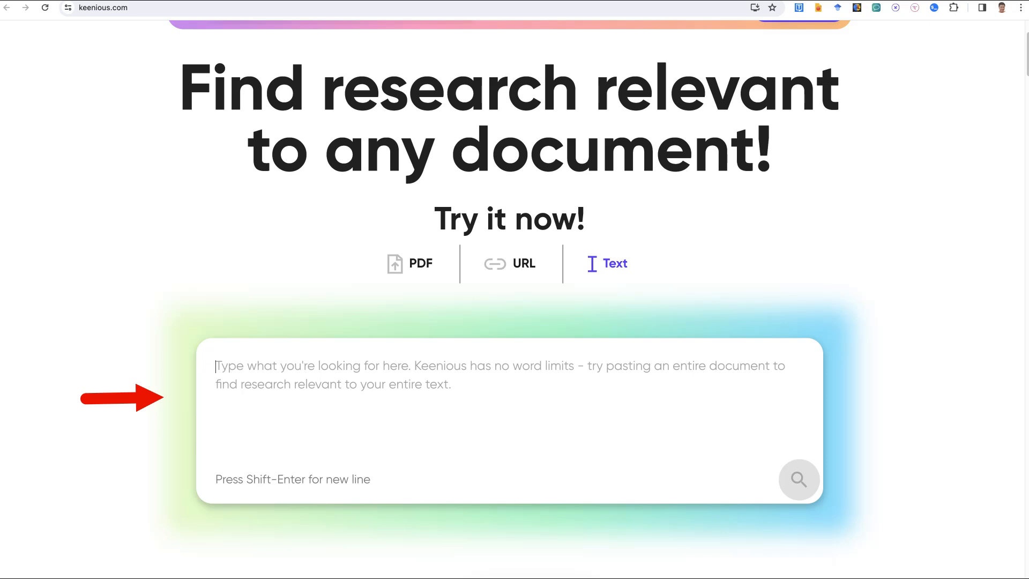
{"action": "mouse_move", "coordinate": [263, 368]}
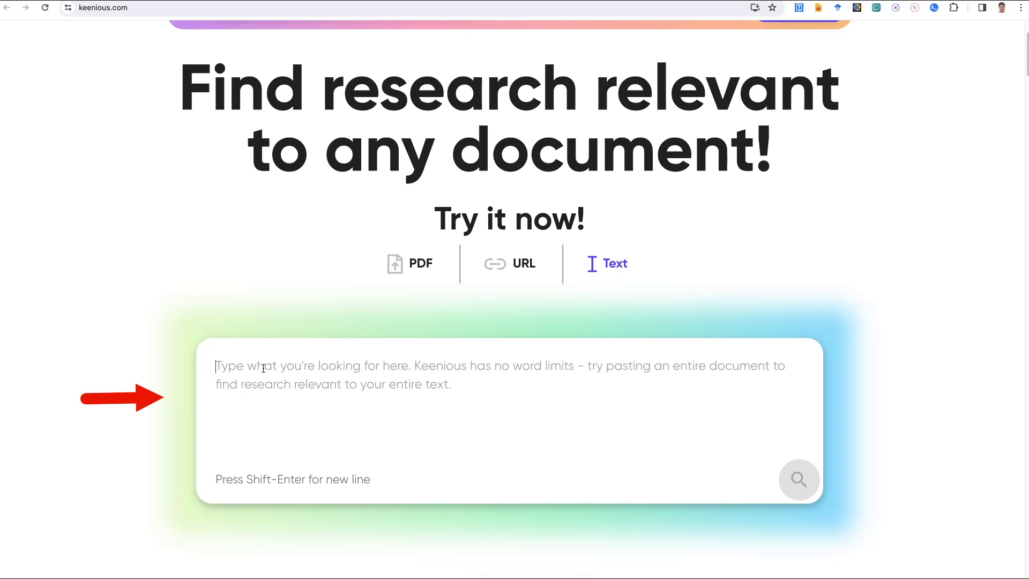
{"action": "type", "text": "AI"}
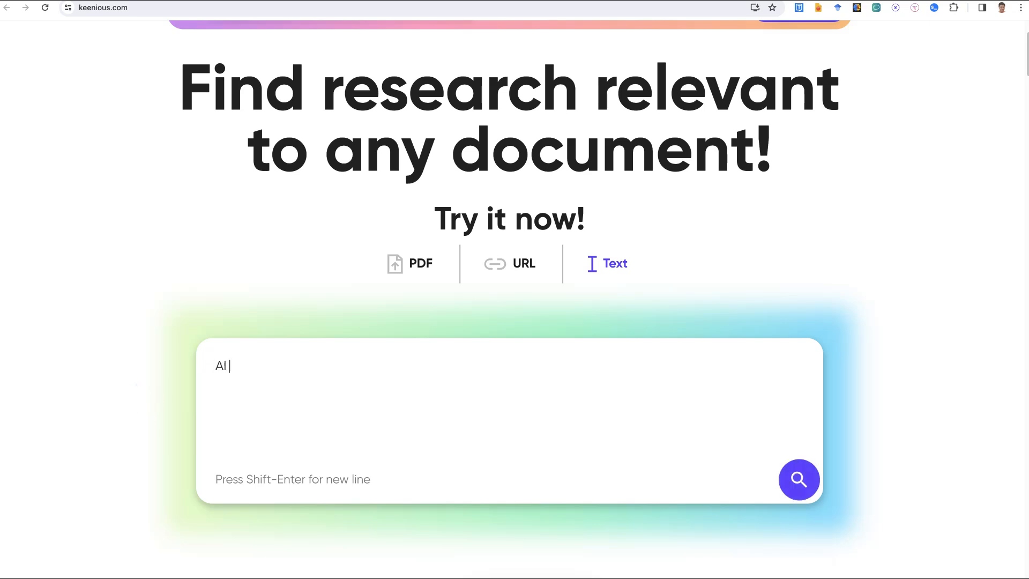
{"action": "type", "text": "for Resaer"}
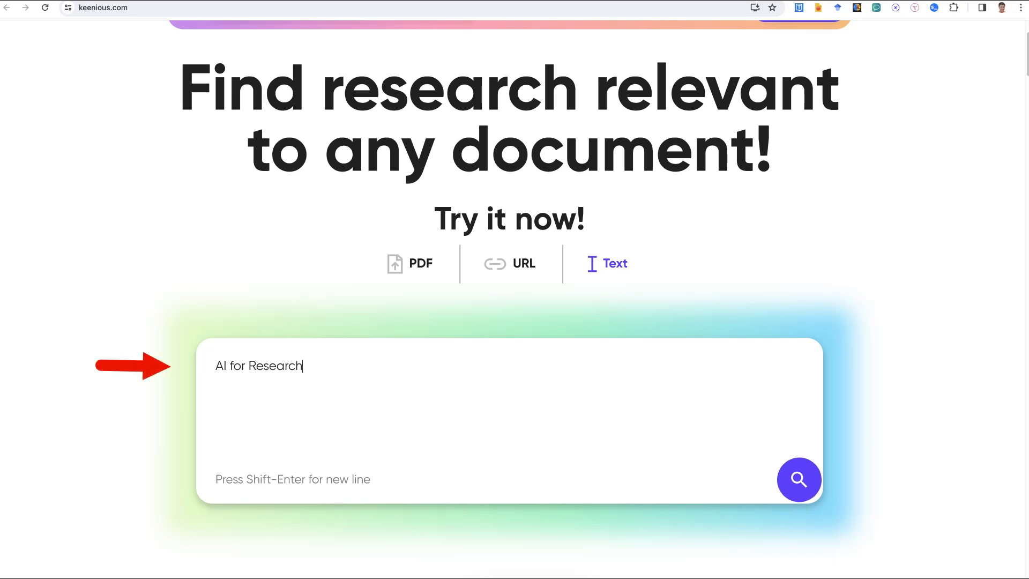
{"action": "left_click", "coordinate": [798, 479]}
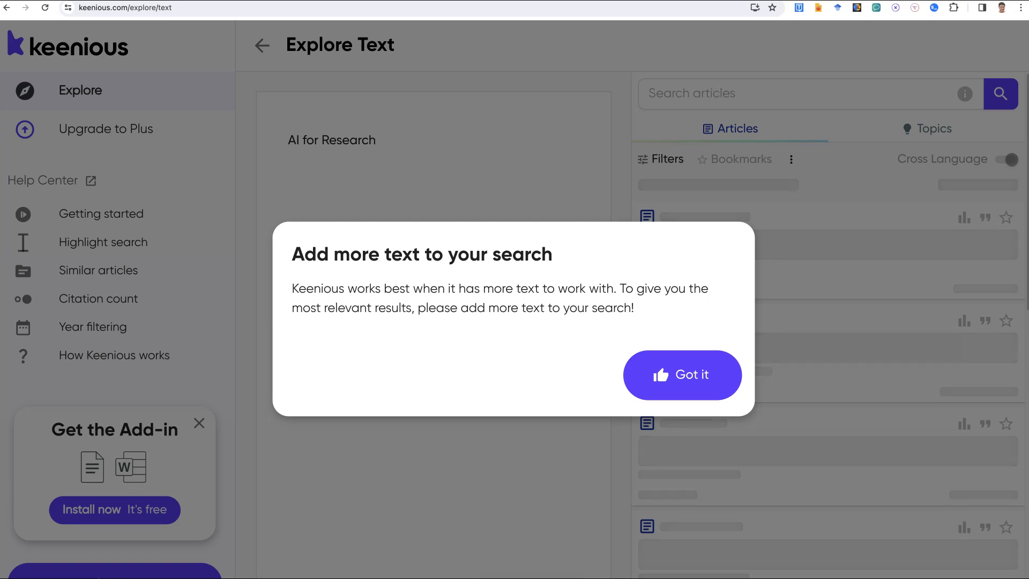
Dismiss the add-more-text notice and accept the Privacy Notice to see results
{"action": "left_click", "coordinate": [681, 374]}
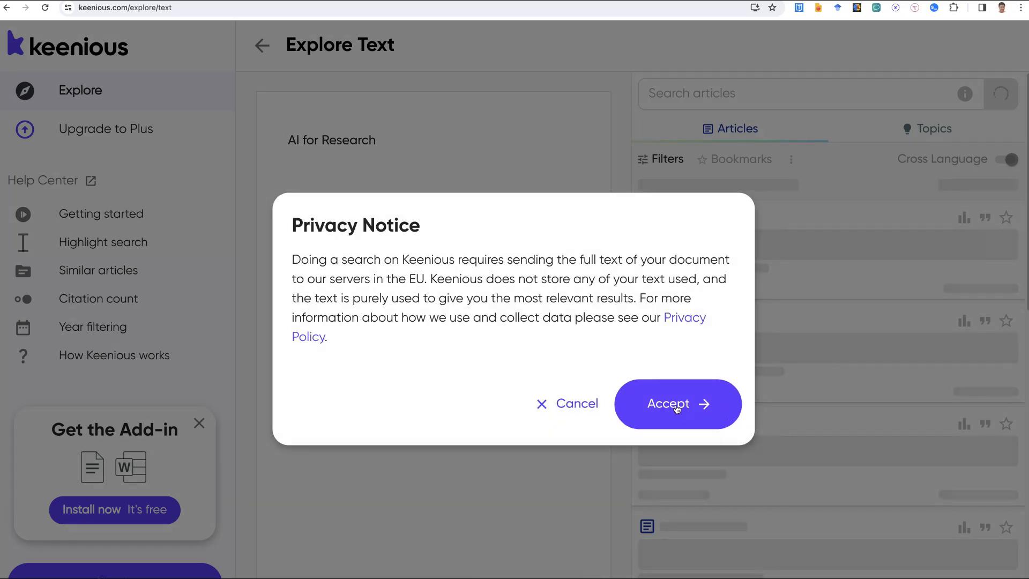
{"action": "left_click", "coordinate": [677, 404]}
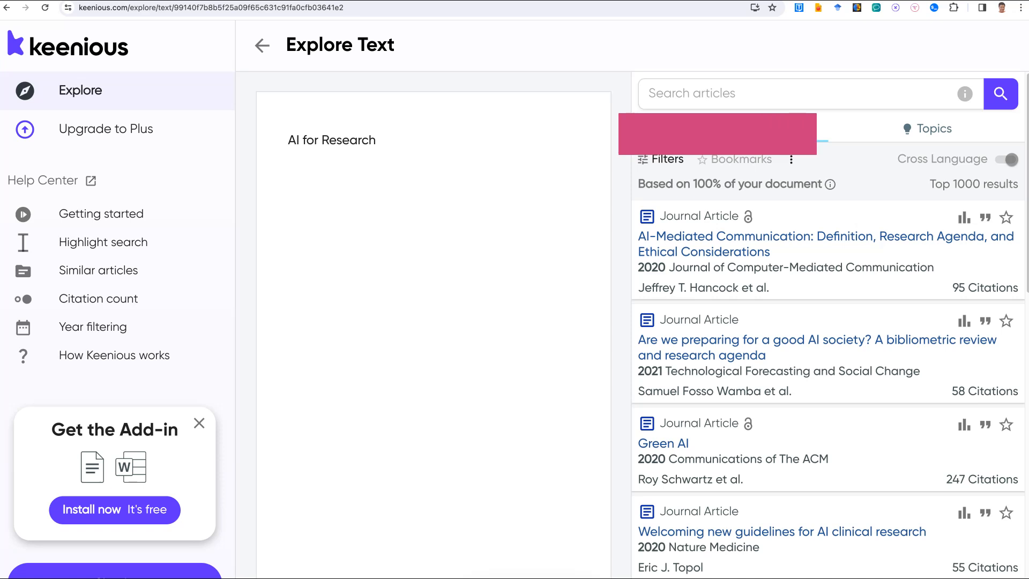
Review the Articles and Topics tabs, then show the 1900–2024 year and citation filters
{"action": "left_click", "coordinate": [728, 128]}
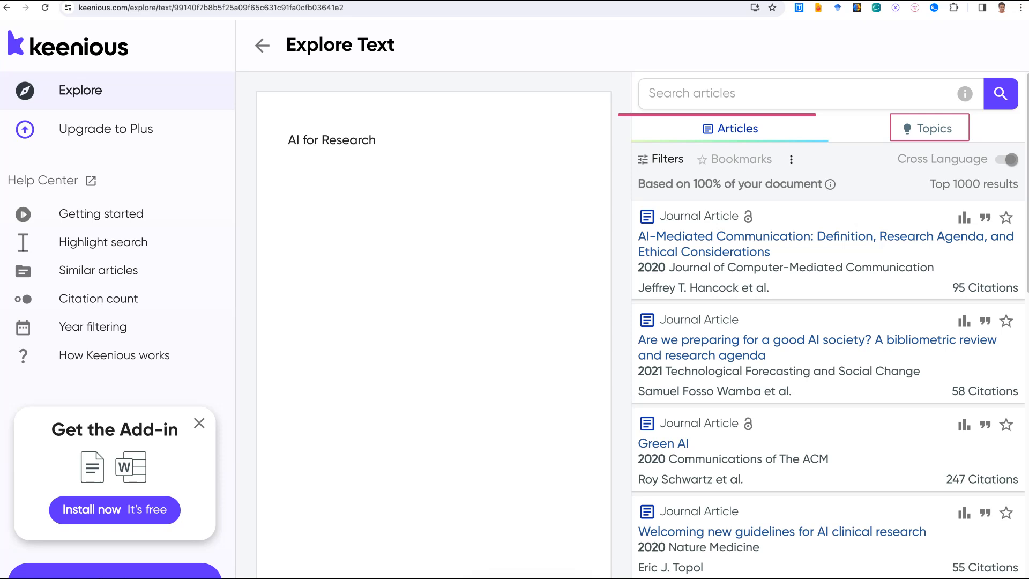
{"action": "left_click", "coordinate": [728, 128]}
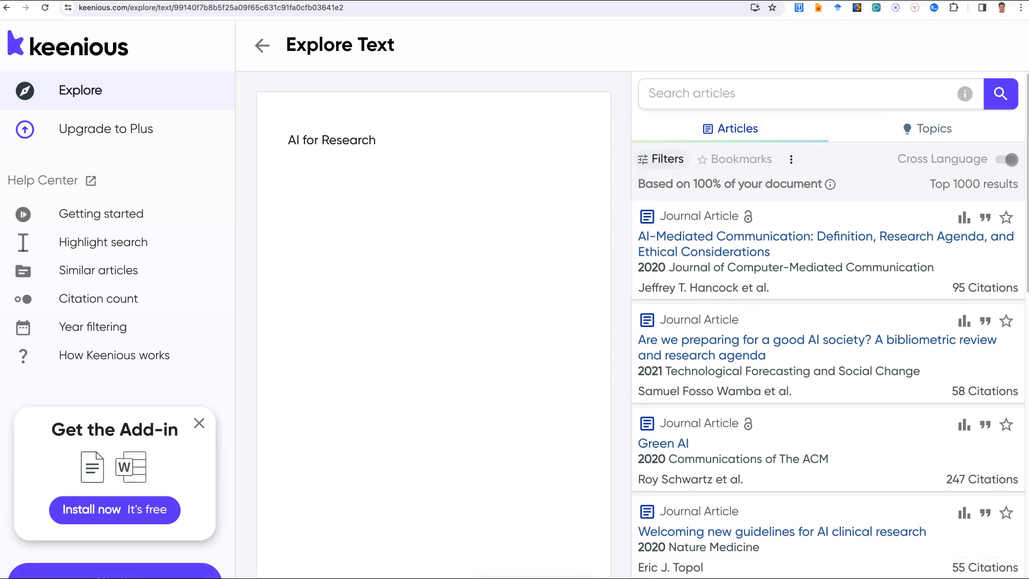
{"action": "left_click", "coordinate": [660, 159]}
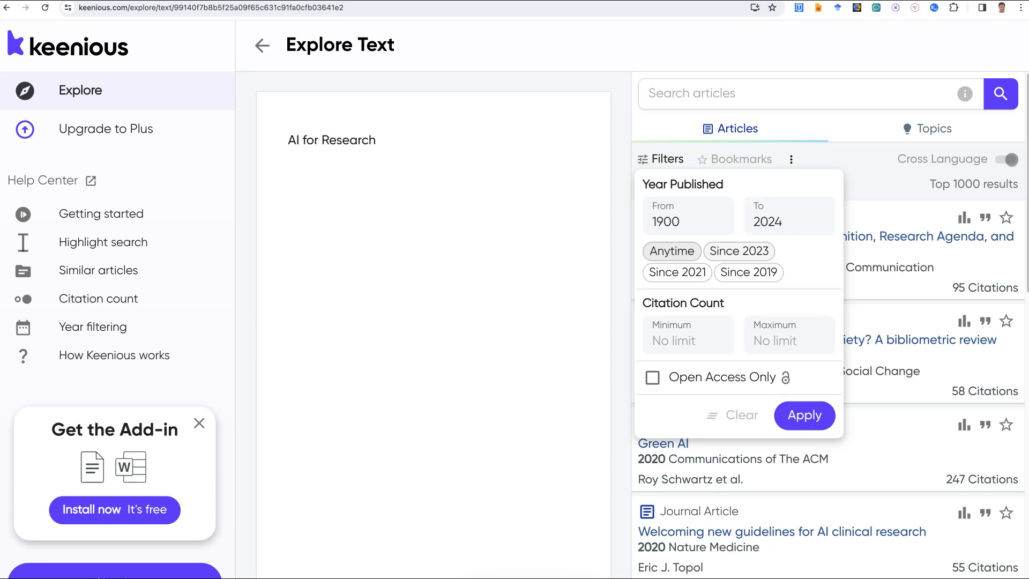
Limit results to articles published in 2024 only, leaving 456 results
{"action": "left_click", "coordinate": [803, 415]}
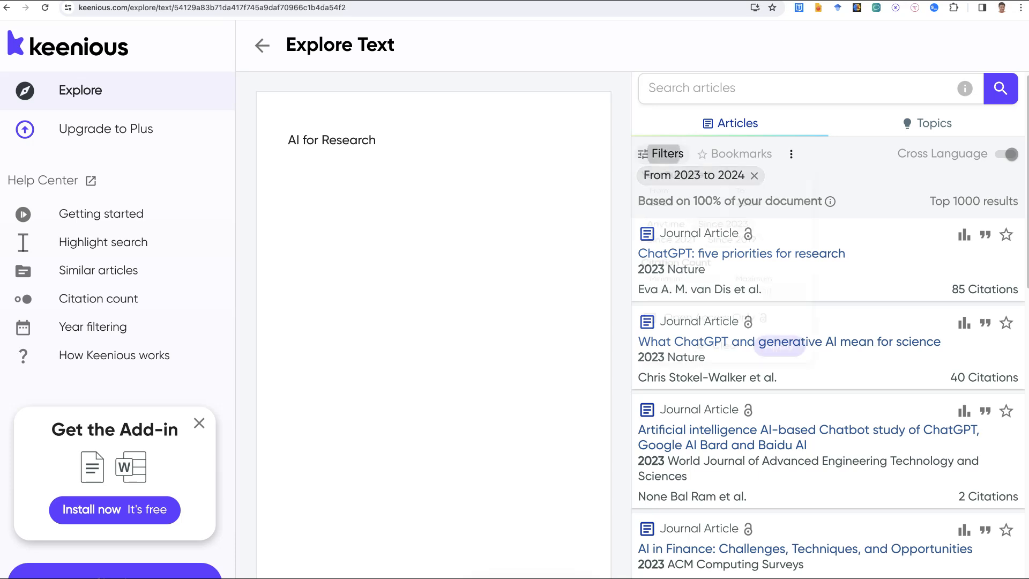
{"action": "left_click", "coordinate": [662, 154]}
{"action": "type", "text": "2024"}
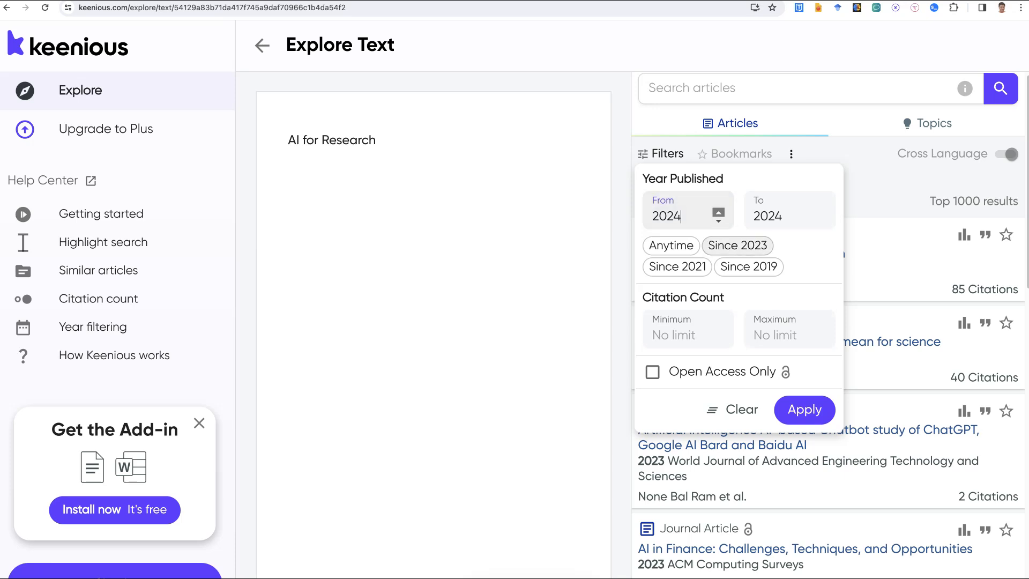
{"action": "left_click", "coordinate": [804, 410]}
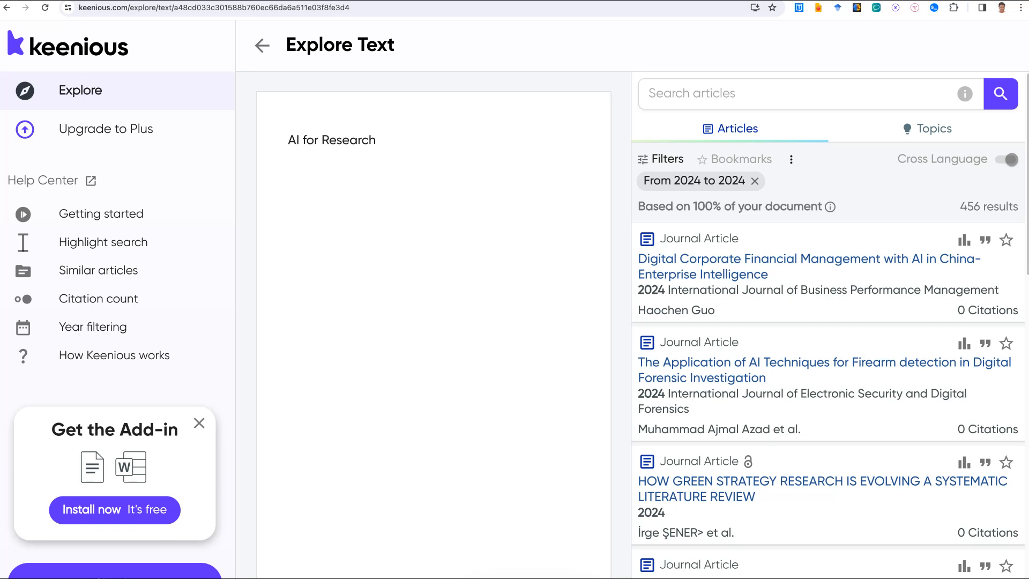
Extend the query to 'AI for Research in education' and scroll the 481 results
{"action": "left_click", "coordinate": [377, 140]}
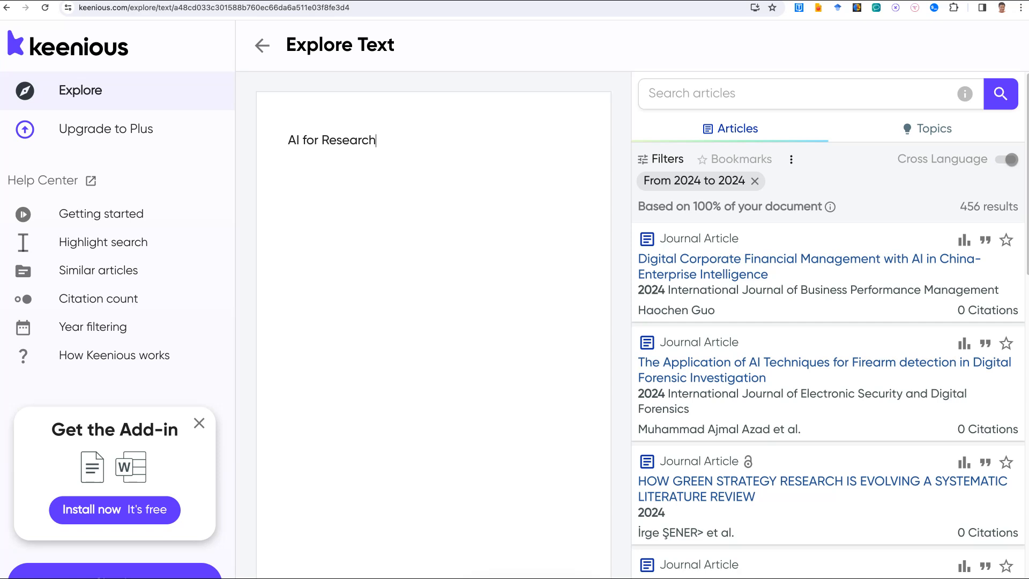
{"action": "type", "text": "in"}
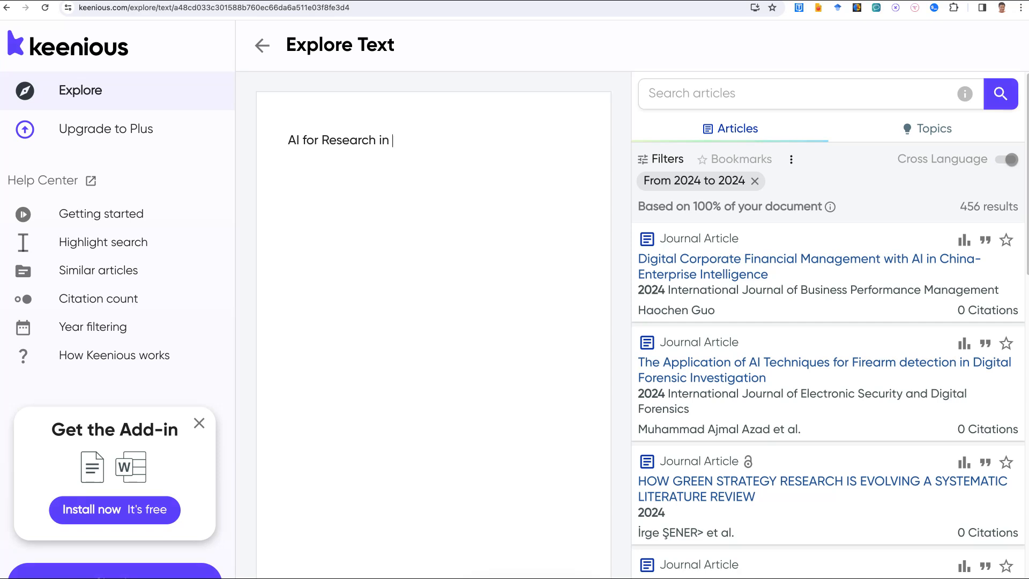
{"action": "type", "text": "educati"}
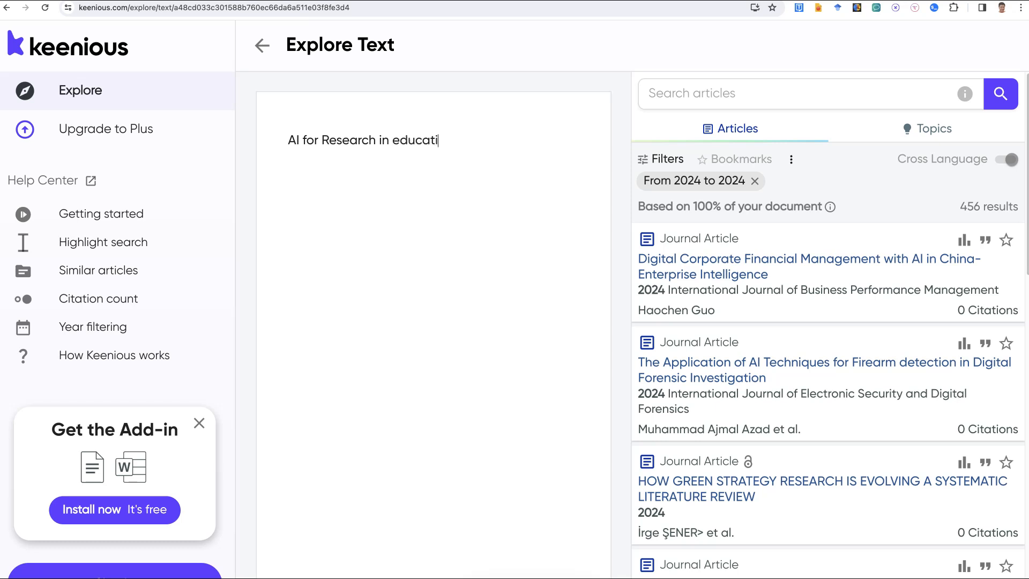
{"action": "type", "text": "on"}
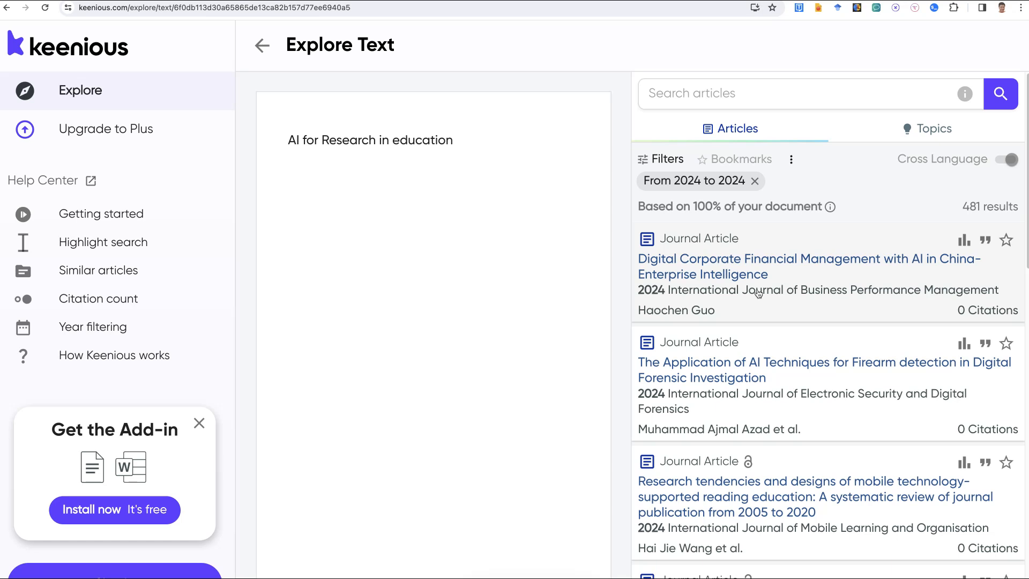
{"action": "mouse_move", "coordinate": [757, 299]}
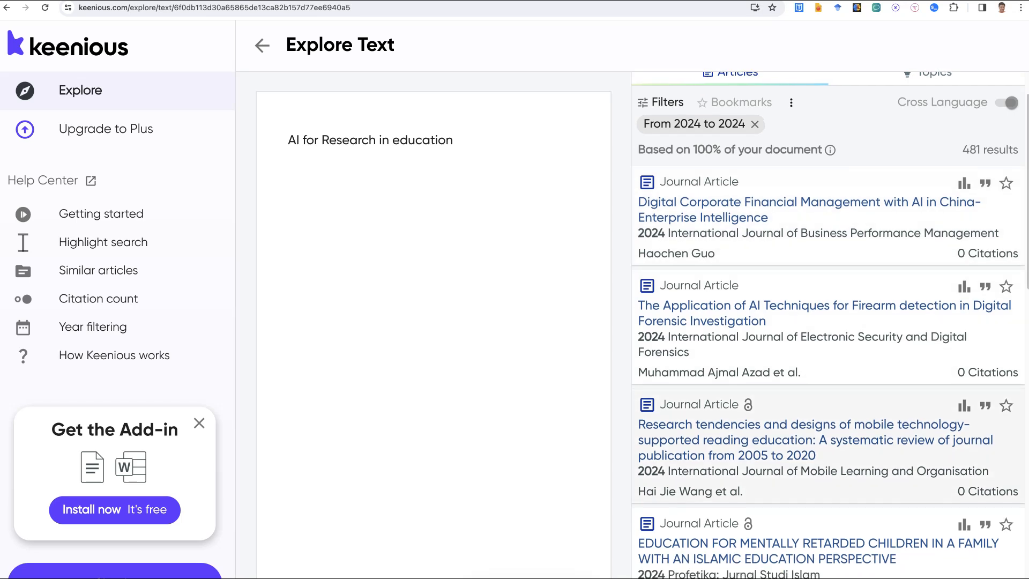
{"action": "scroll", "scroll_direction": "down", "scroll_amount": 3}
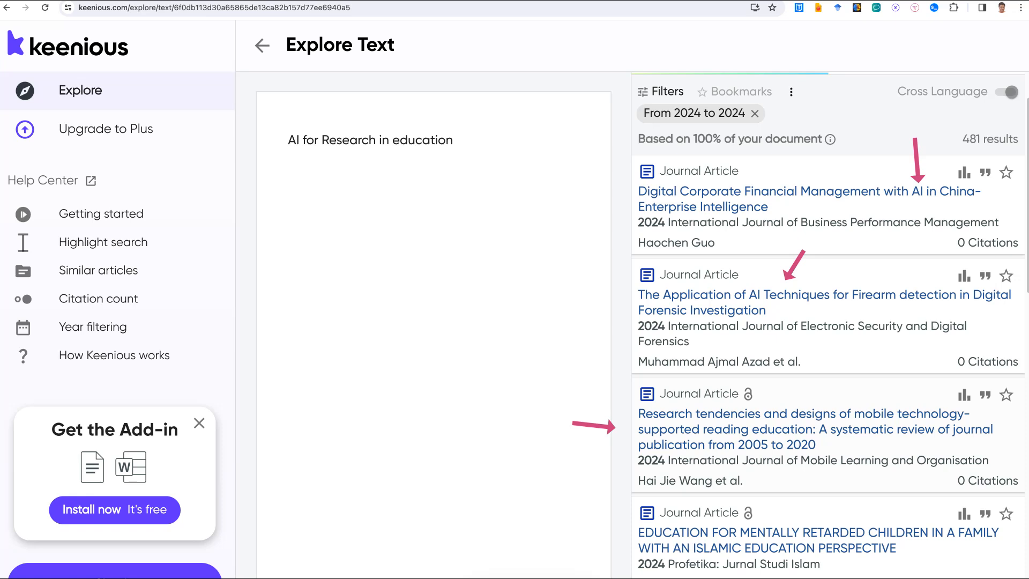
Replace the query with a question on how effective AI is for facilitating research studies
{"action": "type", "text": "Research articles on the use of AI to facilitate research studies. How effective are the tools for researchers?"}
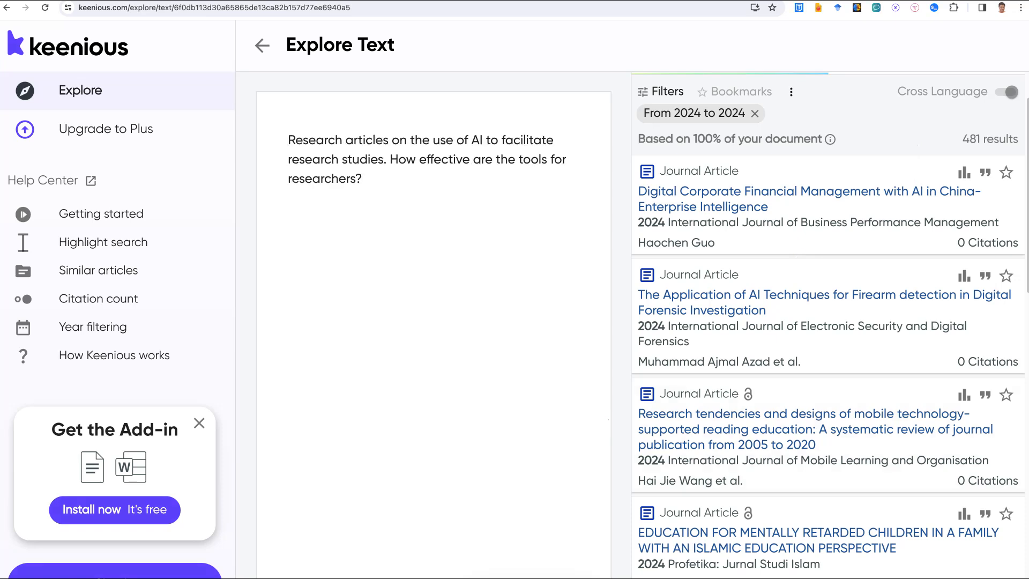
{"action": "mouse_move", "coordinate": [1008, 91]}
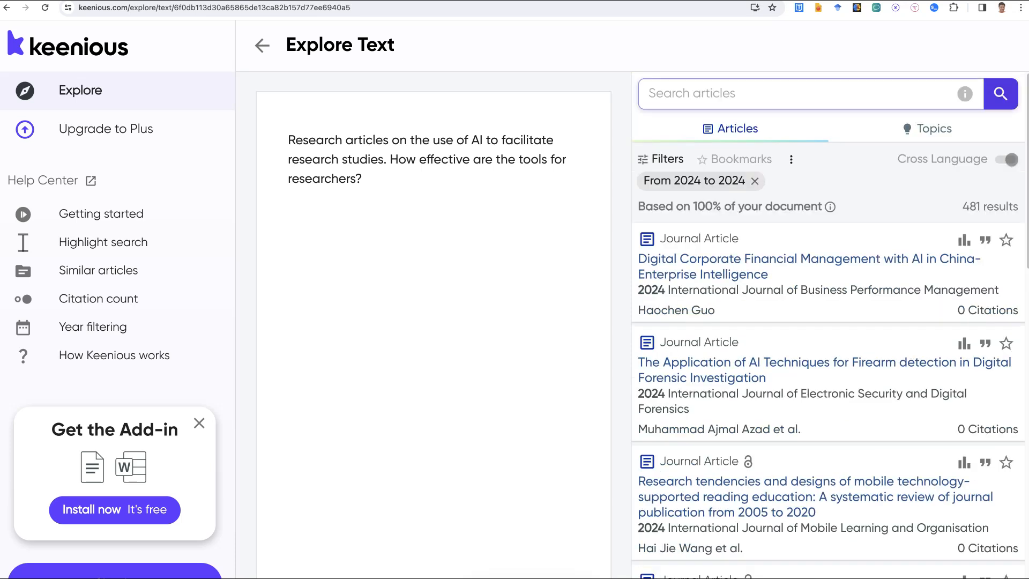
Rewrite the question to ask how effective AI tools are for research studies, and re-search
{"action": "left_click_drag", "start_coordinate": [288, 140], "coordinate": [362, 178]}
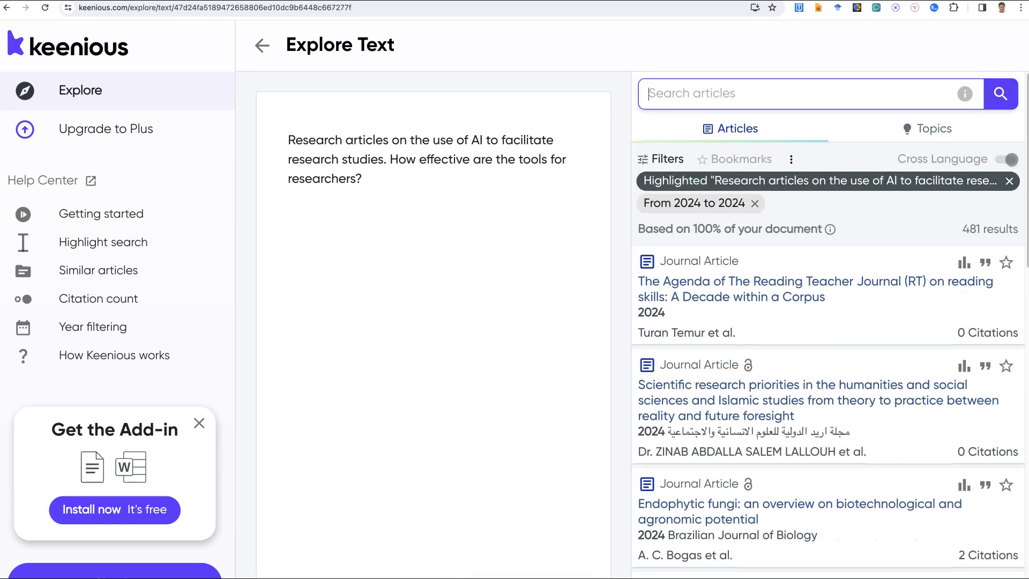
{"action": "type", "text": "Research articles on the use of AI to facilitate research studies. How effective are the tools for researchers?"}
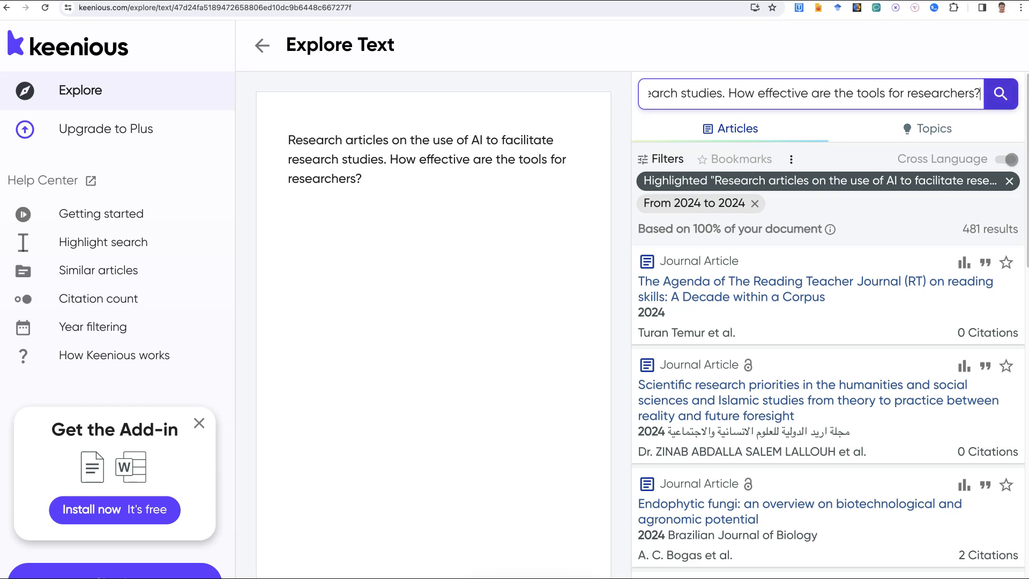
{"action": "left_click", "coordinate": [999, 93]}
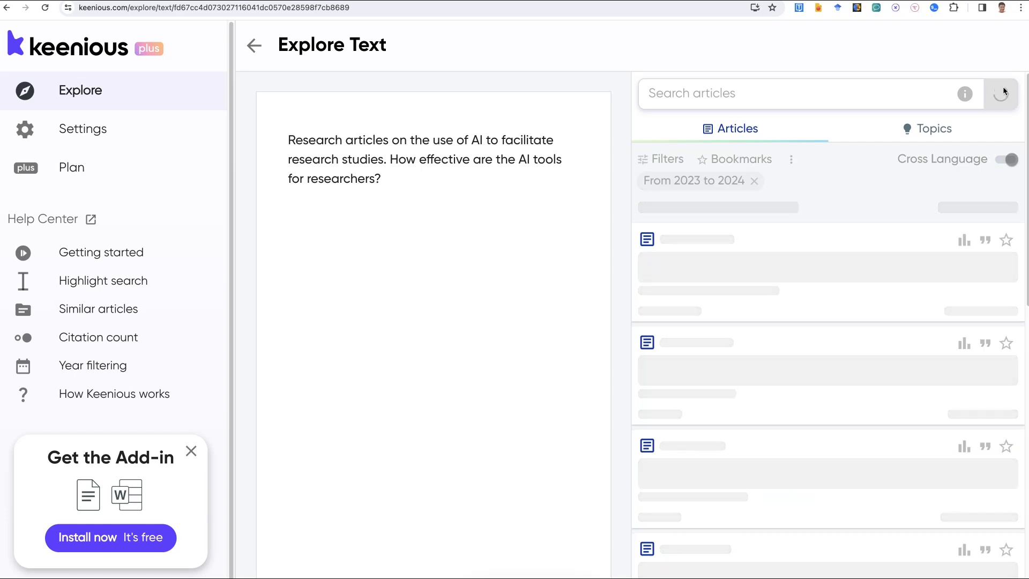
{"action": "left_click", "coordinate": [999, 93]}
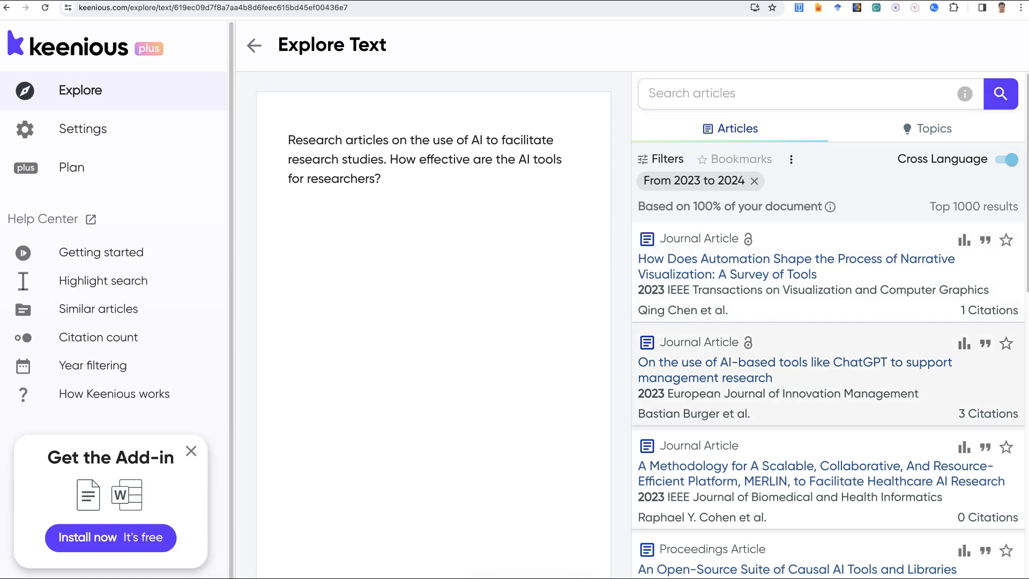
{"action": "scroll", "scroll_direction": "down", "scroll_amount": 3}
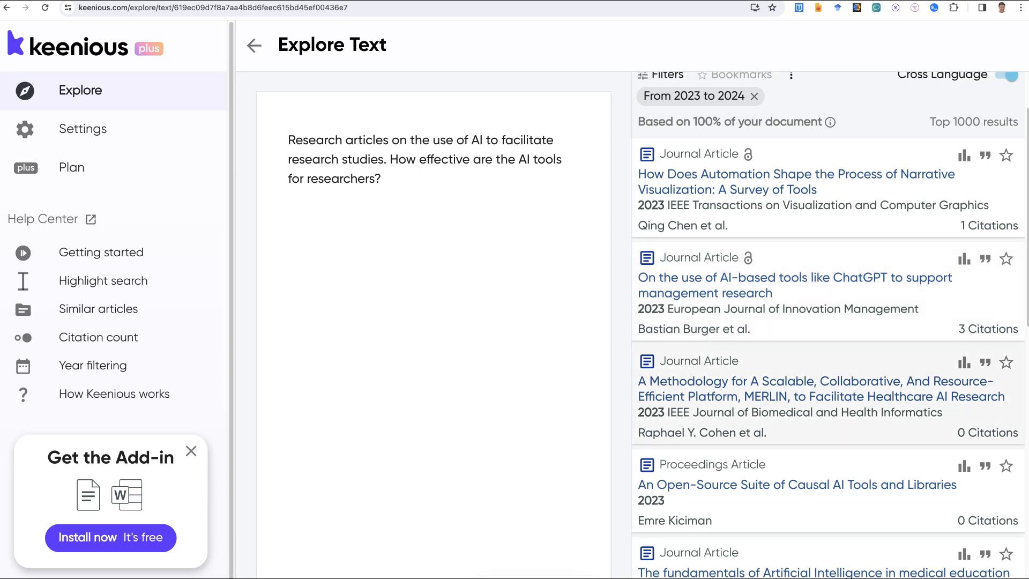
{"action": "scroll", "scroll_direction": "down", "scroll_amount": 3}
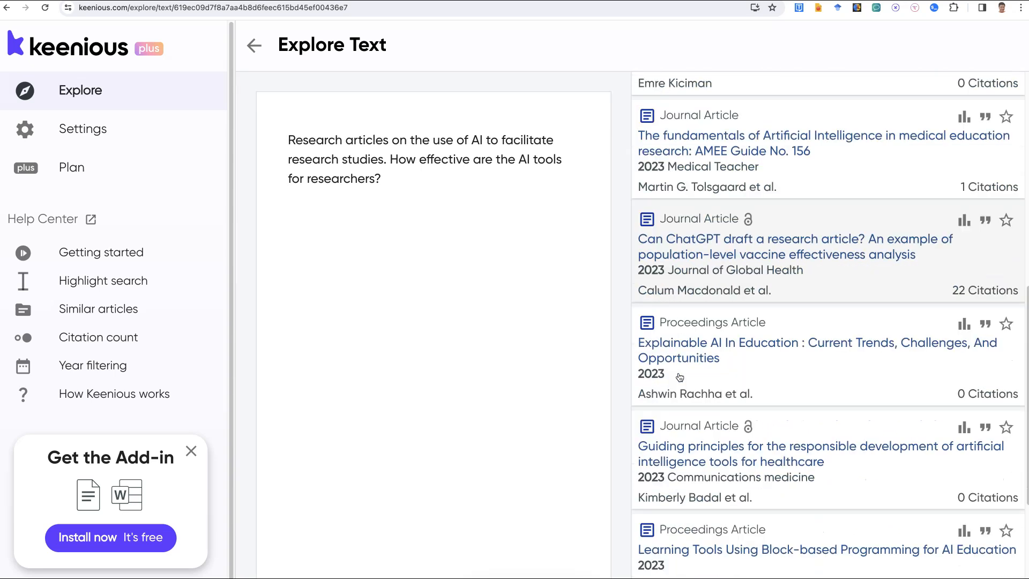
{"action": "scroll", "scroll_direction": "down", "scroll_amount": 3}
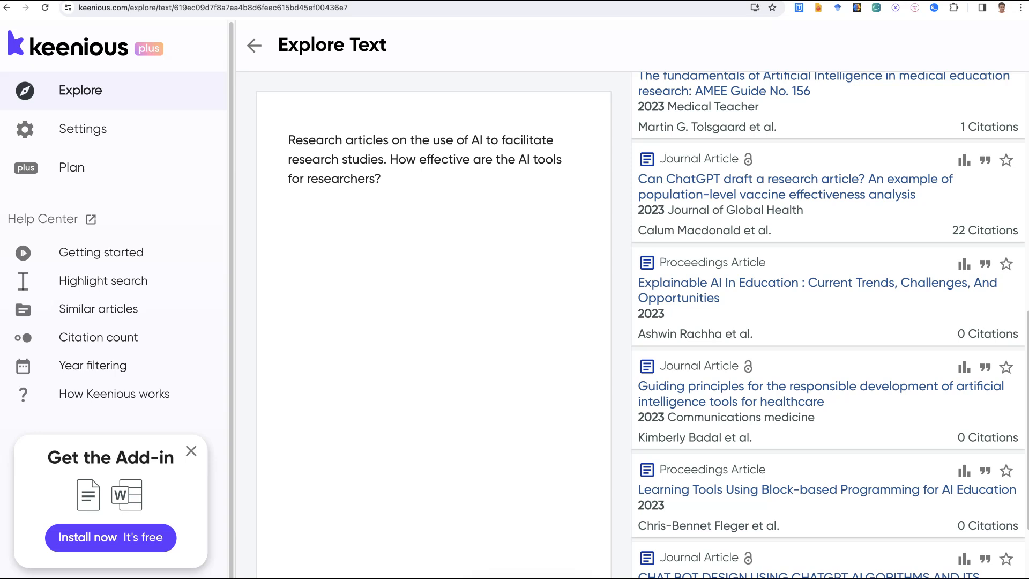
{"action": "mouse_move", "coordinate": [354, 149]}
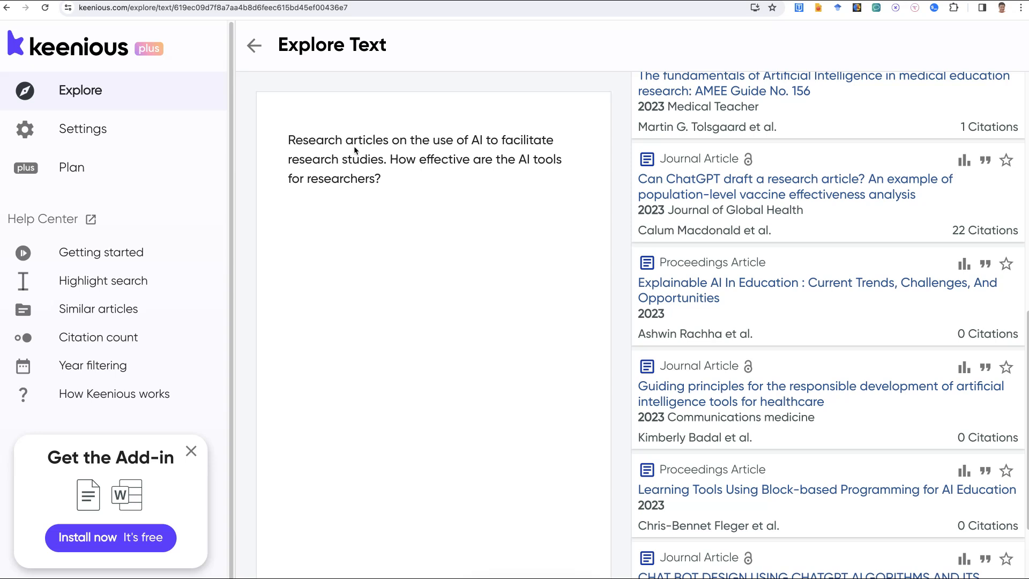
{"action": "mouse_move", "coordinate": [353, 150]}
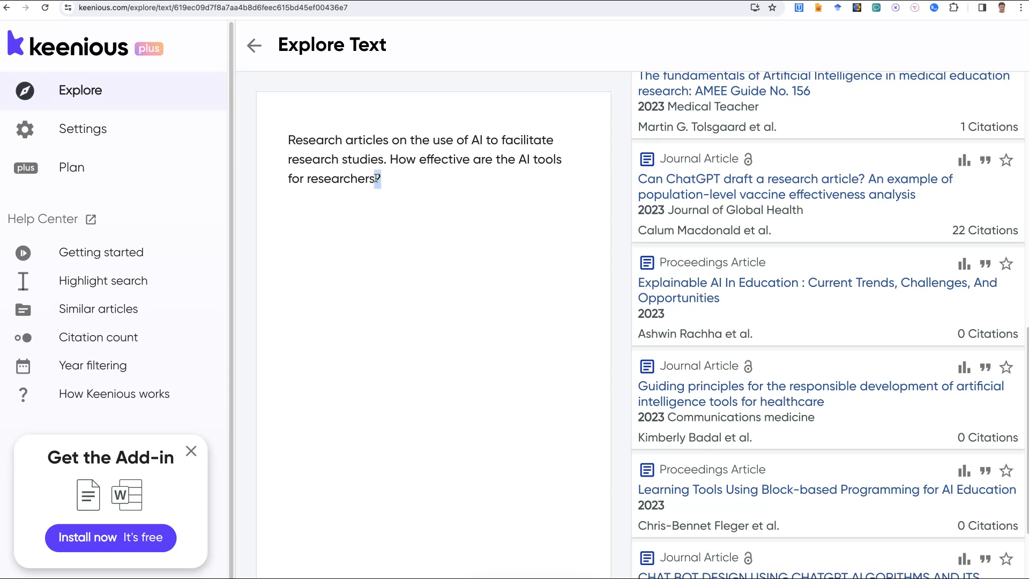
Append 'in conducting research in higher education' to the question and scroll the refreshed results
{"action": "type", "text": "in"}
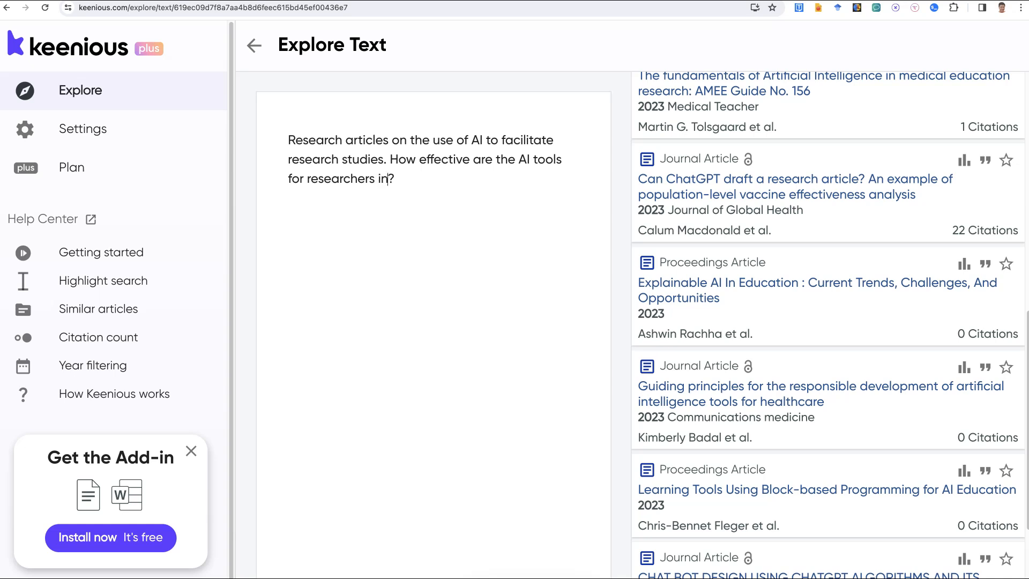
{"action": "type", "text": "conducting research in"}
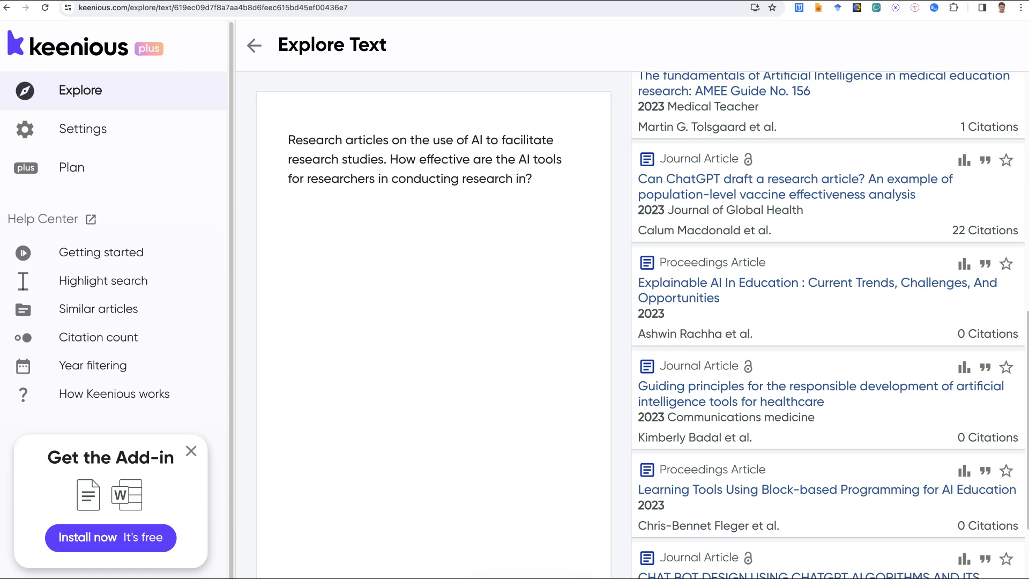
{"action": "type", "text": "higher educ"}
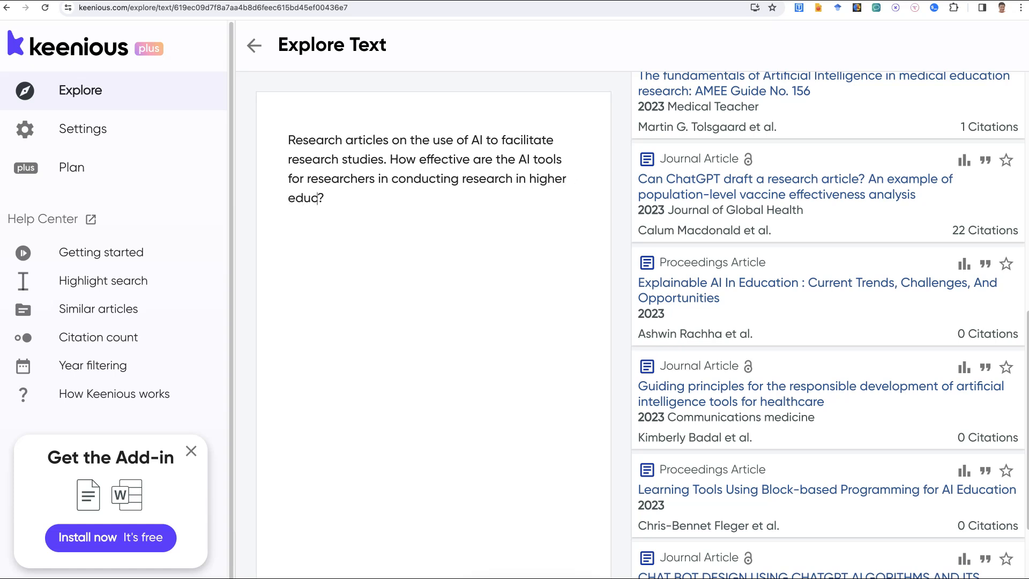
{"action": "type", "text": "ation"}
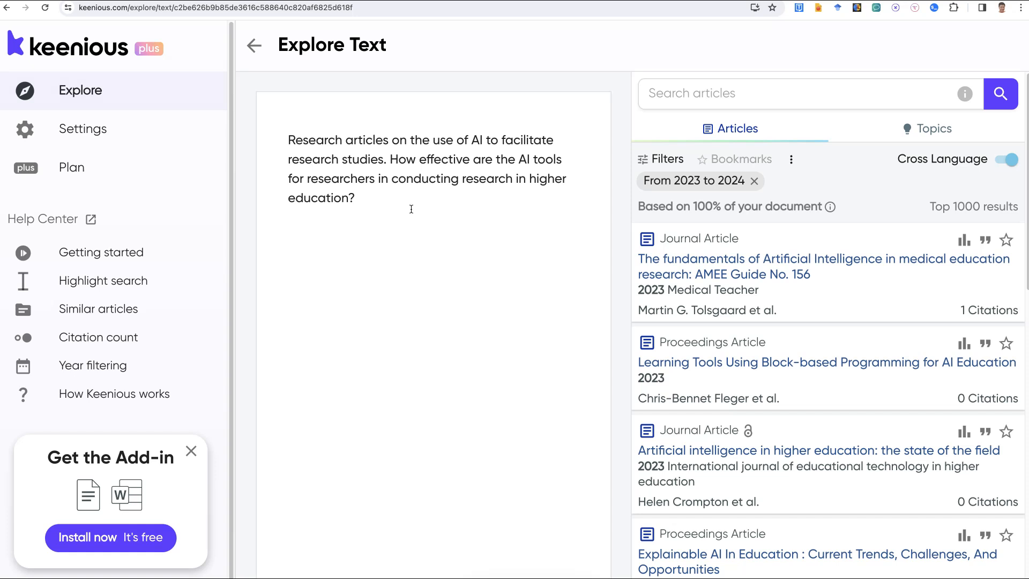
{"action": "scroll", "scroll_direction": "down", "scroll_amount": 3}
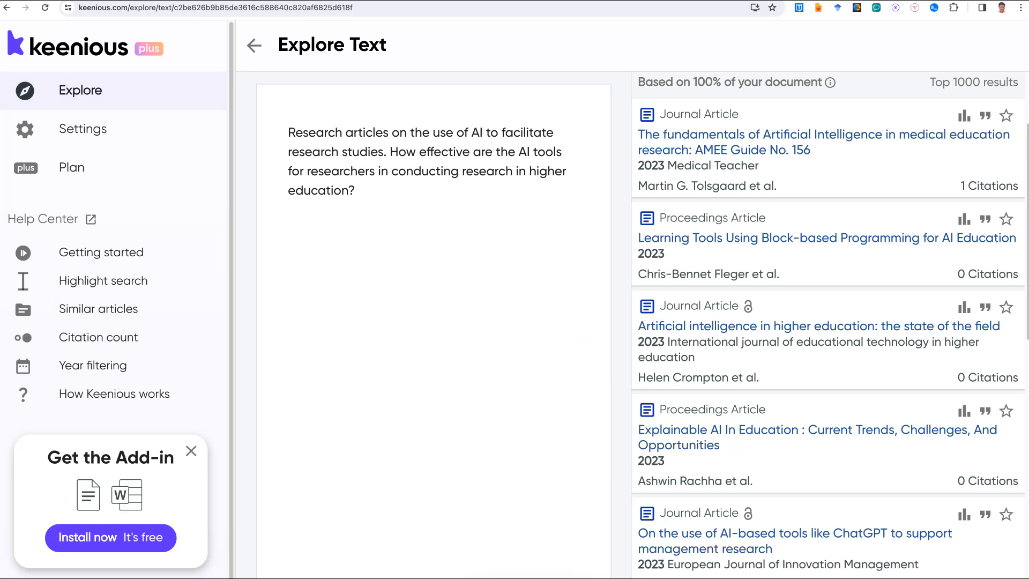
View the 'Artificial intelligence in higher education' article details and add 'Only open access.' to the question
{"action": "left_click", "coordinate": [818, 325]}
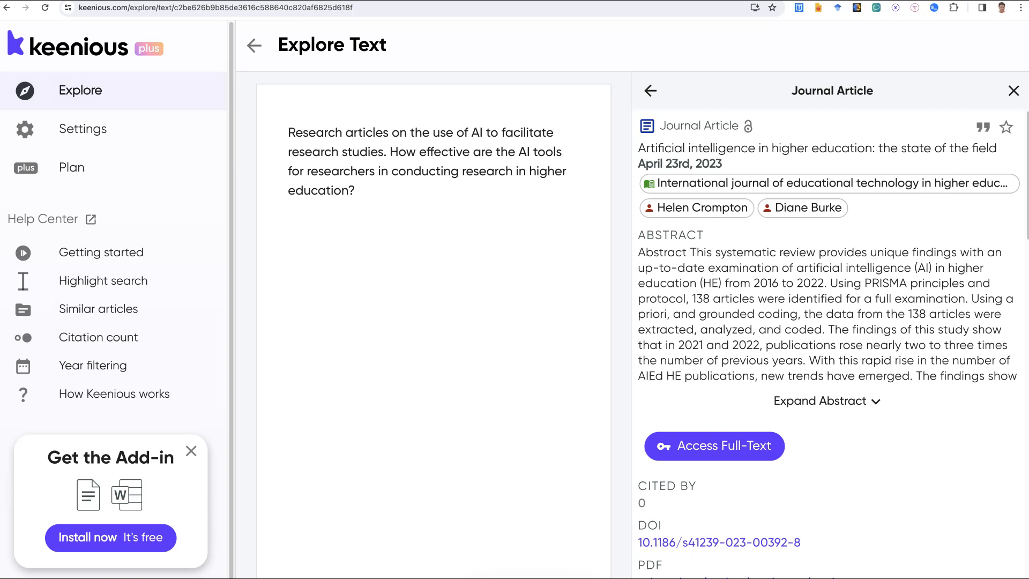
{"action": "scroll", "scroll_direction": "down", "scroll_amount": 3}
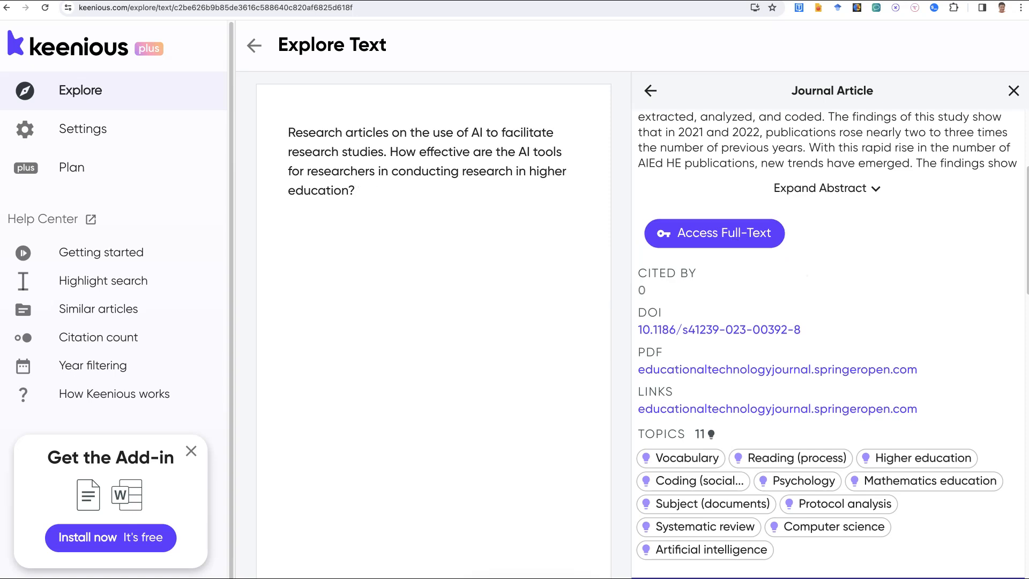
{"action": "type", "text": "Onlu"}
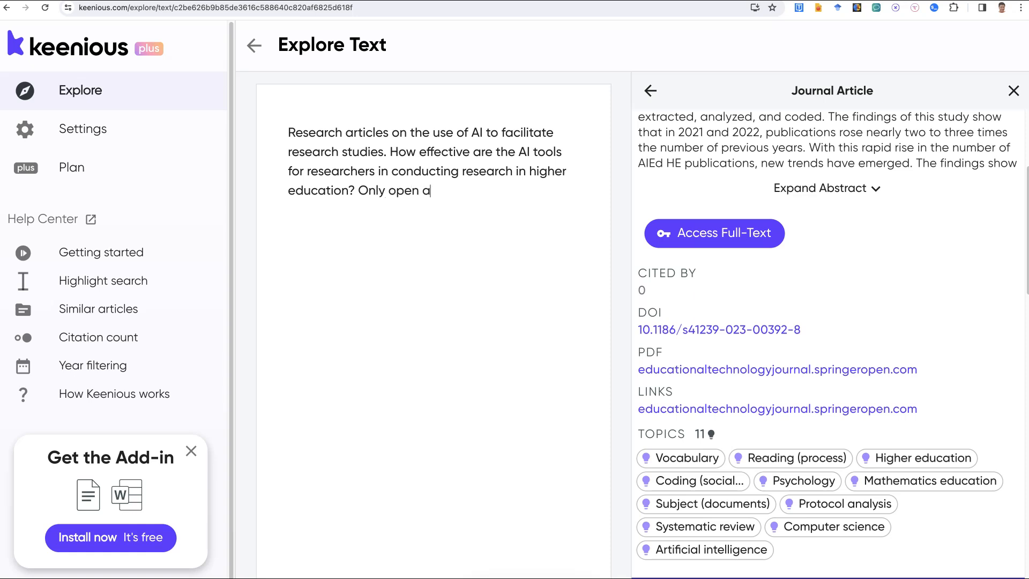
{"action": "type", "text": "ccess."}
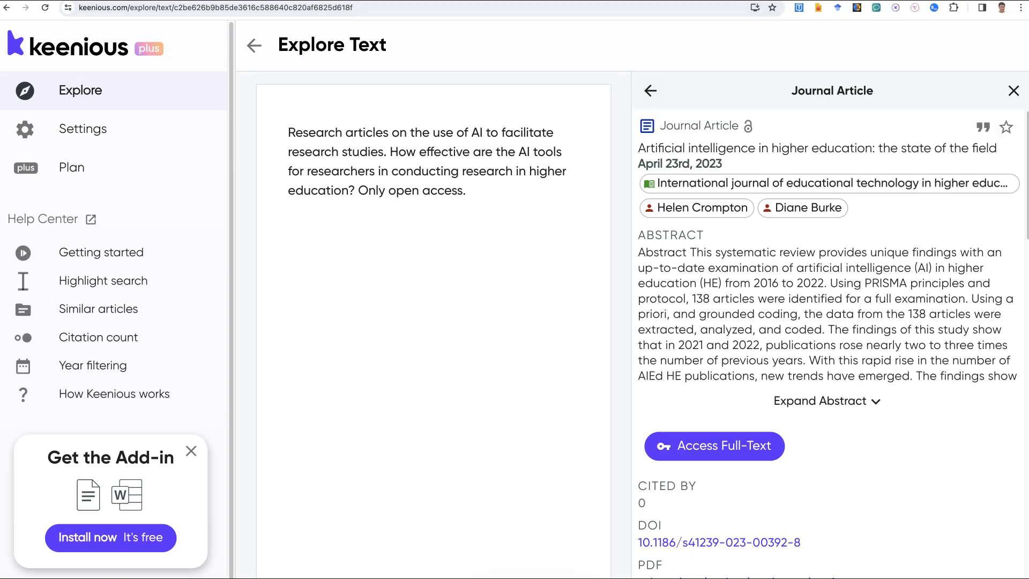
{"action": "mouse_move", "coordinate": [650, 91]}
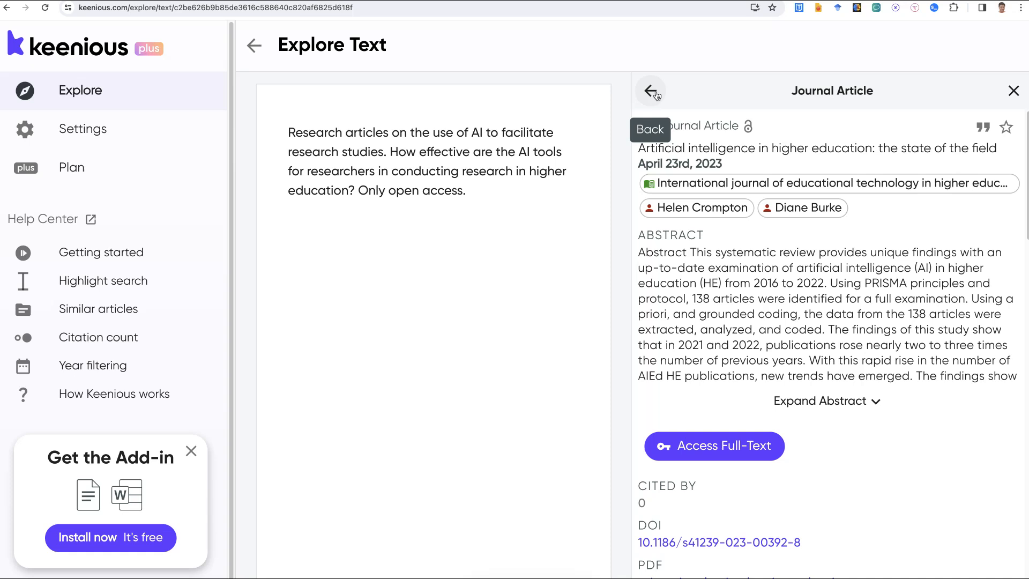
Return to the results, rerun the open-access query, scroll the 2023–2024 list, and open Filters
{"action": "left_click", "coordinate": [650, 90]}
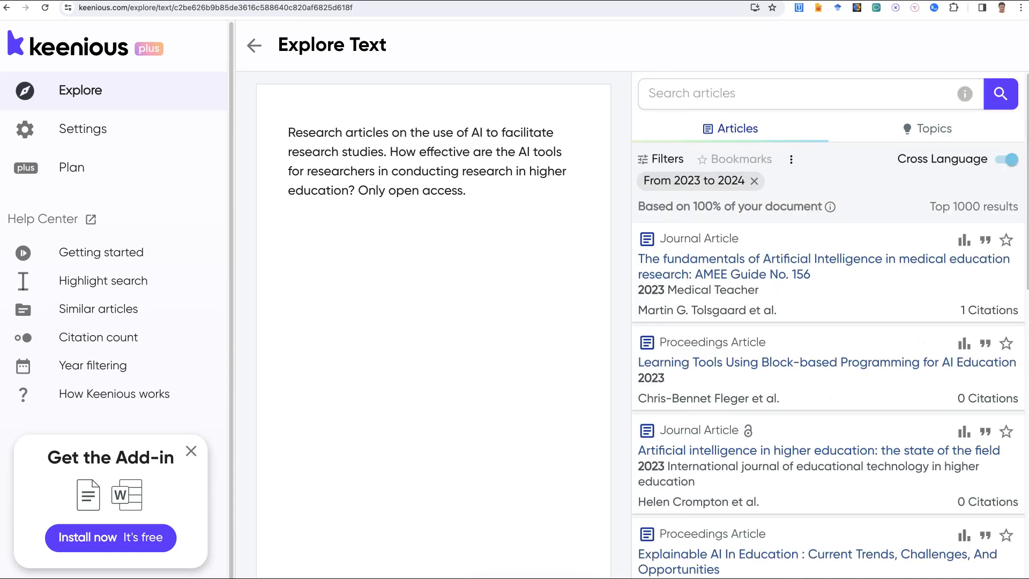
{"action": "left_click", "coordinate": [1000, 93]}
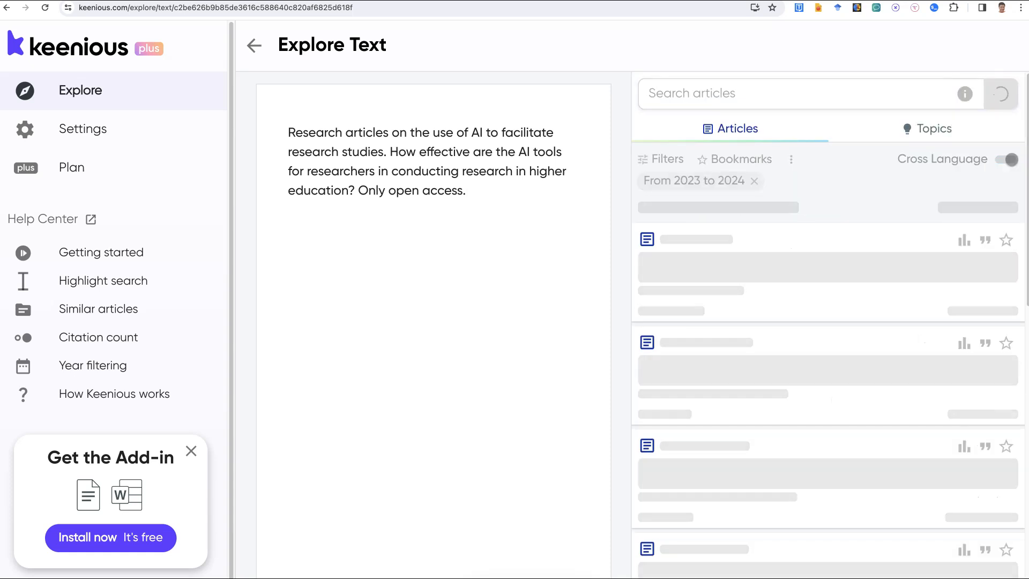
{"action": "left_click", "coordinate": [1000, 93]}
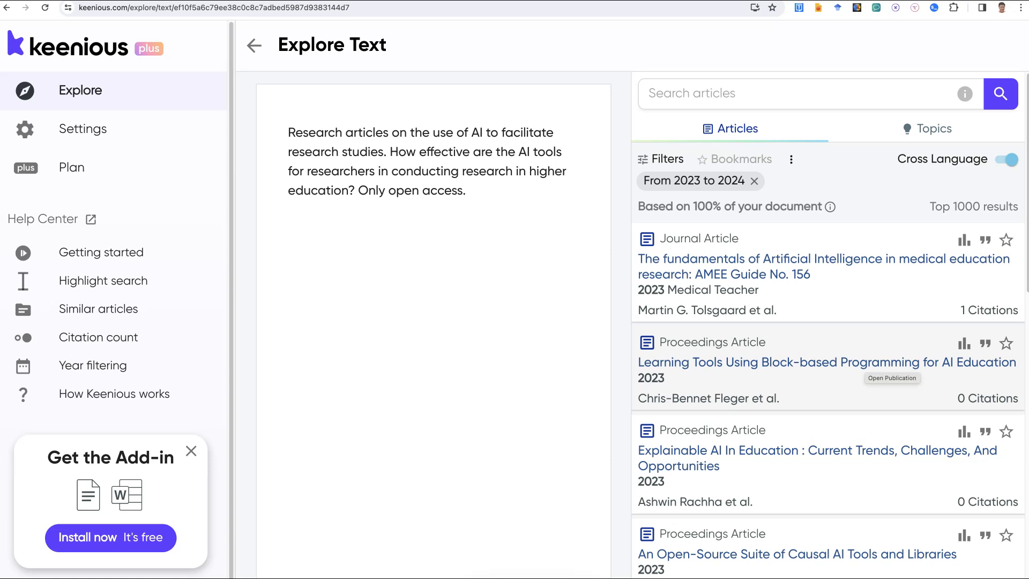
{"action": "scroll", "scroll_direction": "down", "scroll_amount": 3}
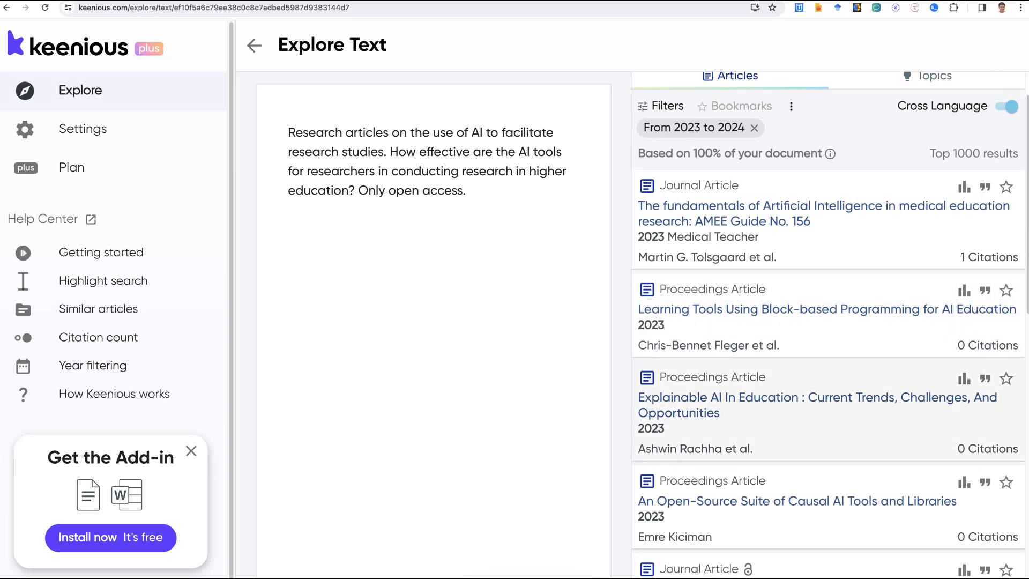
{"action": "mouse_move", "coordinate": [813, 399]}
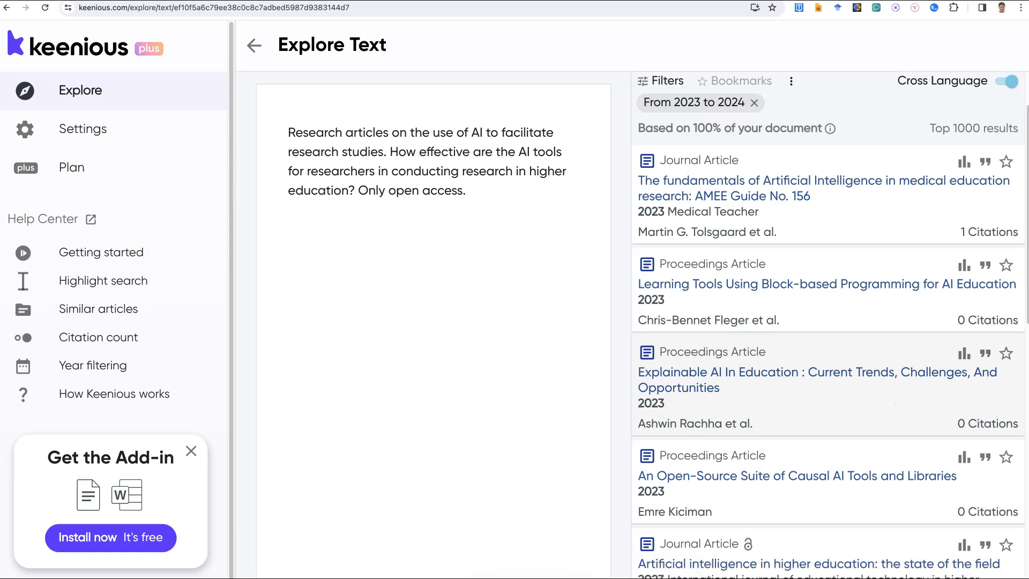
{"action": "scroll", "scroll_direction": "down", "scroll_amount": 3}
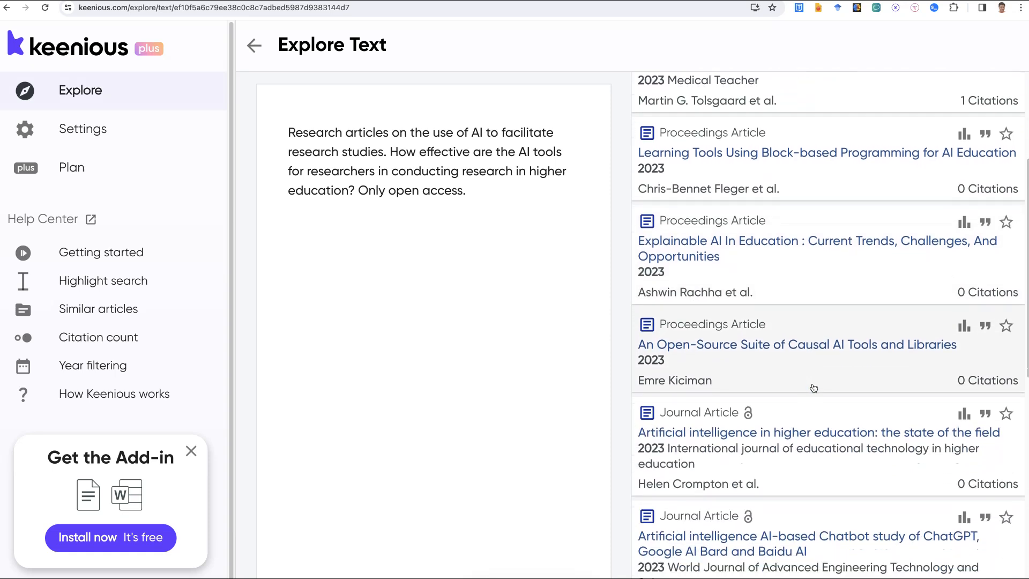
{"action": "scroll", "scroll_direction": "down", "scroll_amount": 3}
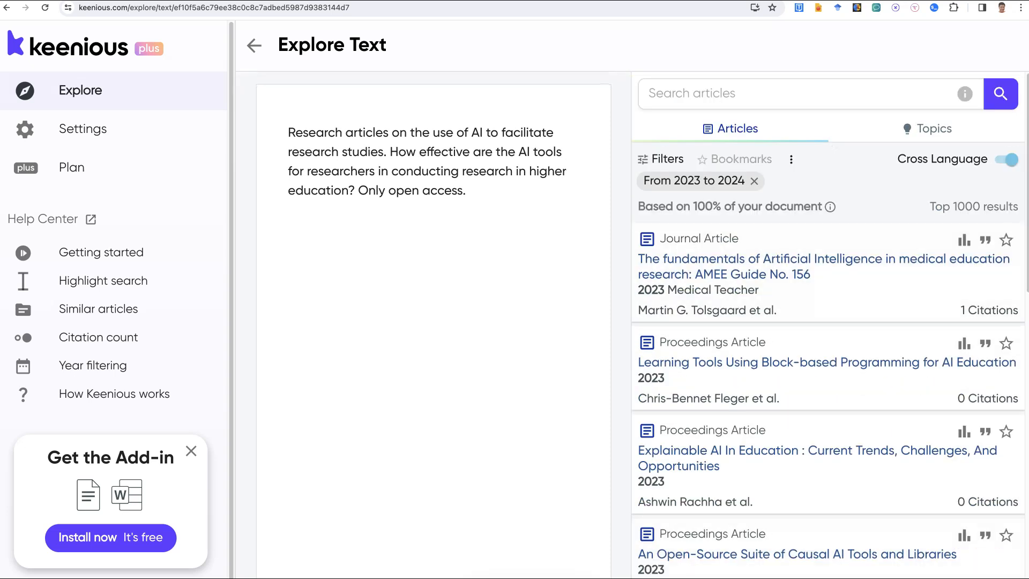
{"action": "left_click", "coordinate": [661, 159]}
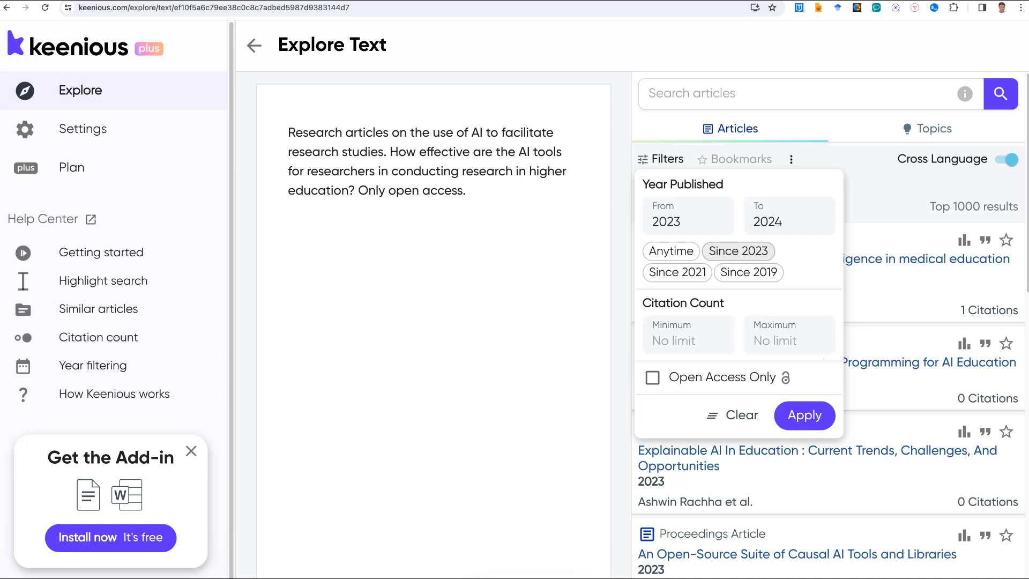
Add the Open Access Only filter and browse the open-access 2023–2024 results
{"action": "left_click", "coordinate": [652, 377]}
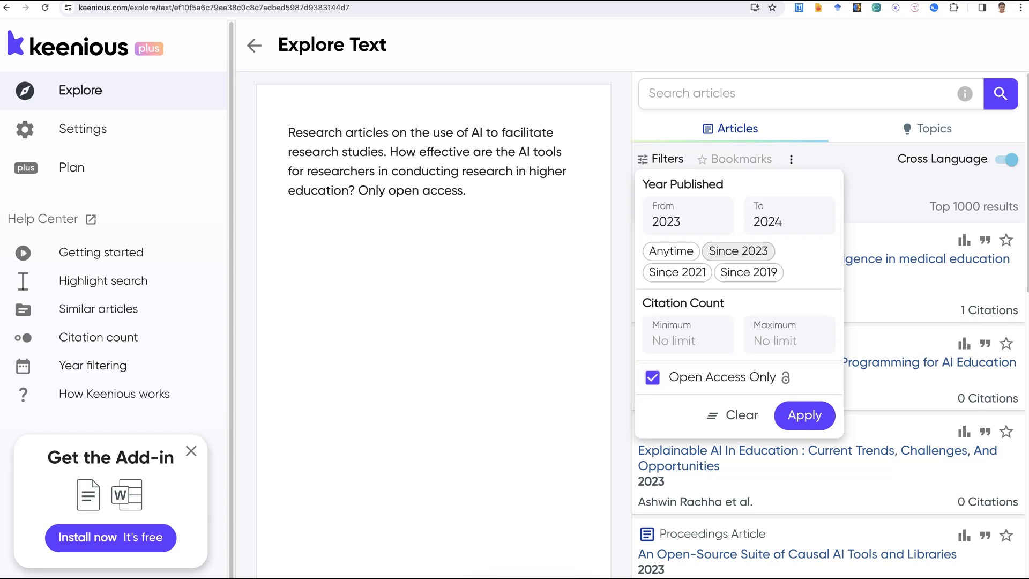
{"action": "left_click", "coordinate": [803, 415]}
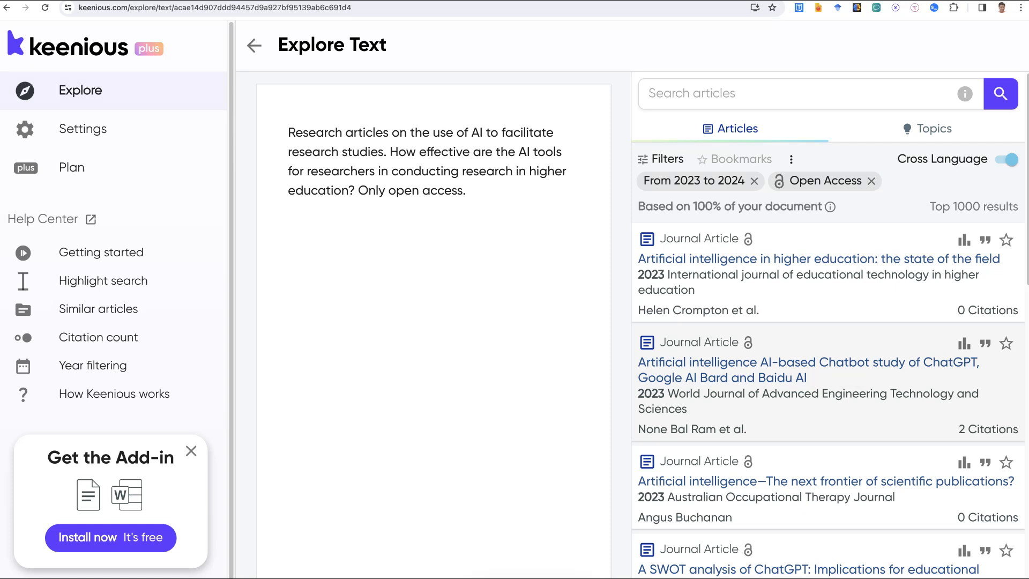
{"action": "scroll", "scroll_direction": "down", "scroll_amount": 3}
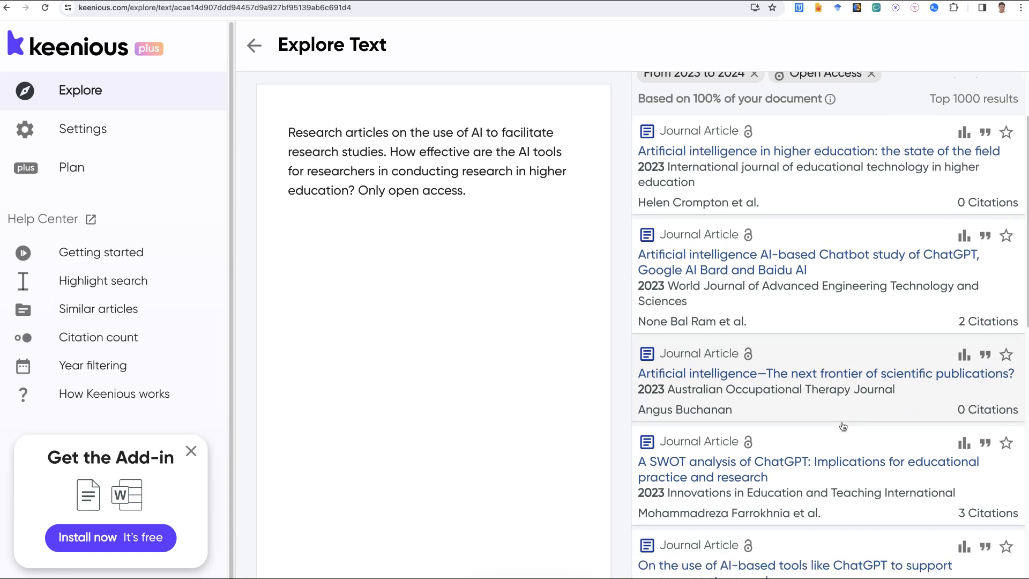
{"action": "scroll", "scroll_direction": "down", "scroll_amount": 3}
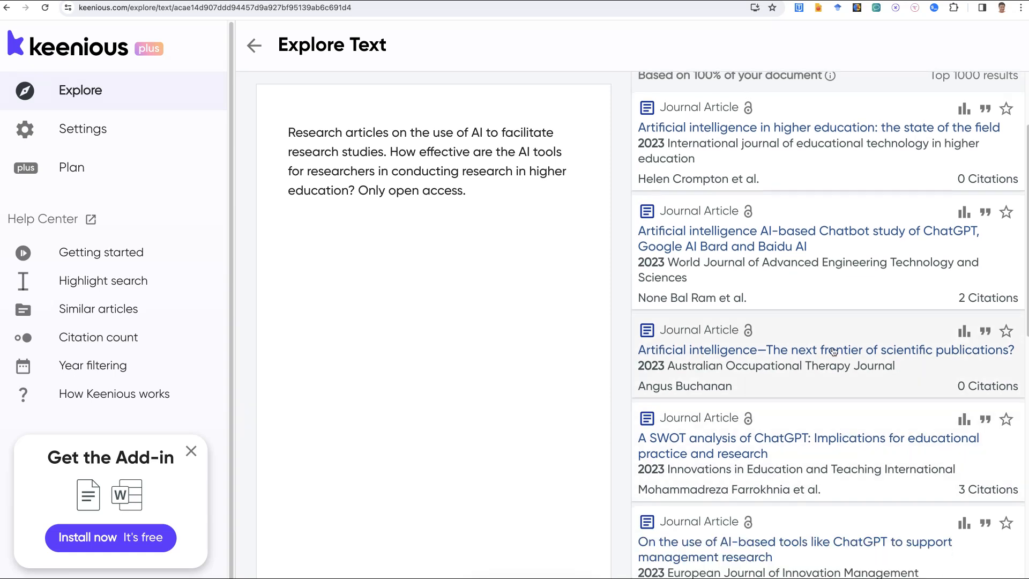
Open the article on AI and scientific publications and scroll to its similar articles
{"action": "left_click", "coordinate": [826, 350]}
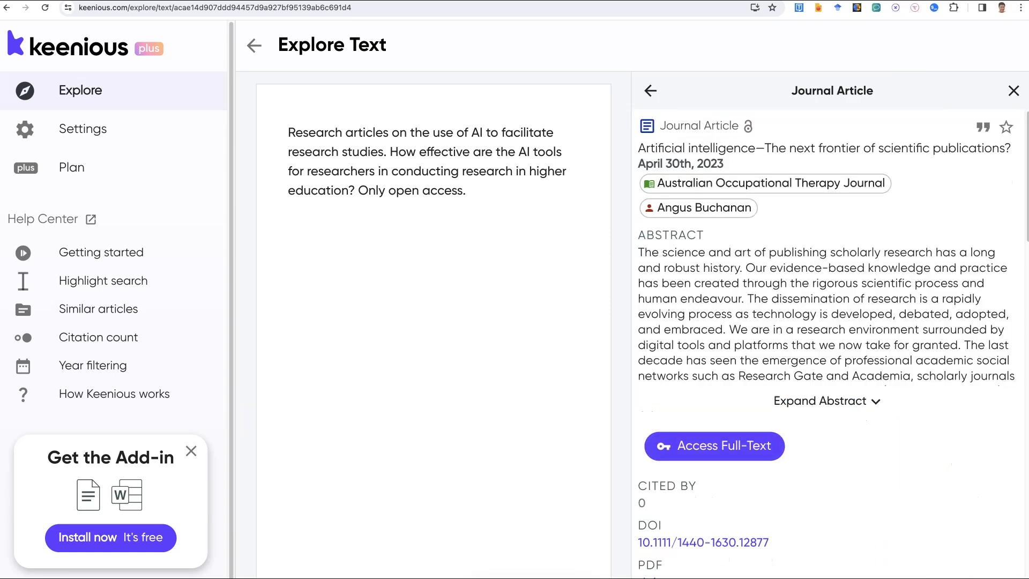
{"action": "scroll", "scroll_direction": "down", "scroll_amount": 3}
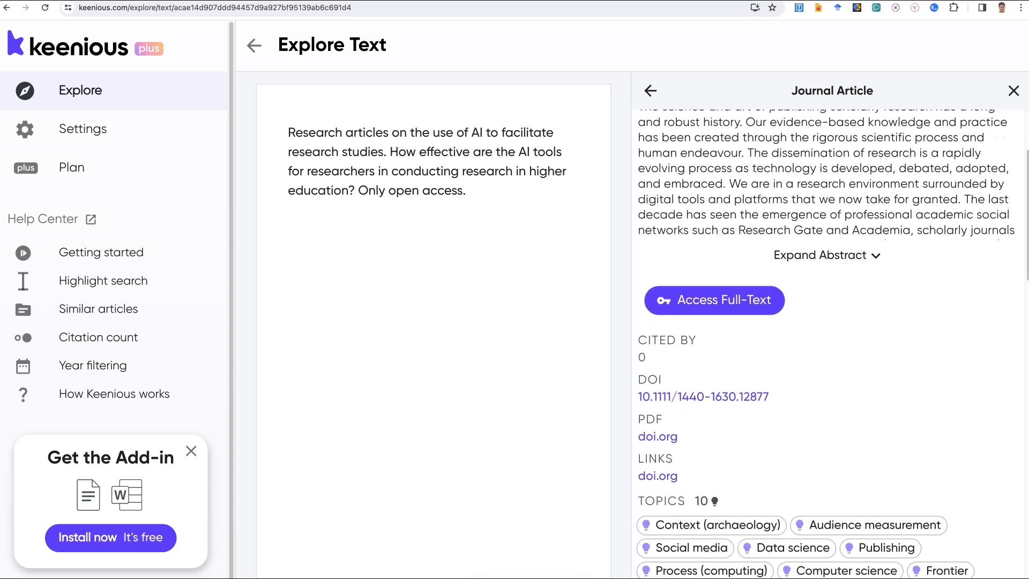
{"action": "scroll", "scroll_direction": "down", "scroll_amount": 3}
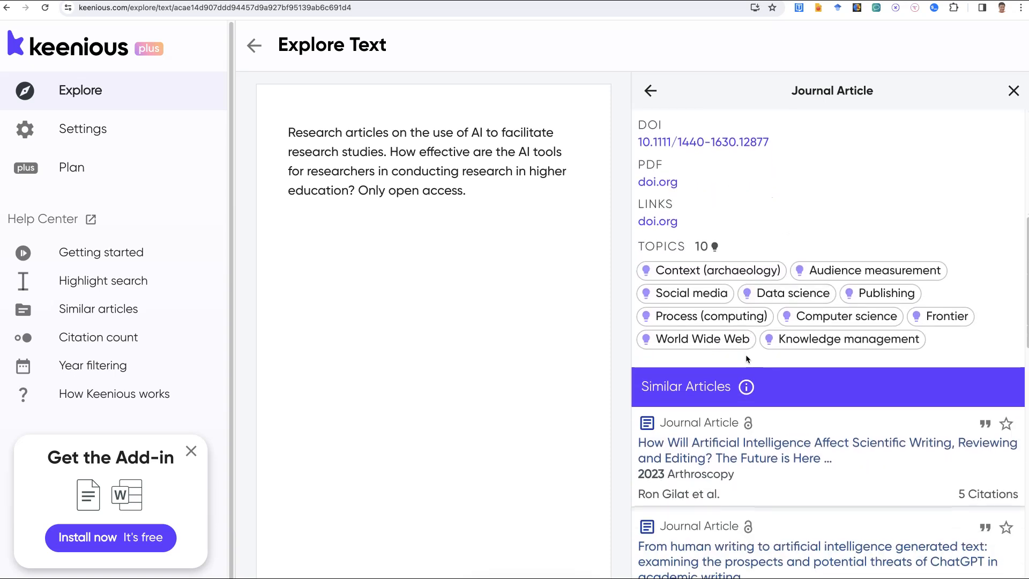
{"action": "scroll", "scroll_direction": "down", "scroll_amount": 3}
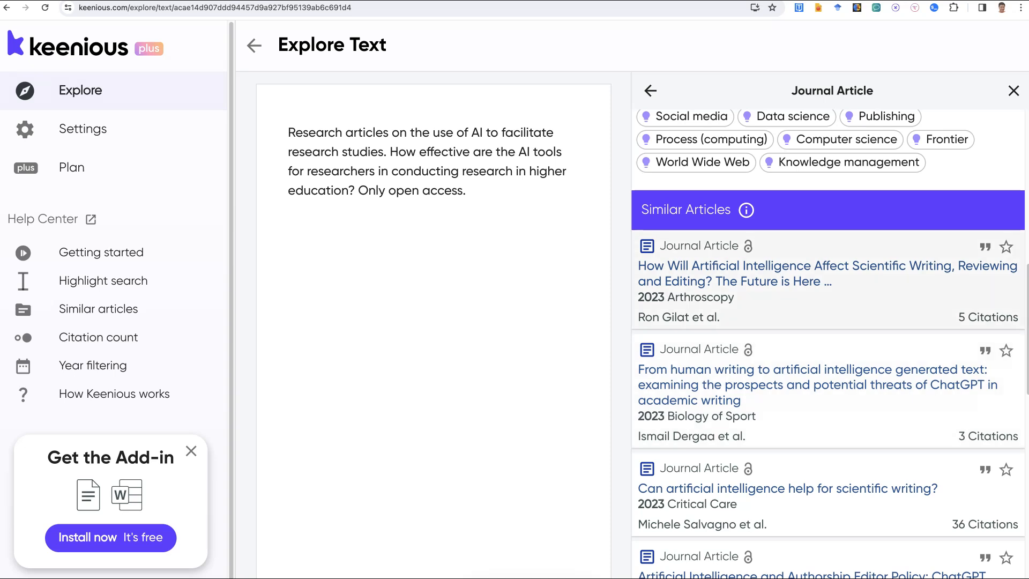
Open the similar article on AI in scientific writing and check full-text access
{"action": "left_click", "coordinate": [824, 272]}
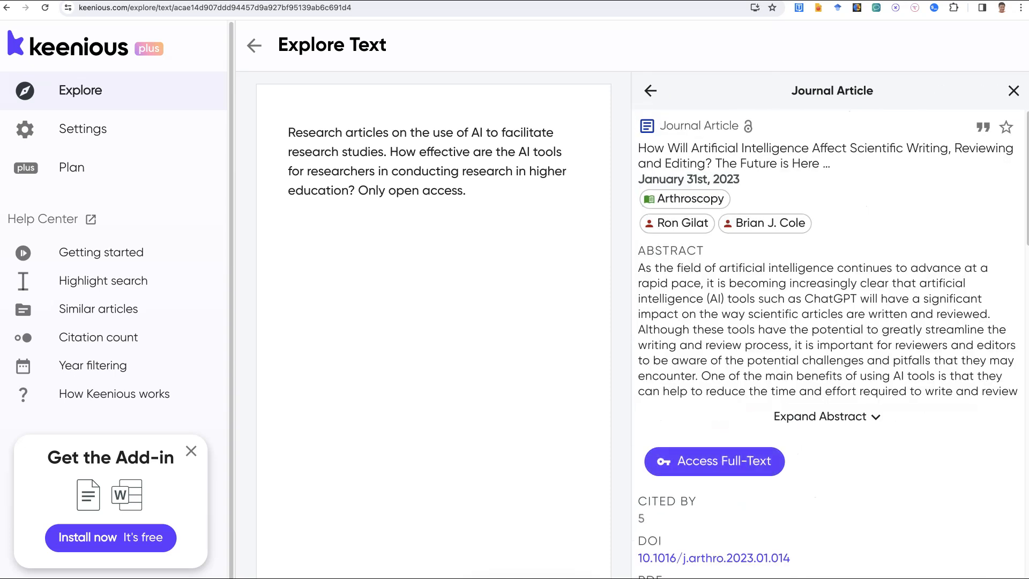
{"action": "mouse_move", "coordinate": [713, 461]}
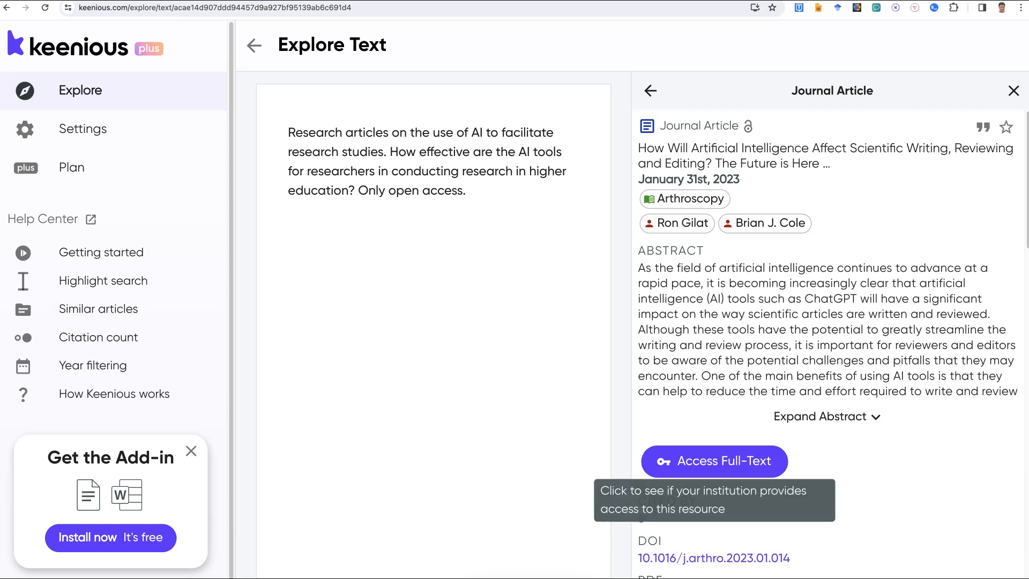
{"action": "left_click", "coordinate": [713, 461]}
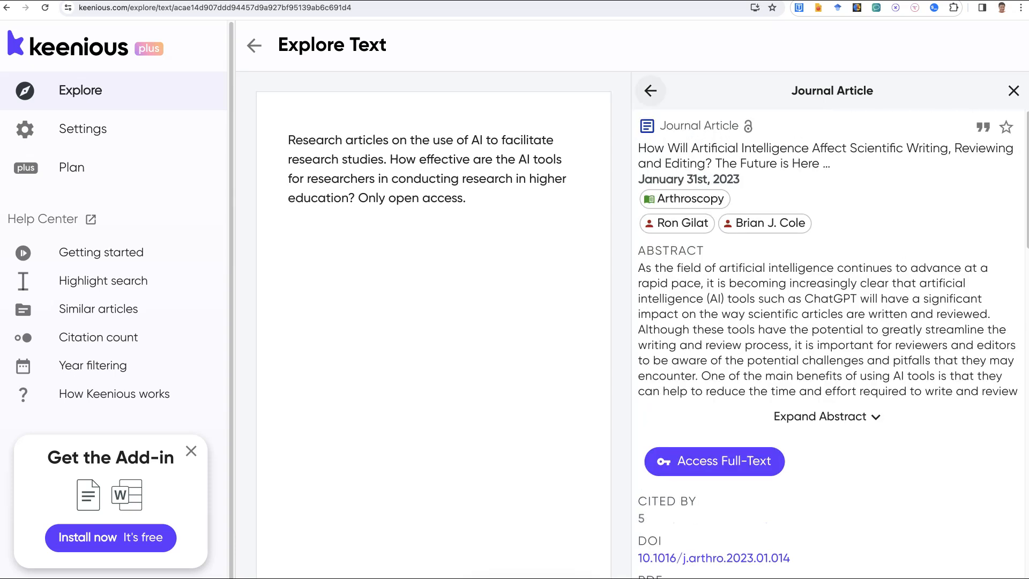
{"action": "scroll", "scroll_direction": "down", "scroll_amount": 3}
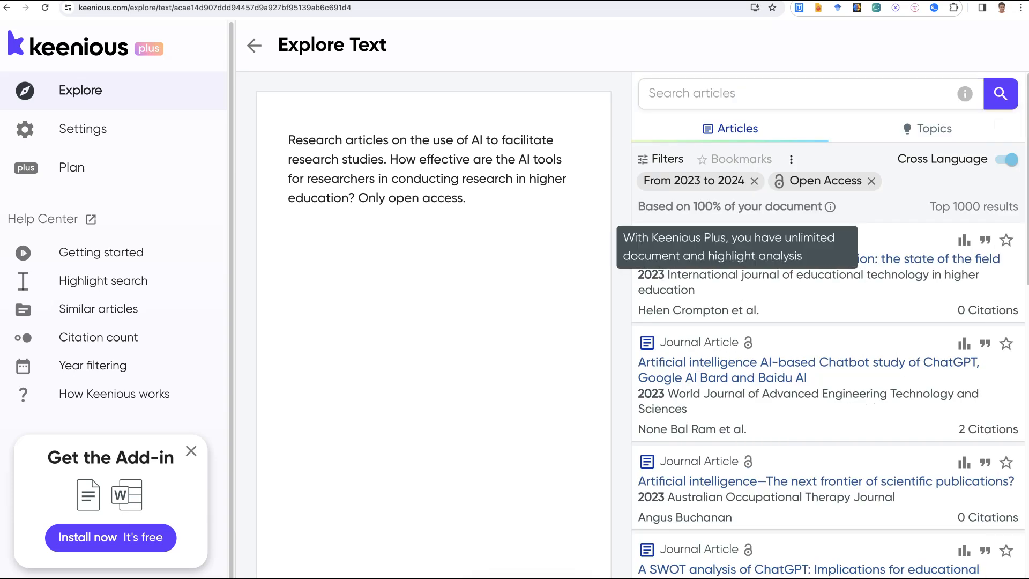
{"action": "left_click", "coordinate": [661, 158]}
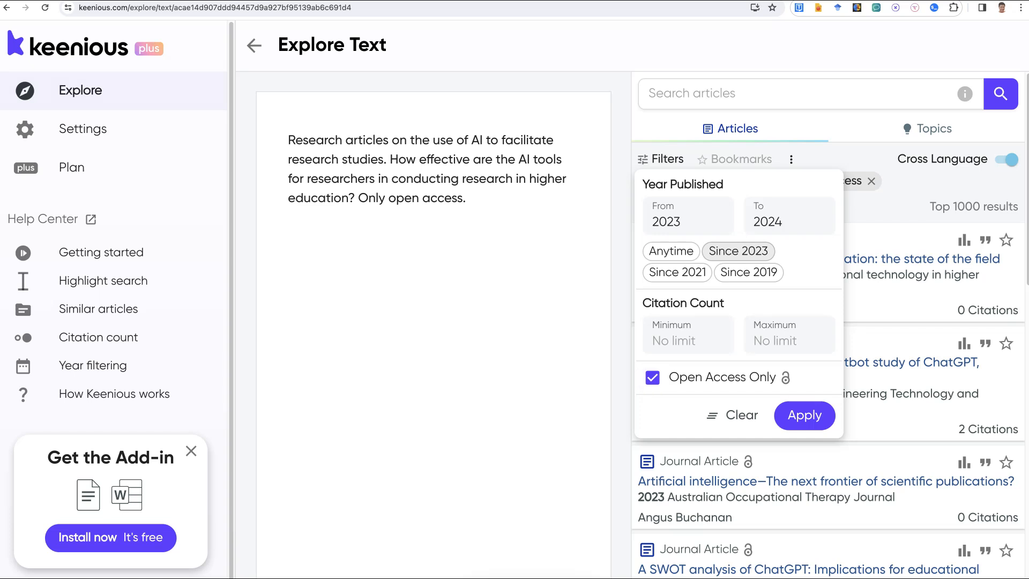
{"action": "left_click", "coordinate": [803, 415]}
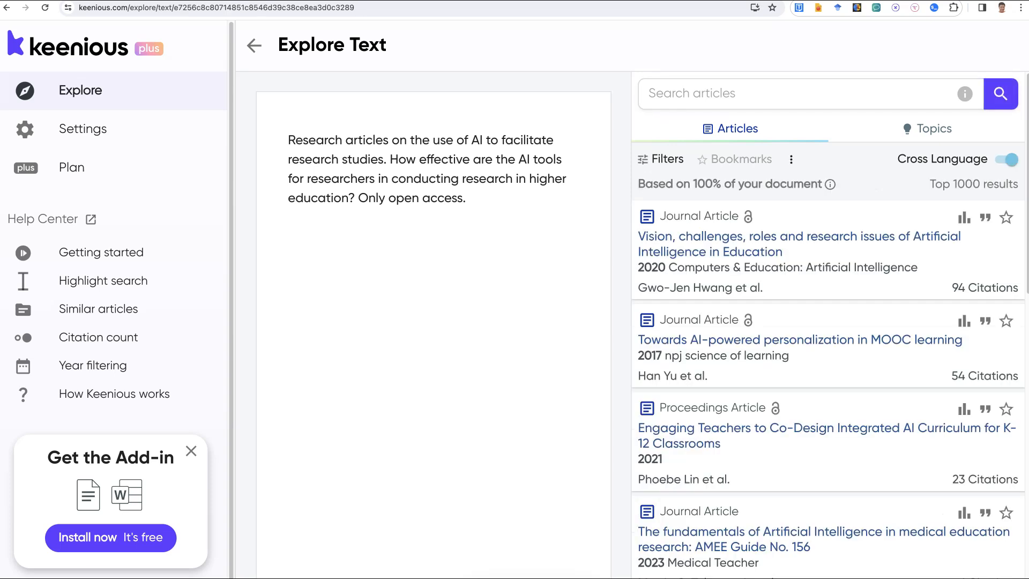
{"action": "left_click", "coordinate": [660, 158]}
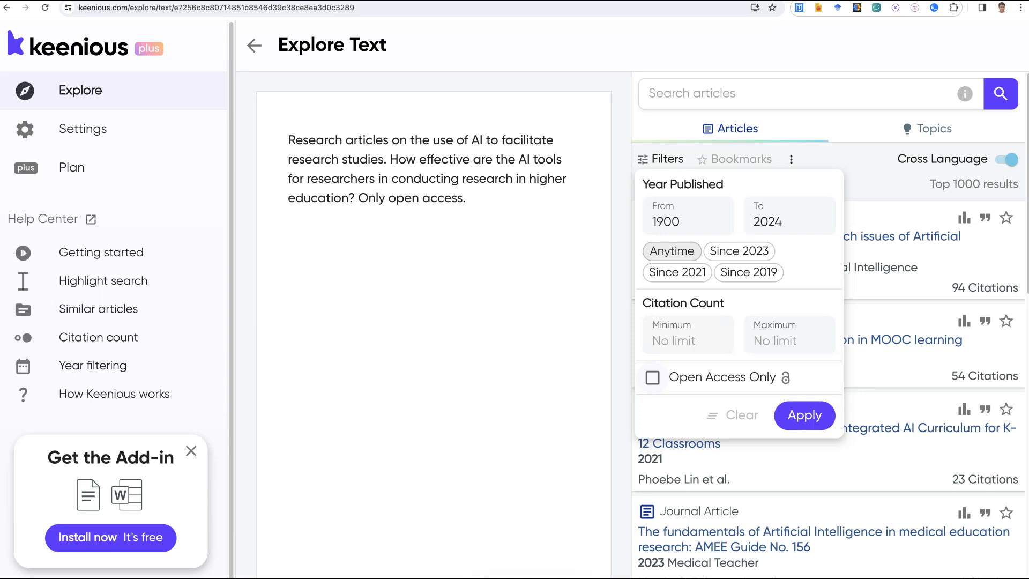
{"action": "left_click", "coordinate": [652, 377]}
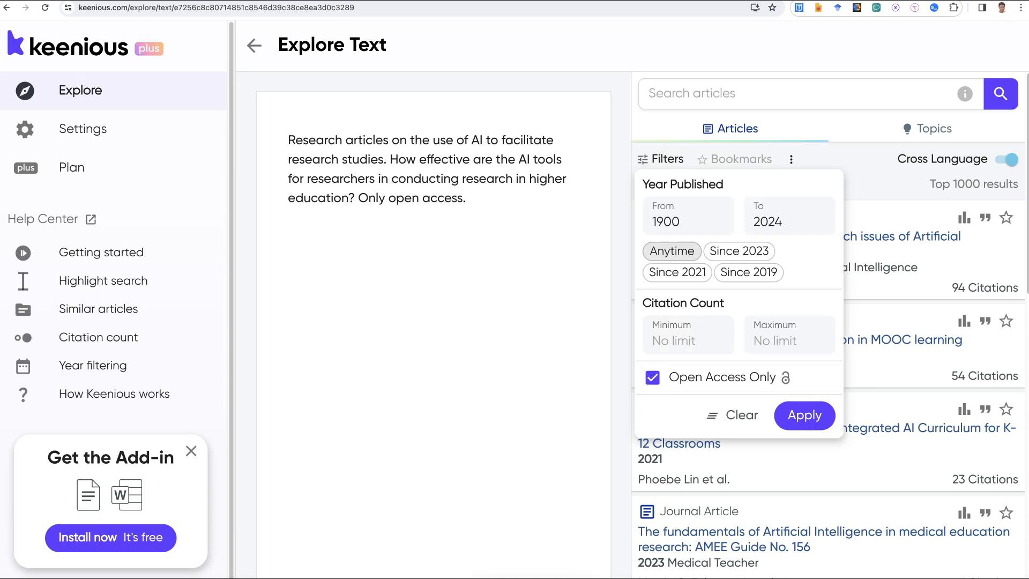
{"action": "left_click", "coordinate": [804, 415]}
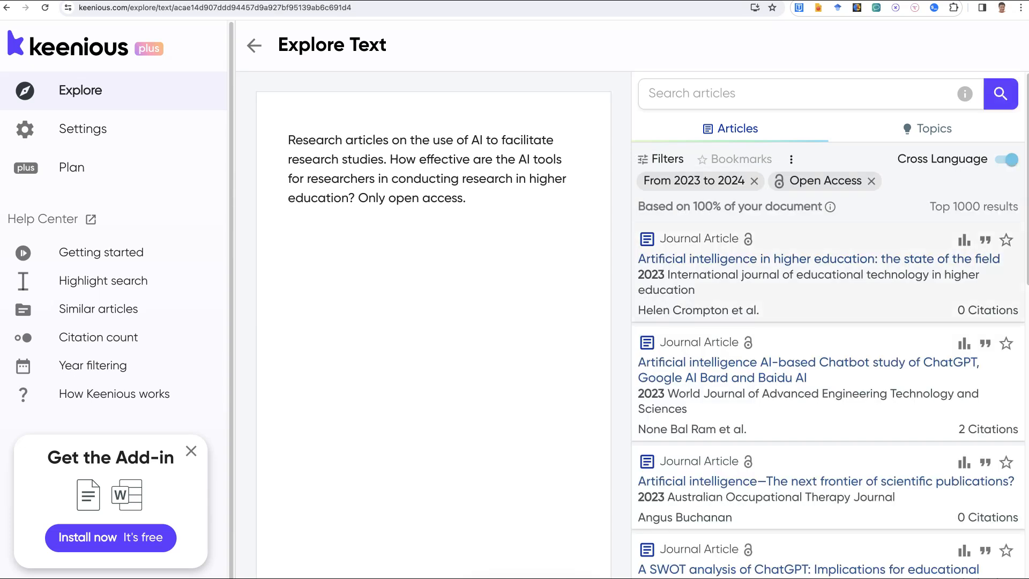
{"action": "left_click", "coordinate": [660, 158]}
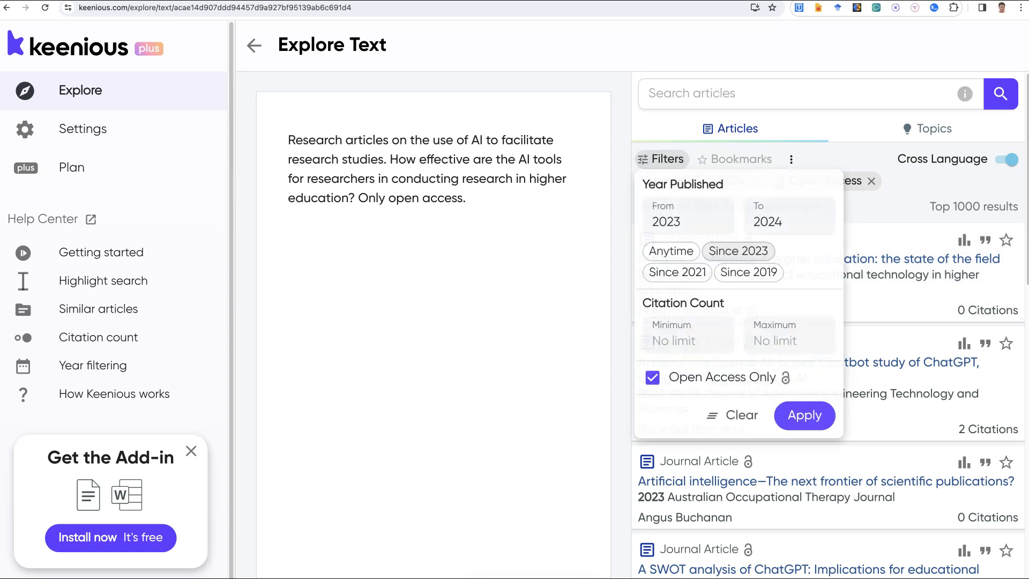
{"action": "left_click", "coordinate": [803, 415]}
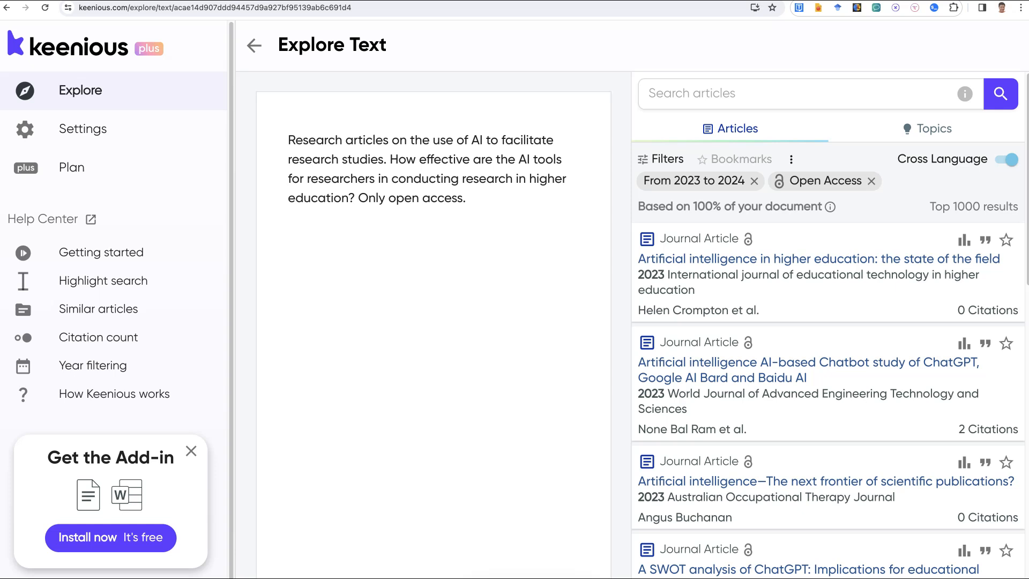
Delete 'Only open access.' from the query after dismissing the highlighting tip
{"action": "left_click_drag", "start_coordinate": [359, 198], "coordinate": [465, 198]}
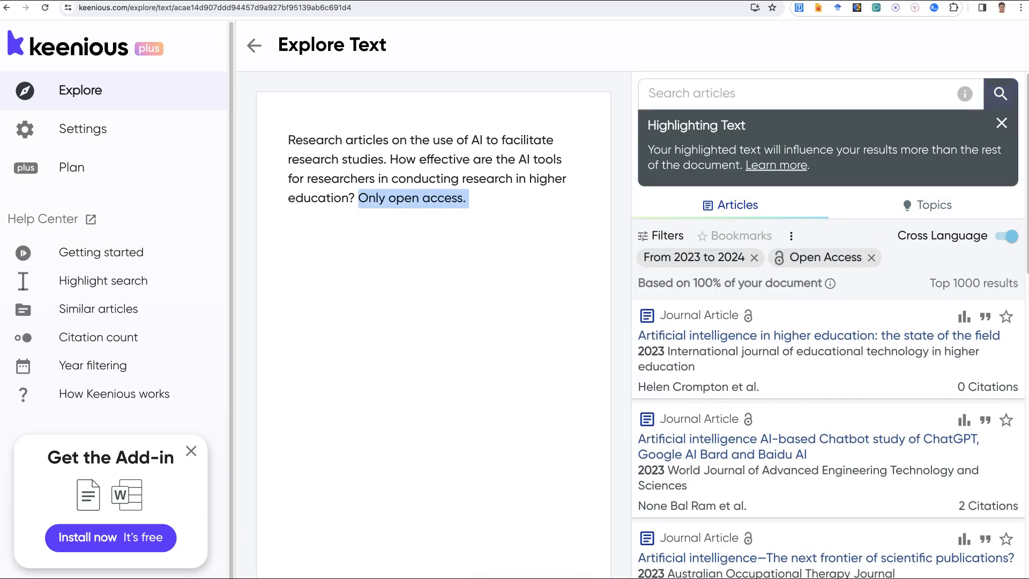
{"action": "left_click", "coordinate": [1000, 123]}
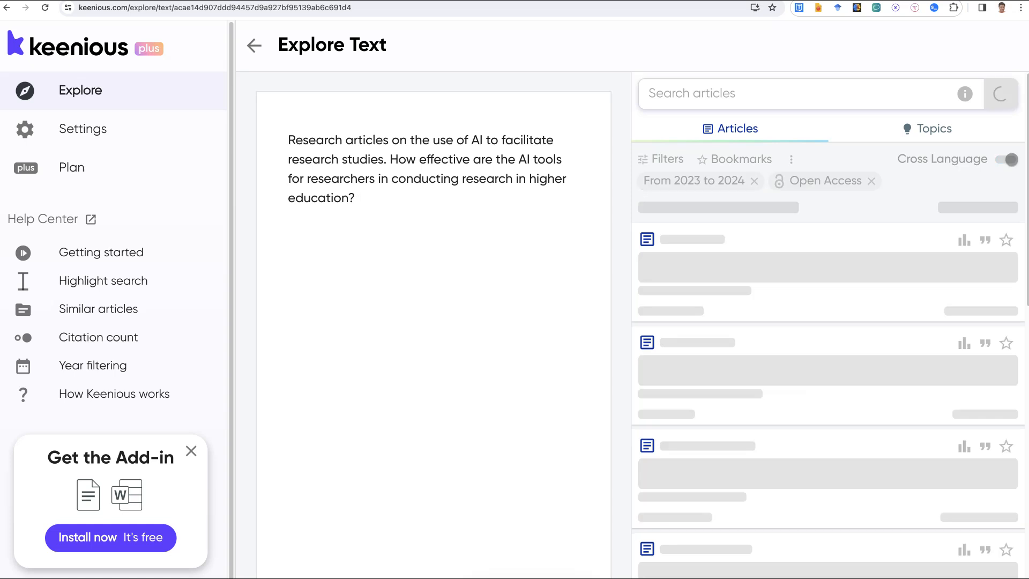
{"action": "left_click", "coordinate": [1000, 94]}
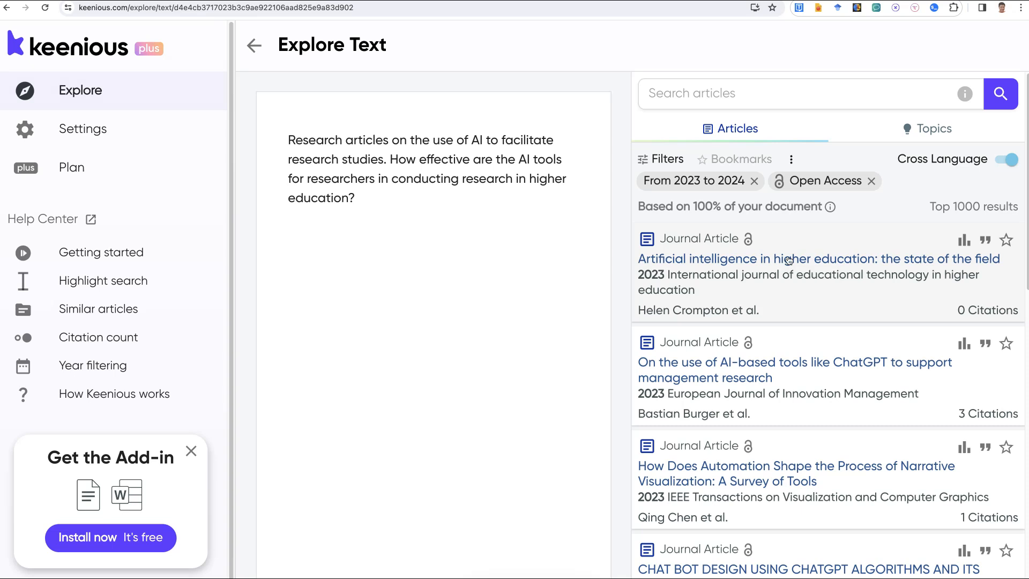
Open 'Artificial intelligence in higher education: the state of the field' and scroll to its PDF links
{"action": "left_click", "coordinate": [815, 258]}
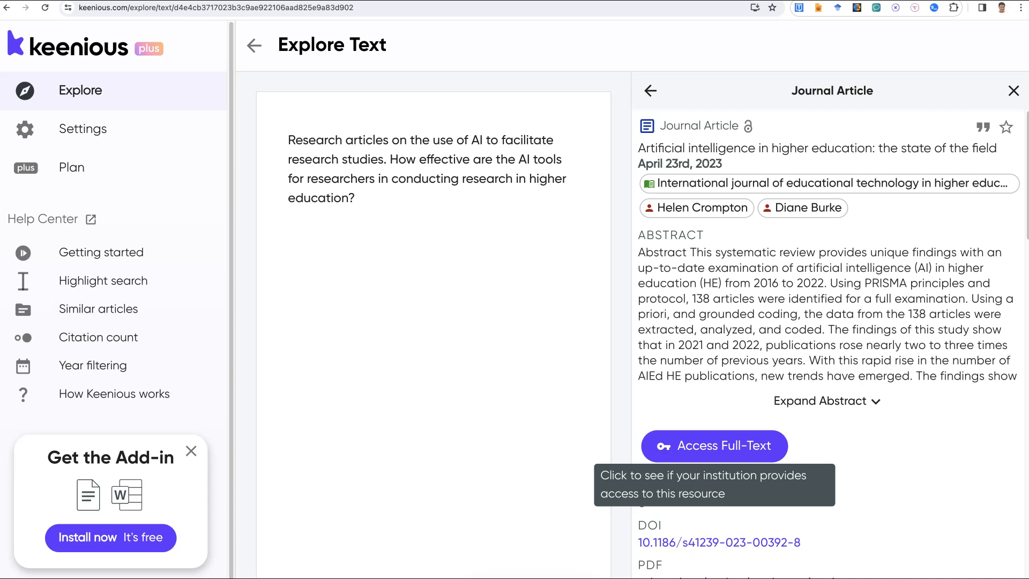
{"action": "scroll", "scroll_direction": "down", "scroll_amount": 3}
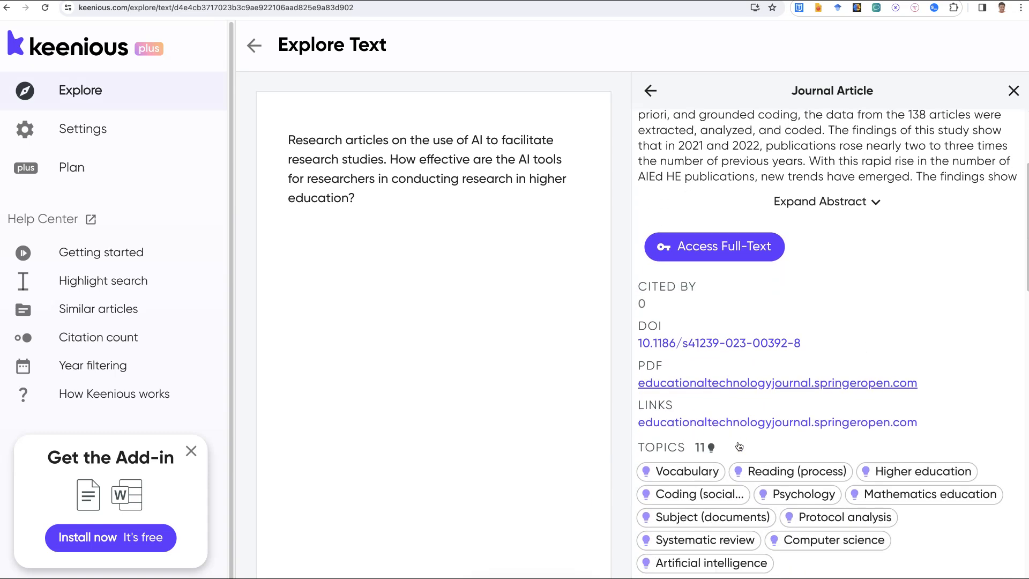
{"action": "scroll", "scroll_direction": "down", "scroll_amount": 3}
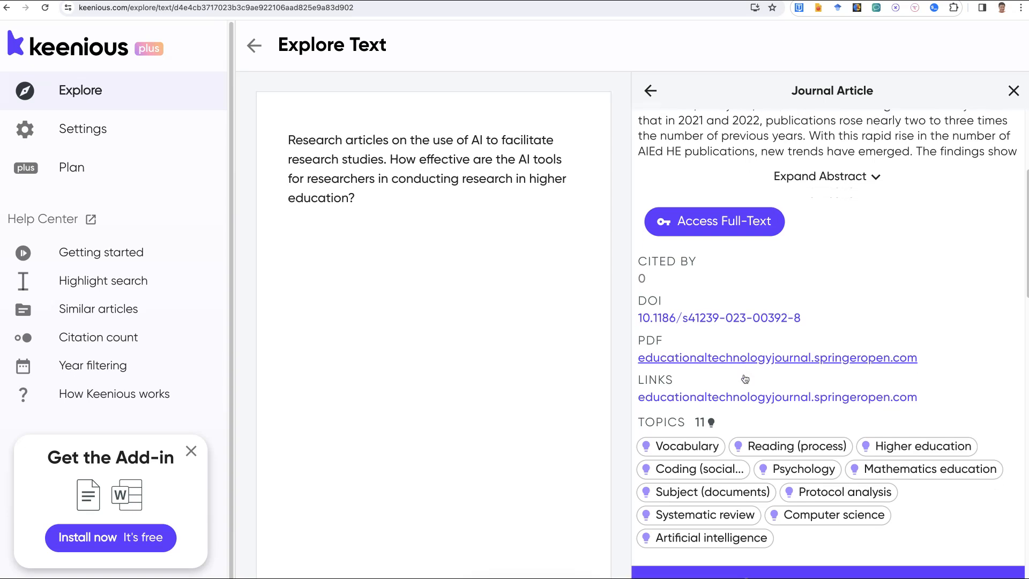
{"action": "scroll", "scroll_direction": "down", "scroll_amount": 3}
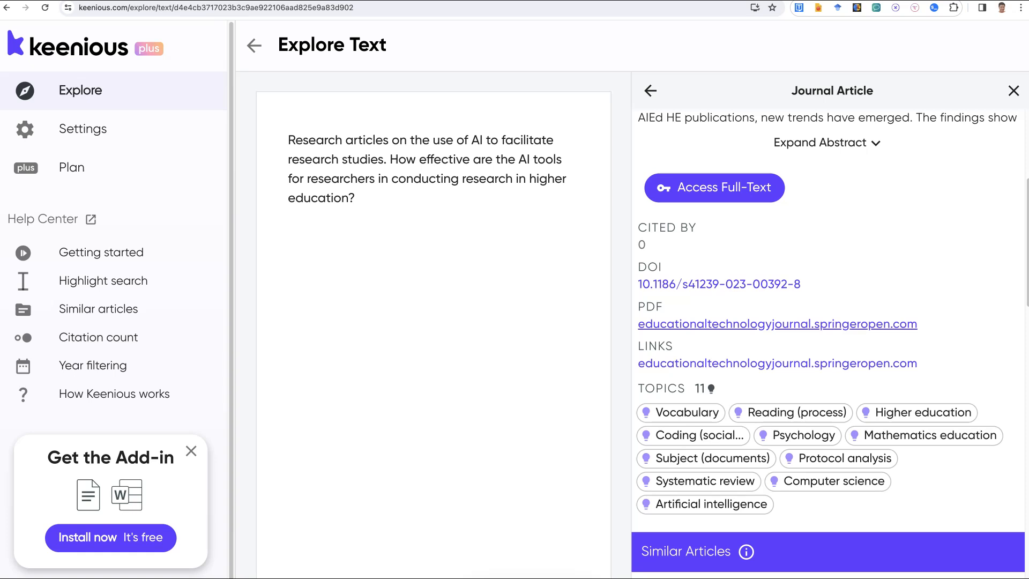
{"action": "mouse_move", "coordinate": [721, 324]}
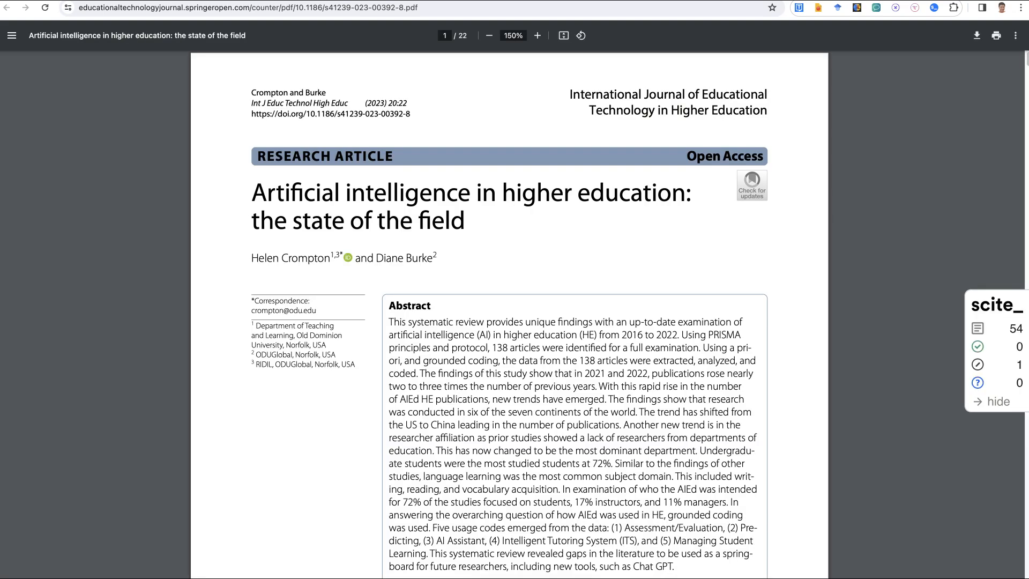
Scroll the state-of-the-field PDF down to its References section on page 20
{"action": "scroll", "scroll_direction": "down", "scroll_amount": 3}
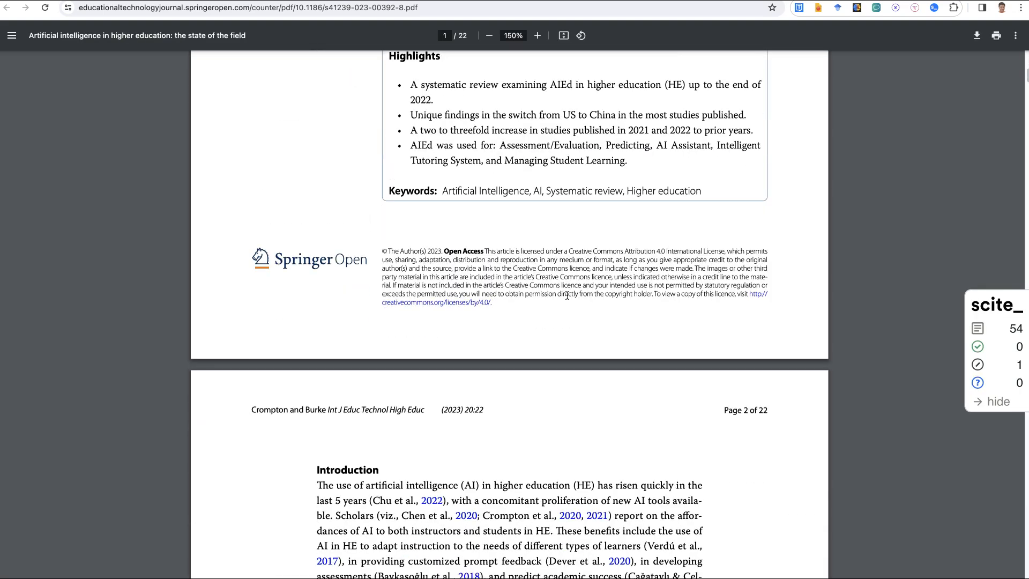
{"action": "scroll", "scroll_direction": "down", "scroll_amount": 3}
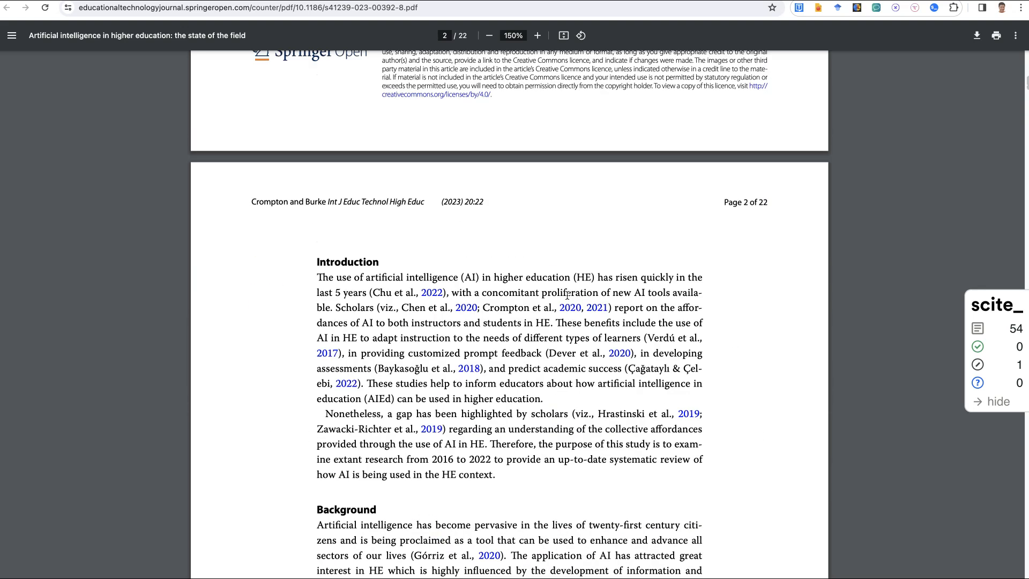
{"action": "scroll", "scroll_direction": "down", "scroll_amount": 3}
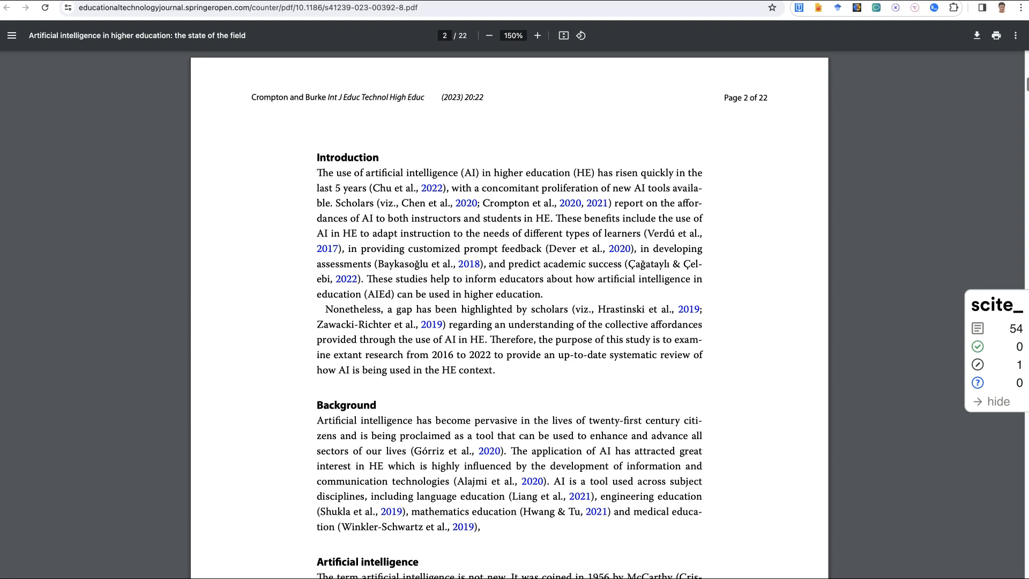
{"action": "scroll", "scroll_direction": "down", "scroll_amount": 3}
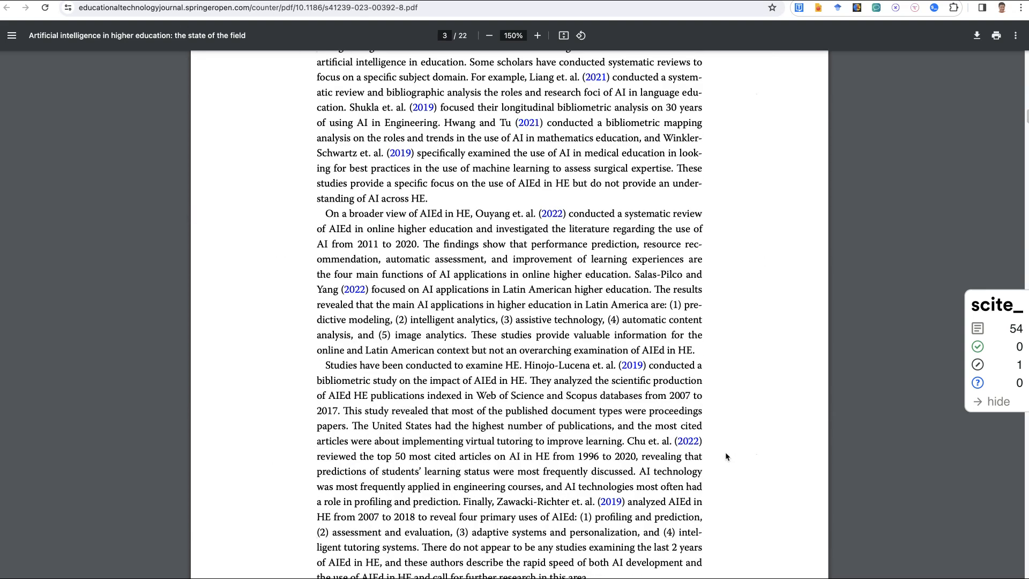
{"action": "scroll", "scroll_direction": "down", "scroll_amount": 3}
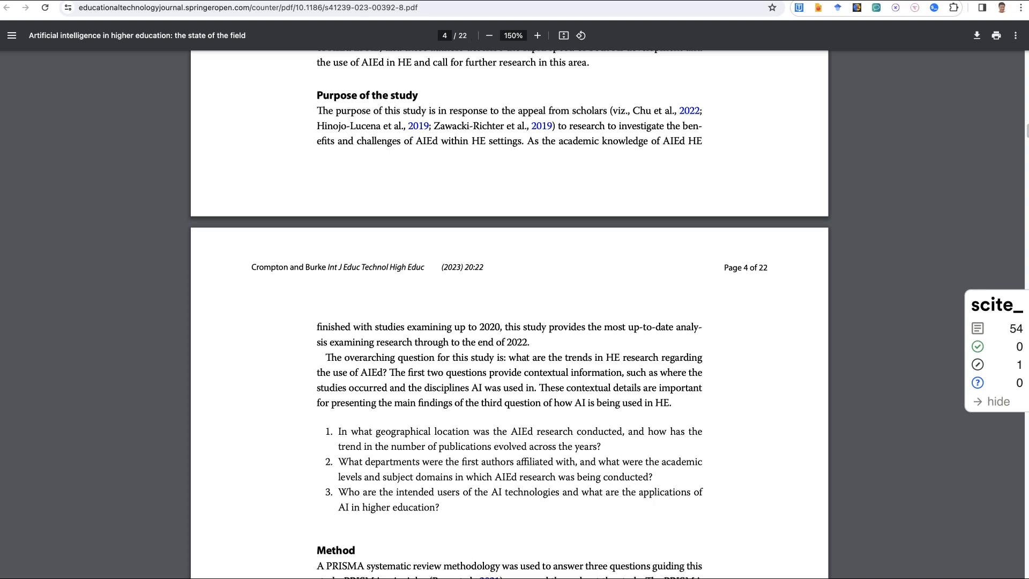
{"action": "scroll", "scroll_direction": "down", "scroll_amount": 3}
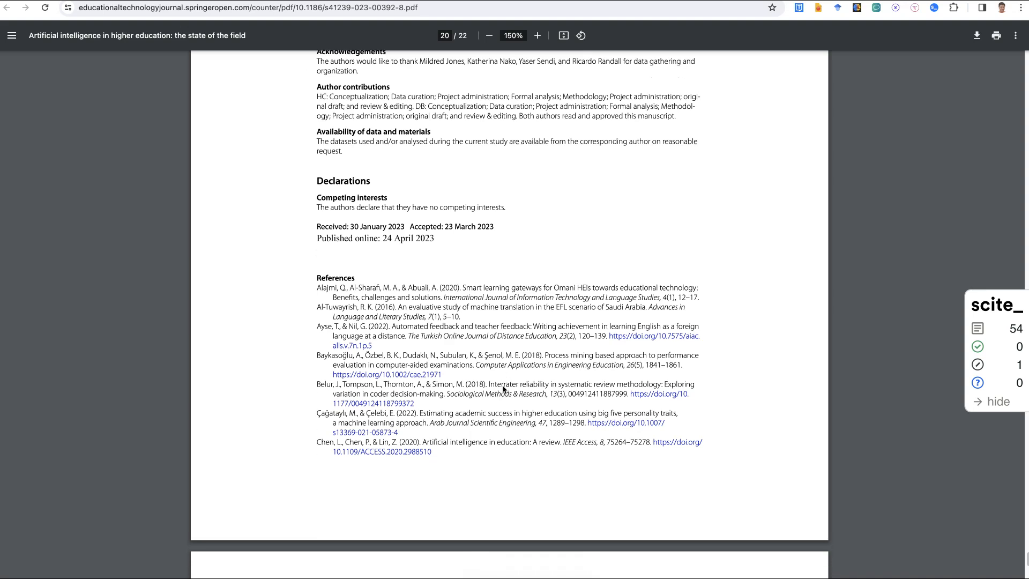
{"action": "scroll", "scroll_direction": "down", "scroll_amount": 3}
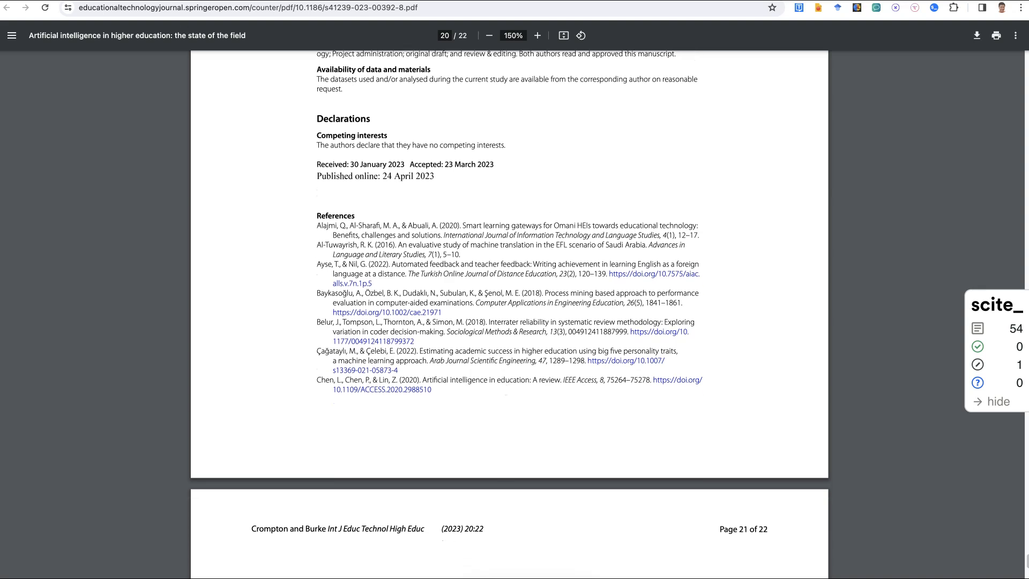
{"action": "scroll", "scroll_direction": "down", "scroll_amount": 3}
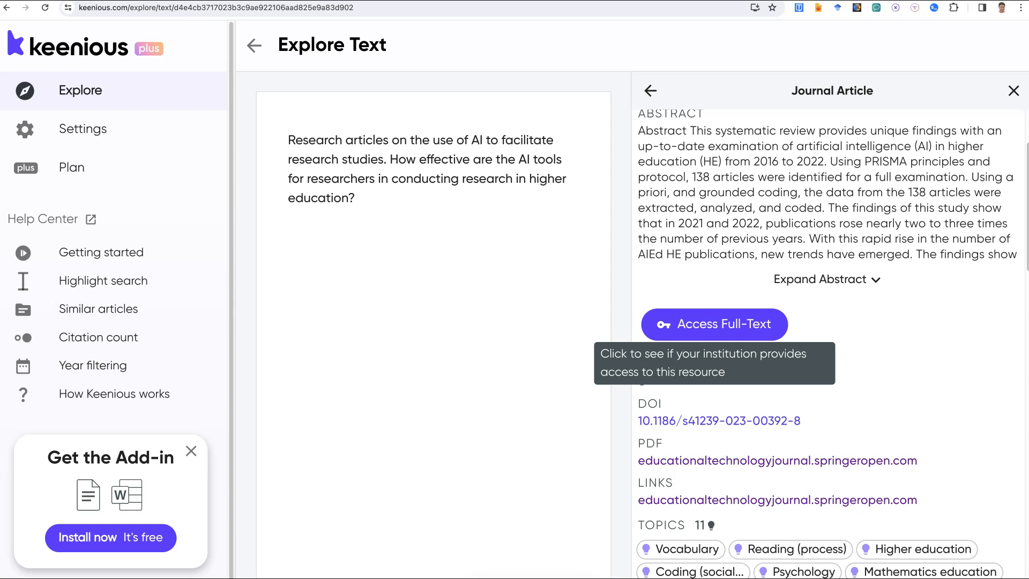
Browse the paper's similar articles, then go back to the results list
{"action": "scroll", "scroll_direction": "down", "scroll_amount": 3}
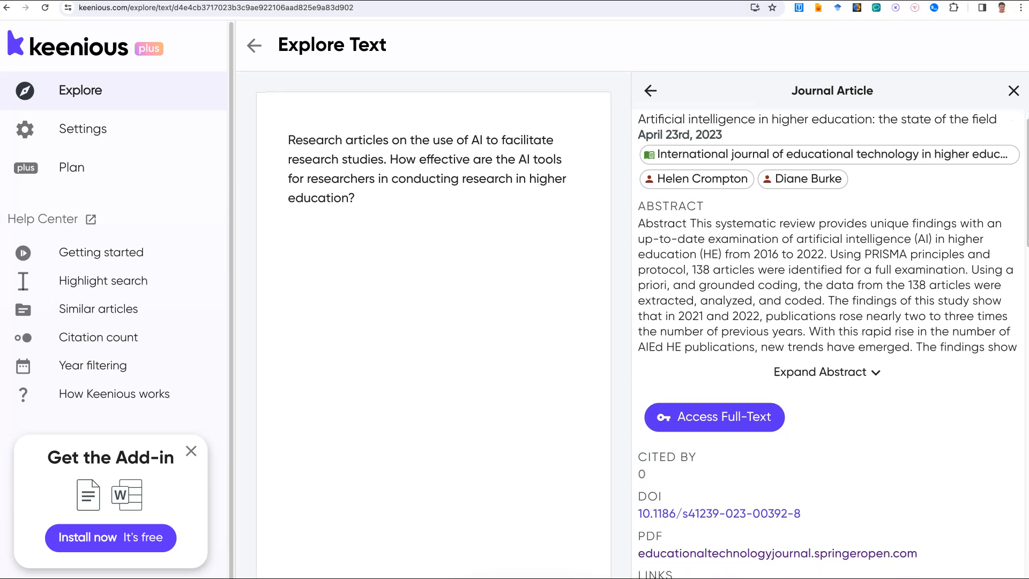
{"action": "scroll", "scroll_direction": "down", "scroll_amount": 3}
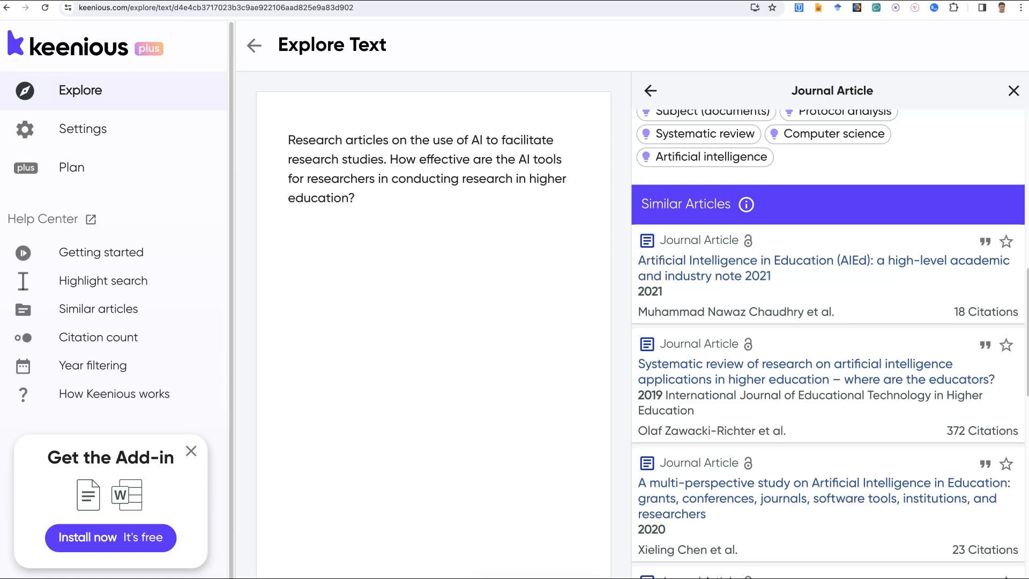
{"action": "scroll", "scroll_direction": "down", "scroll_amount": 3}
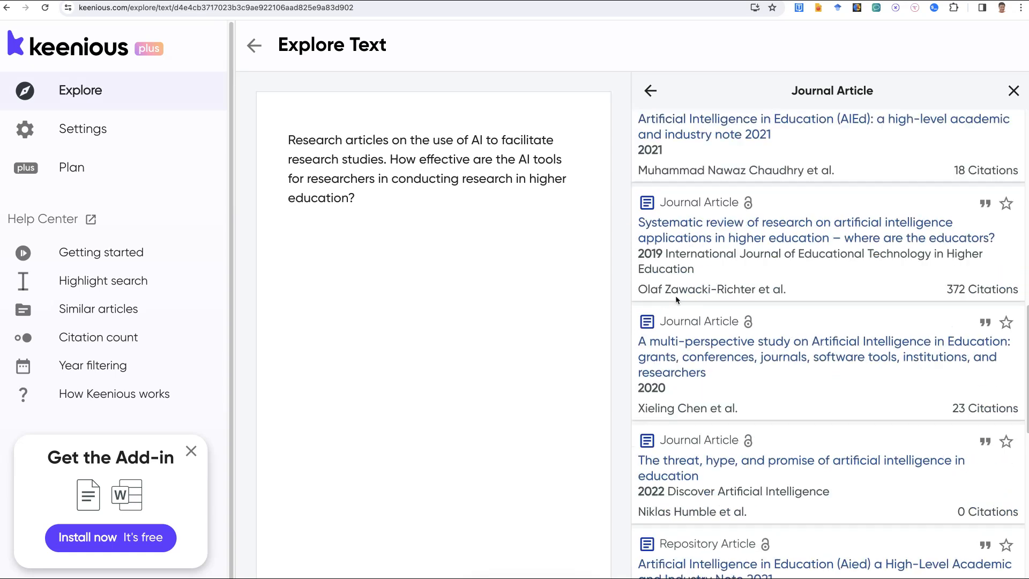
{"action": "scroll", "scroll_direction": "down", "scroll_amount": 3}
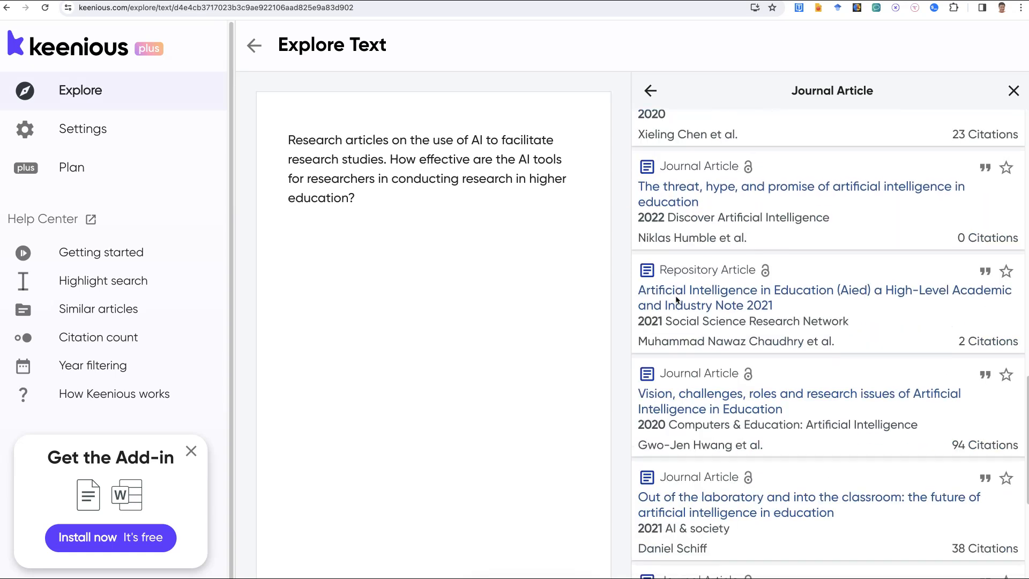
{"action": "scroll", "scroll_direction": "down", "scroll_amount": 3}
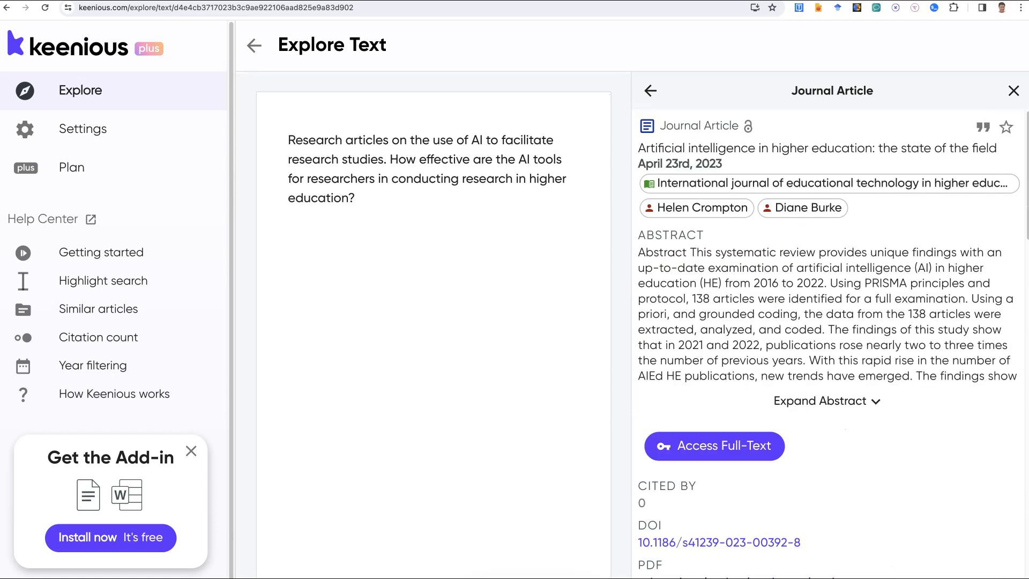
{"action": "left_click", "coordinate": [649, 90]}
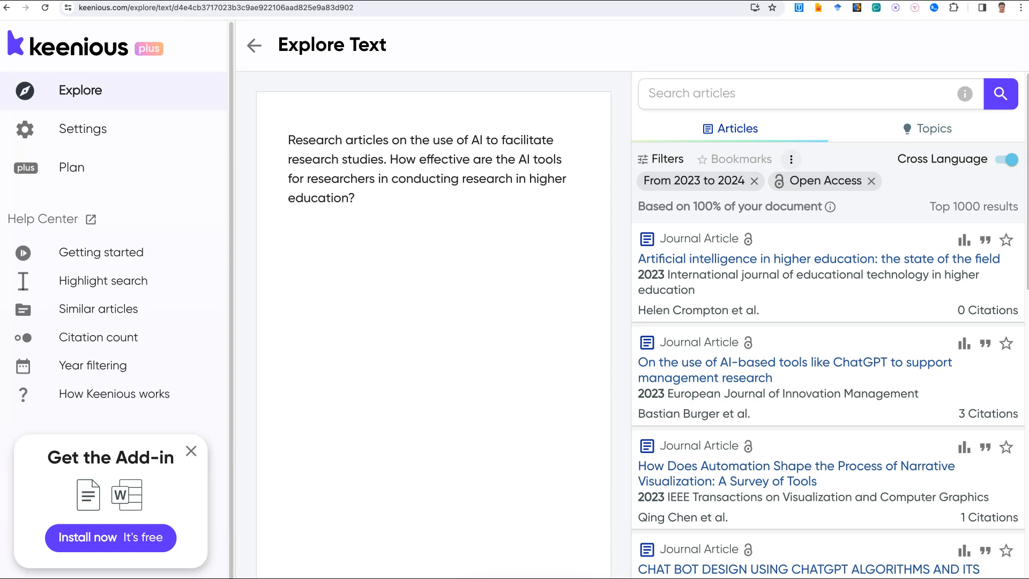
Narrow the Year Published filter to 2024 only, leaving 341 open-access results
{"action": "left_click", "coordinate": [660, 158]}
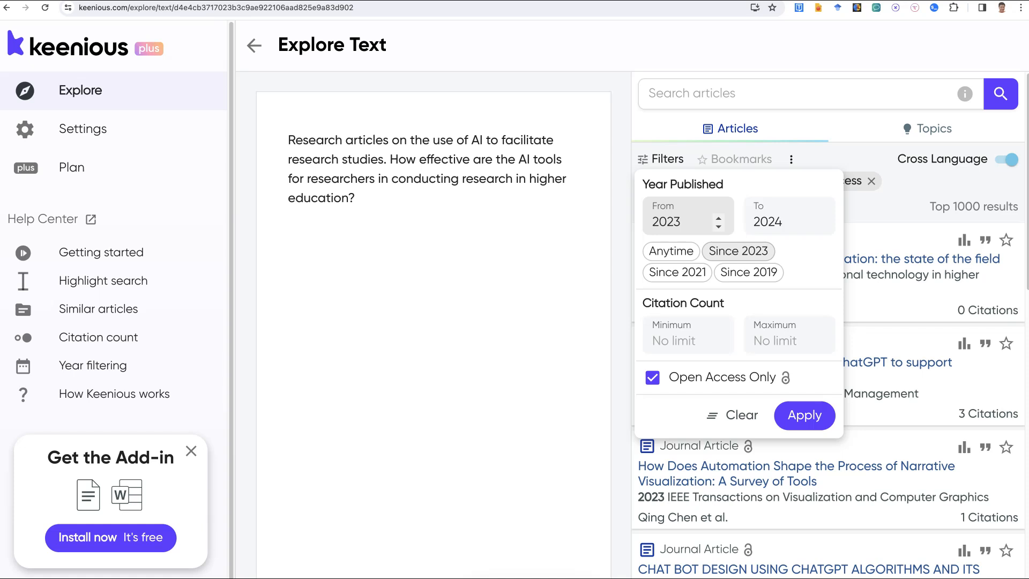
{"action": "left_click", "coordinate": [719, 222]}
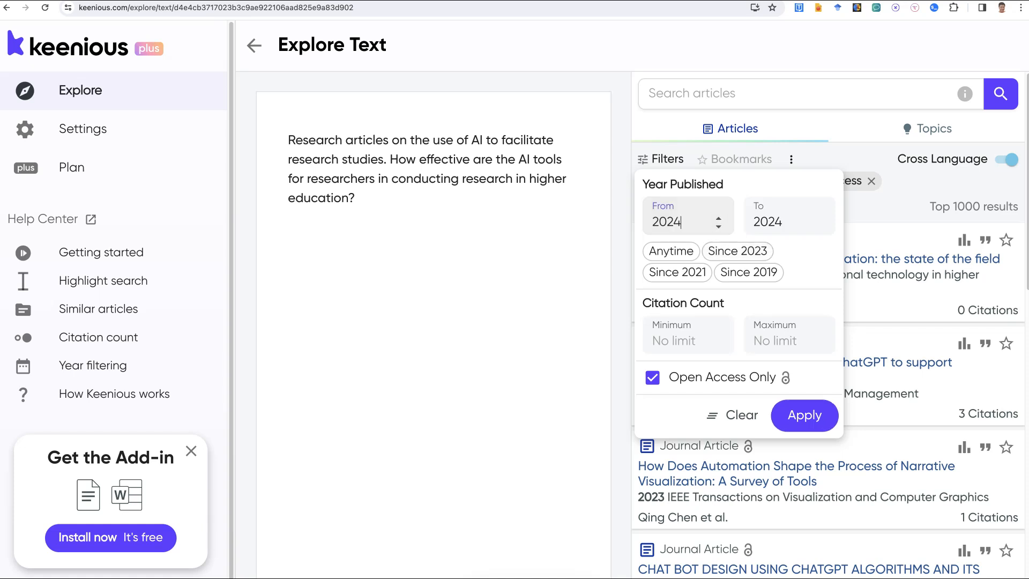
{"action": "left_click", "coordinate": [803, 414]}
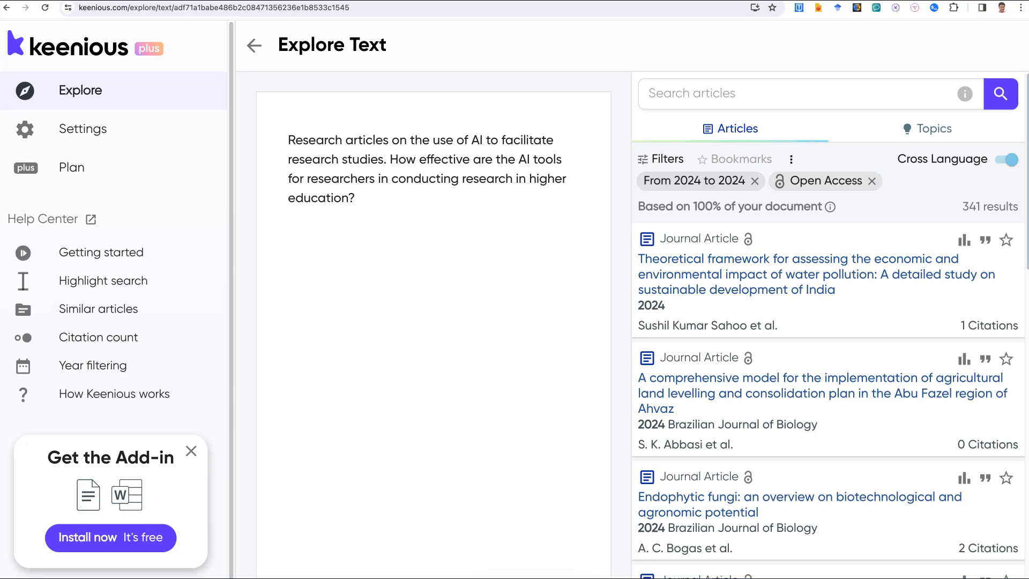
{"action": "scroll", "scroll_direction": "down", "scroll_amount": 3}
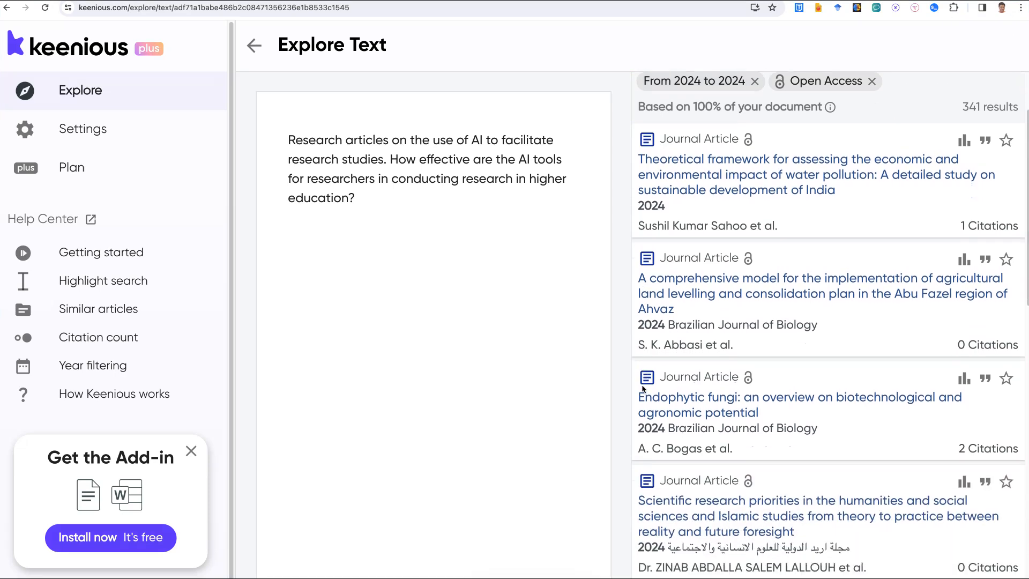
{"action": "scroll", "scroll_direction": "down", "scroll_amount": 3}
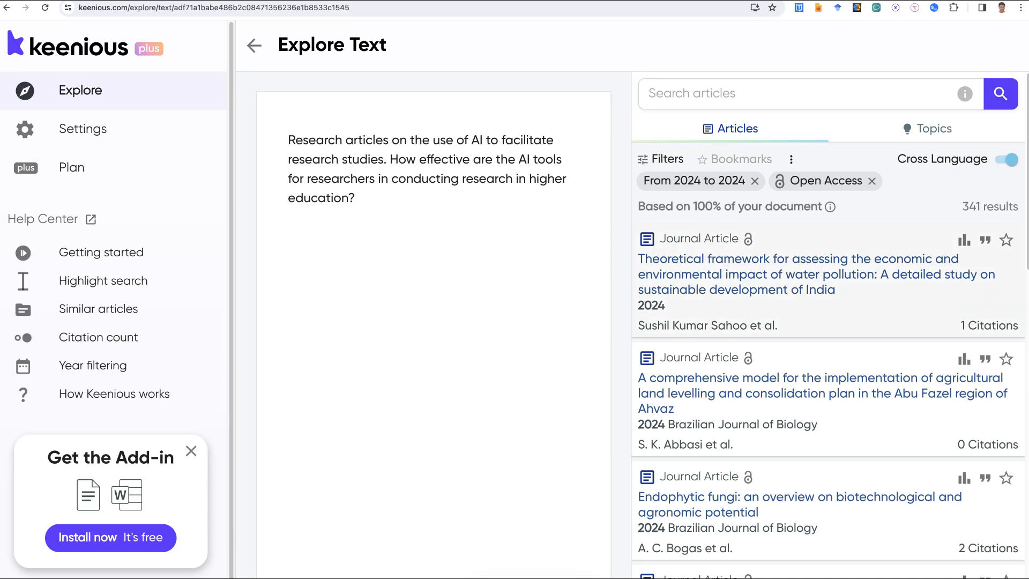
{"action": "scroll", "scroll_direction": "down", "scroll_amount": 3}
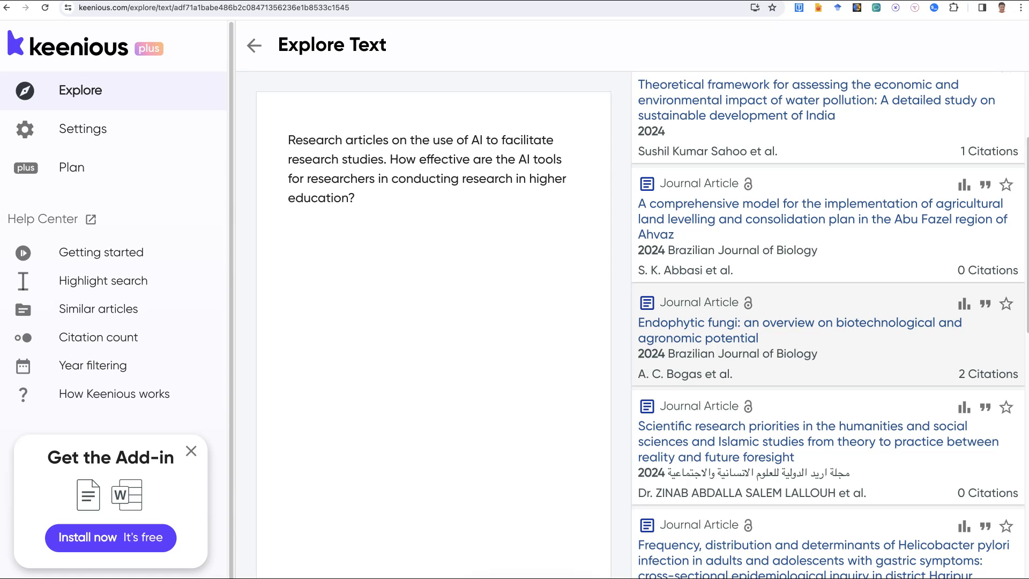
{"action": "scroll", "scroll_direction": "down", "scroll_amount": 3}
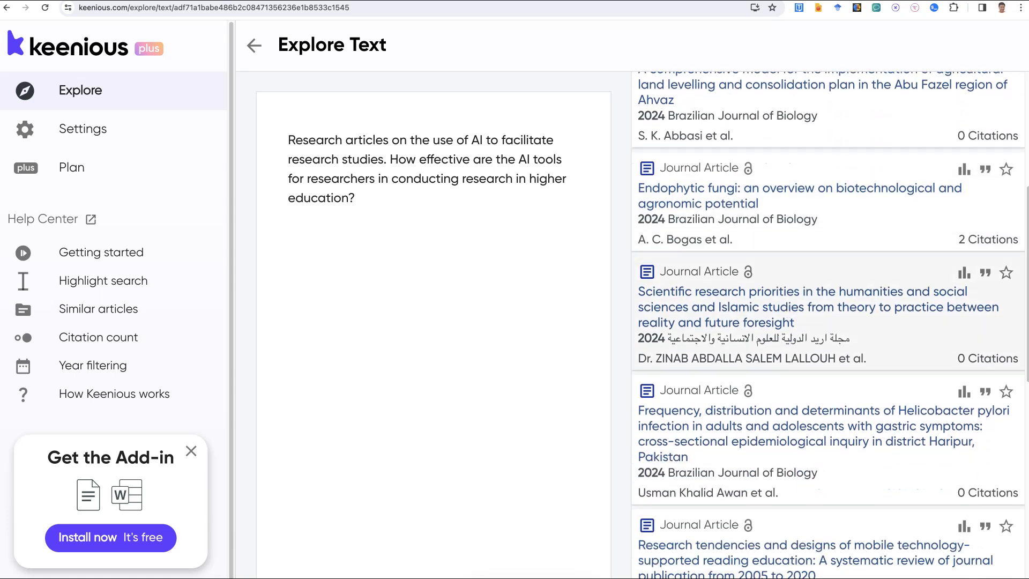
{"action": "scroll", "scroll_direction": "down", "scroll_amount": 3}
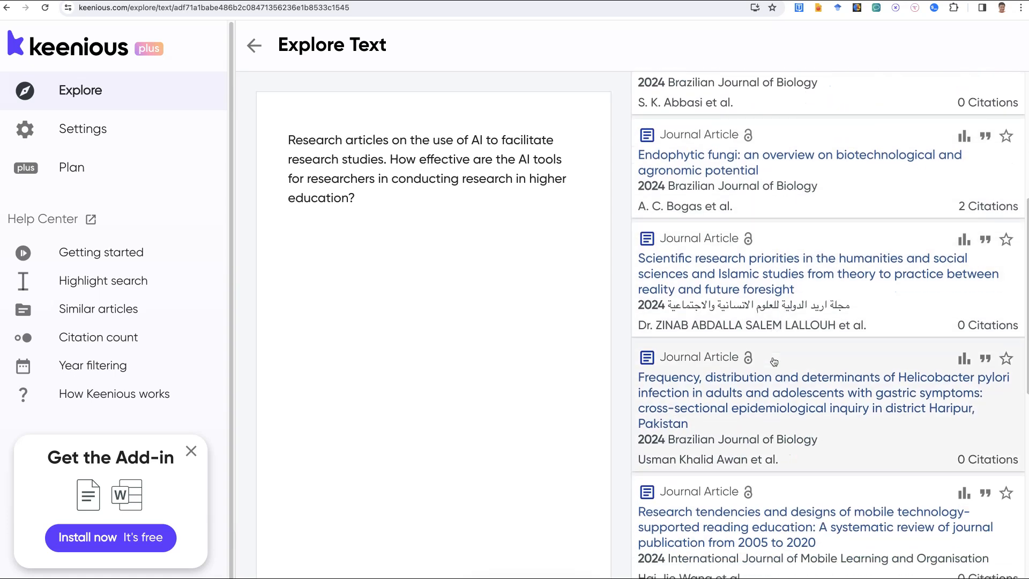
{"action": "scroll", "scroll_direction": "down", "scroll_amount": 3}
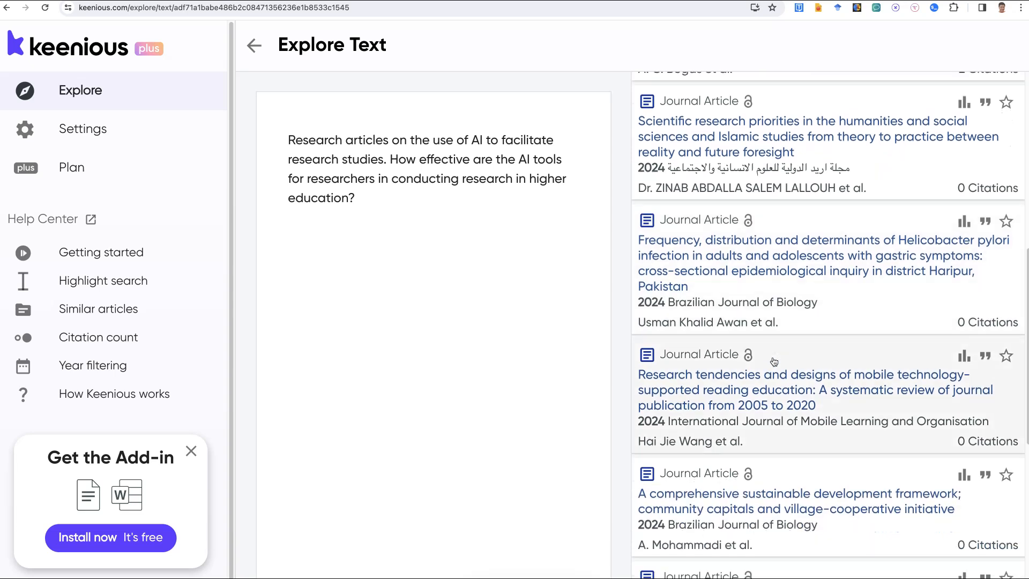
{"action": "scroll", "scroll_direction": "down", "scroll_amount": 3}
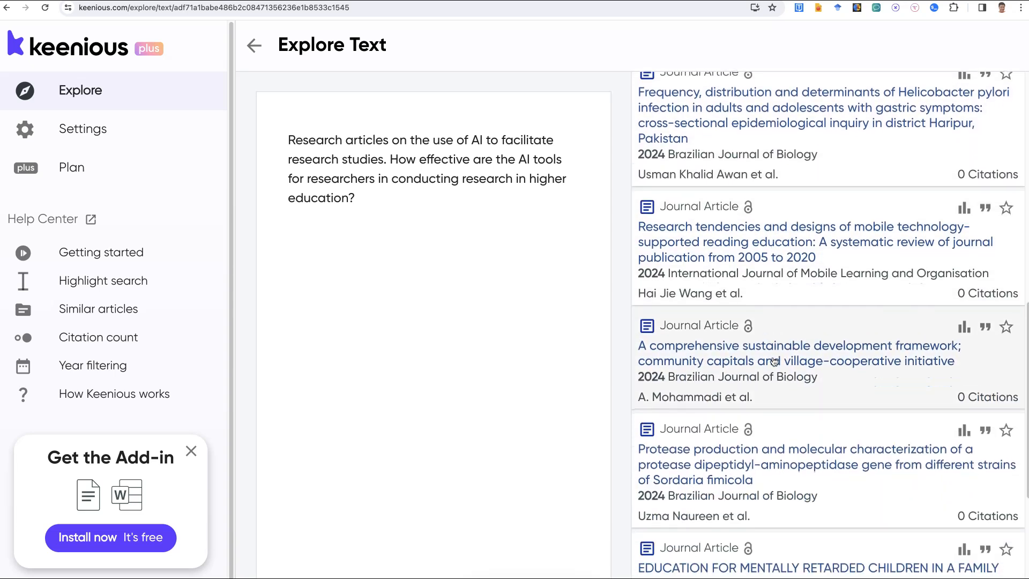
{"action": "scroll", "scroll_direction": "down", "scroll_amount": 3}
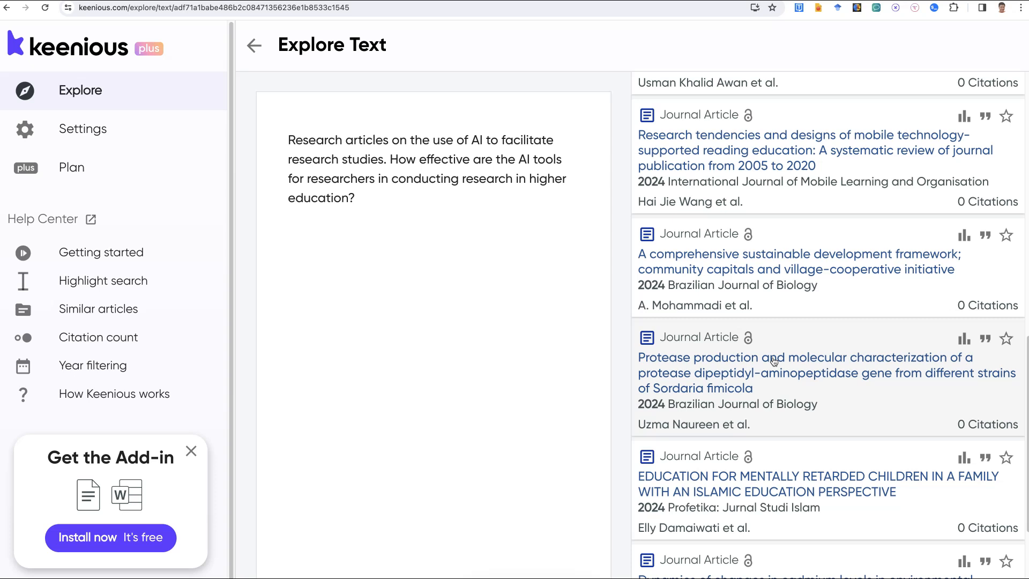
{"action": "scroll", "scroll_direction": "down", "scroll_amount": 3}
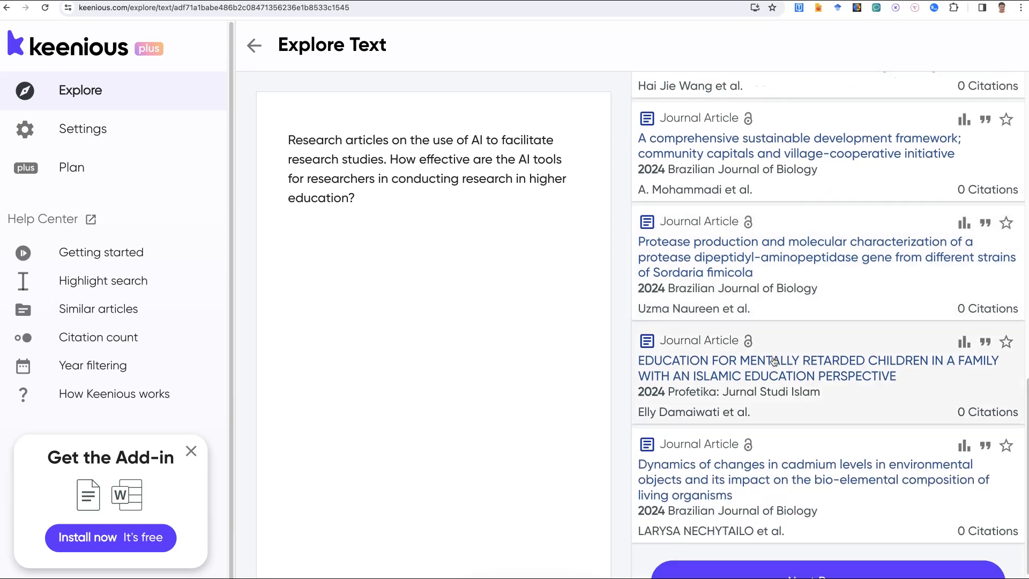
{"action": "scroll", "scroll_direction": "down", "scroll_amount": 3}
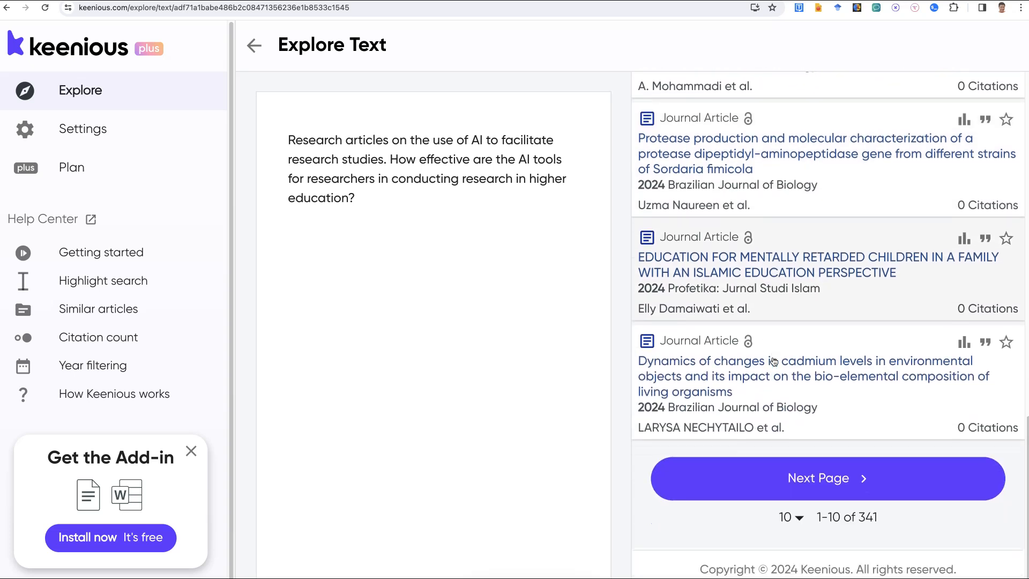
{"action": "scroll", "scroll_direction": "down", "scroll_amount": 3}
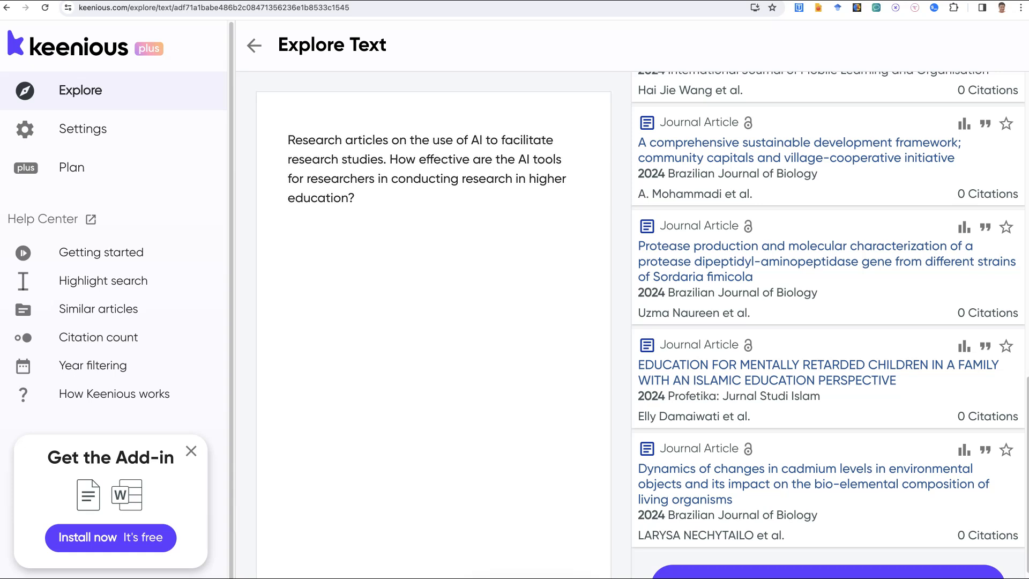
Shorten the query to 'How effective are AI tools for research studies in higher education?' and refresh
{"action": "left_click_drag", "start_coordinate": [289, 140], "coordinate": [386, 159]}
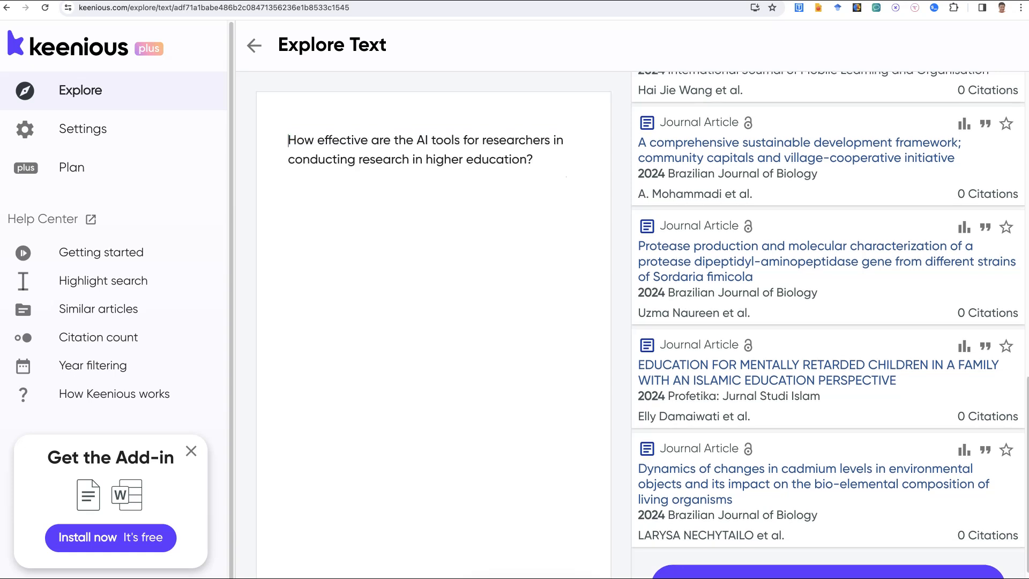
{"action": "double_click", "coordinate": [404, 139]}
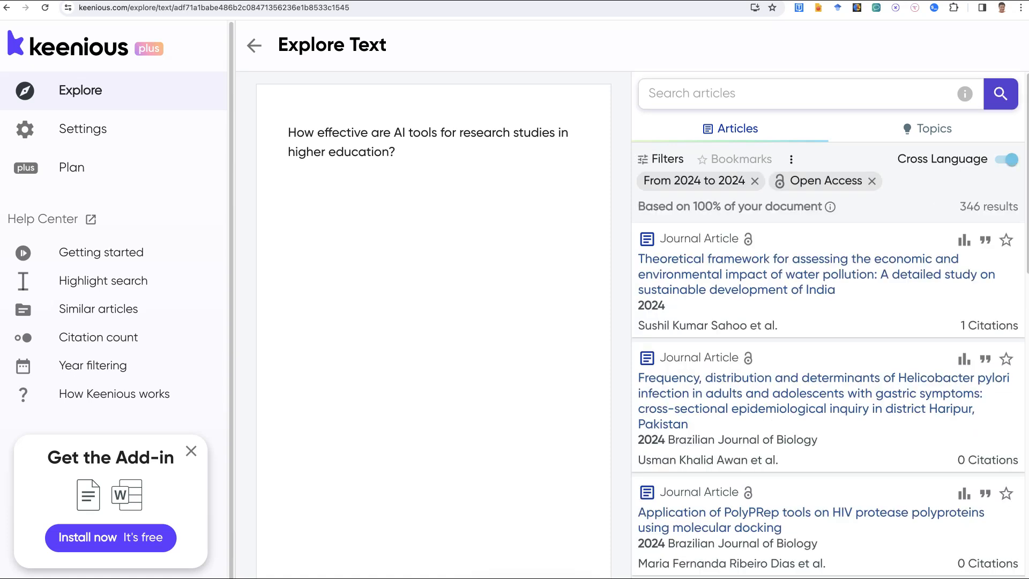
{"action": "left_click", "coordinate": [1000, 93]}
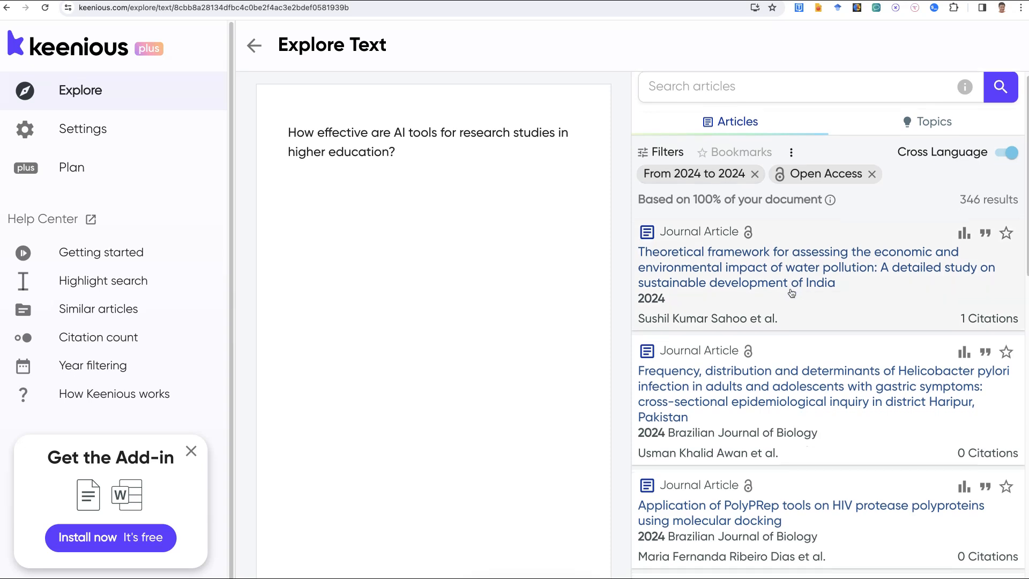
{"action": "scroll", "scroll_direction": "down", "scroll_amount": 3}
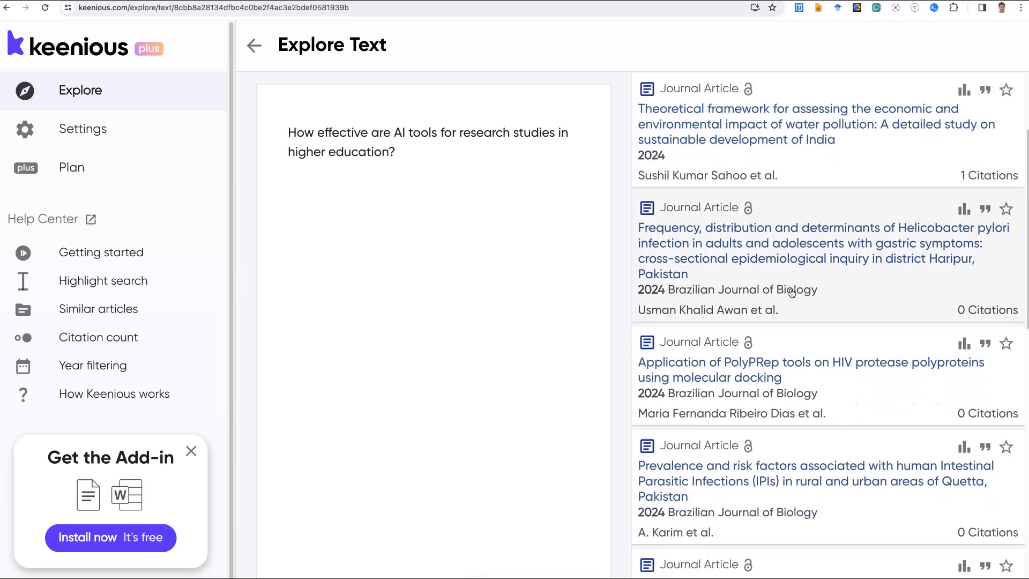
{"action": "scroll", "scroll_direction": "down", "scroll_amount": 3}
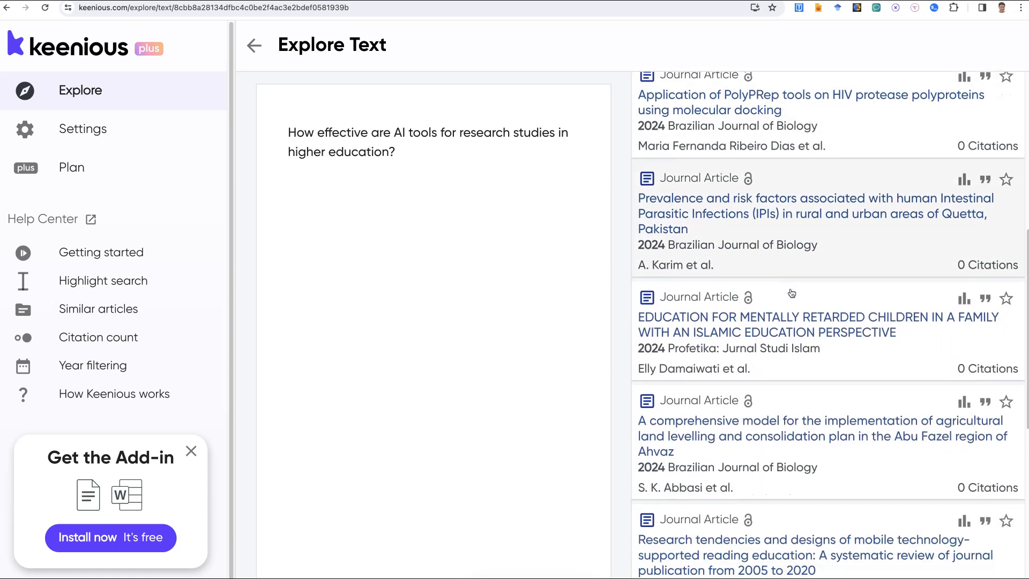
{"action": "scroll", "scroll_direction": "down", "scroll_amount": 3}
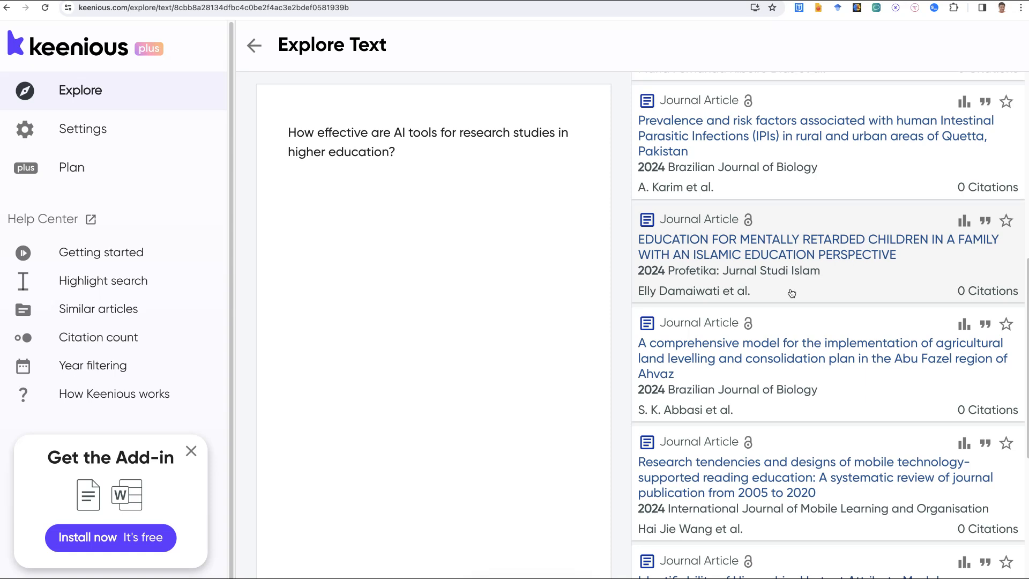
{"action": "scroll", "scroll_direction": "down", "scroll_amount": 3}
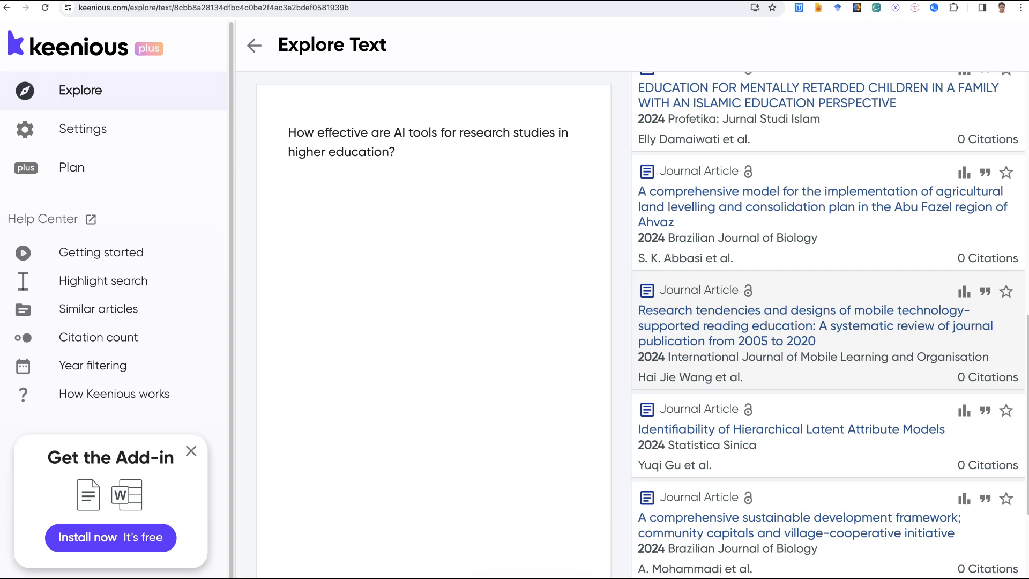
{"action": "scroll", "scroll_direction": "down", "scroll_amount": 3}
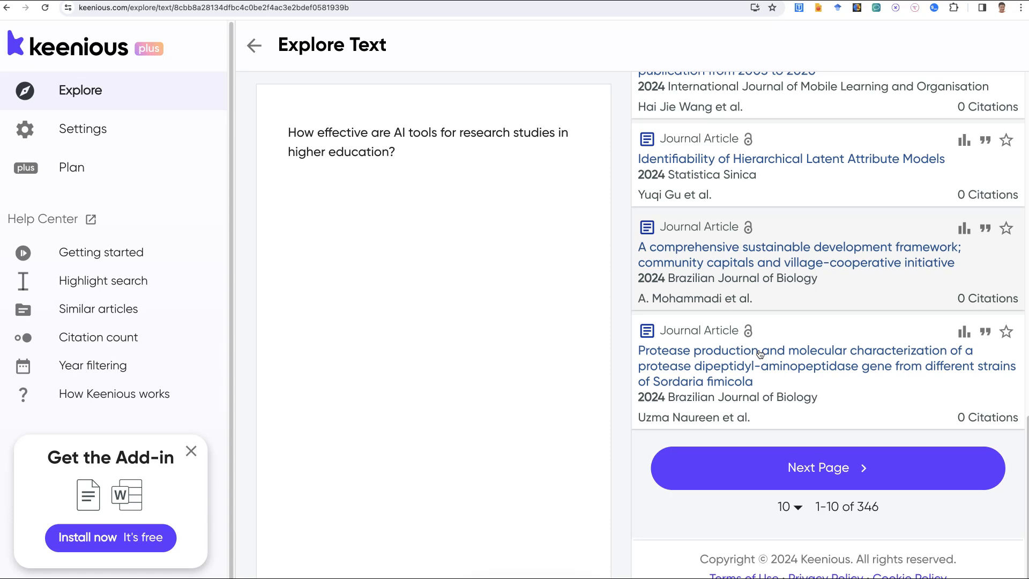
{"action": "mouse_move", "coordinate": [812, 362]}
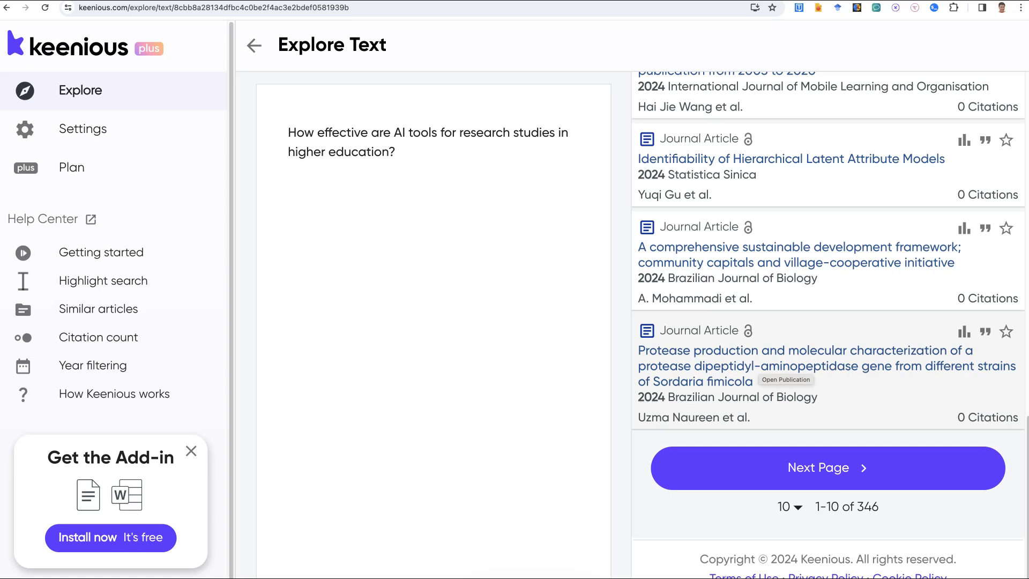
{"action": "scroll", "scroll_direction": "down", "scroll_amount": 3}
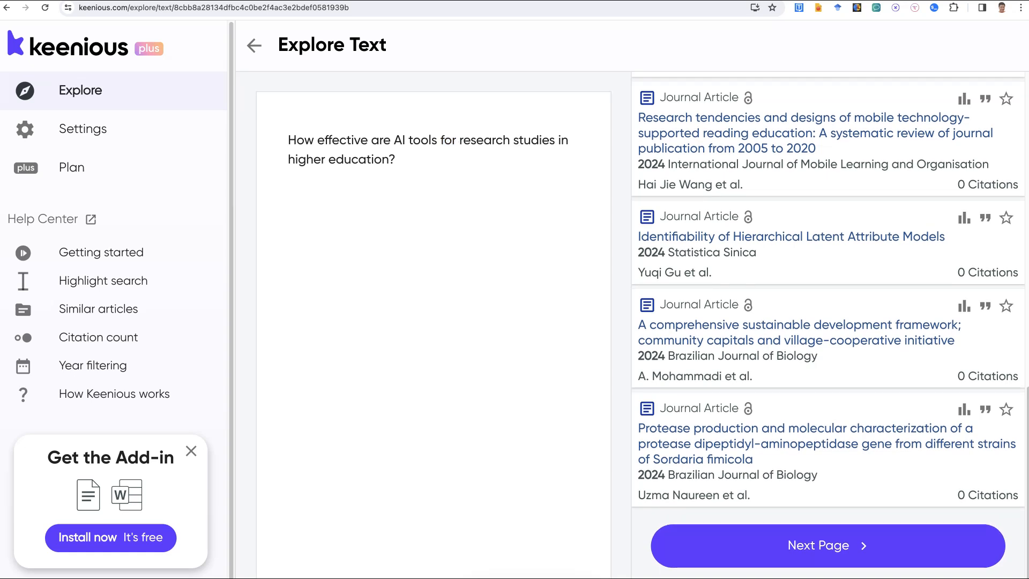
Replace 'for research studies' with 'to conduct research' and rerun the search
{"action": "left_click_drag", "start_coordinate": [440, 140], "coordinate": [561, 140]}
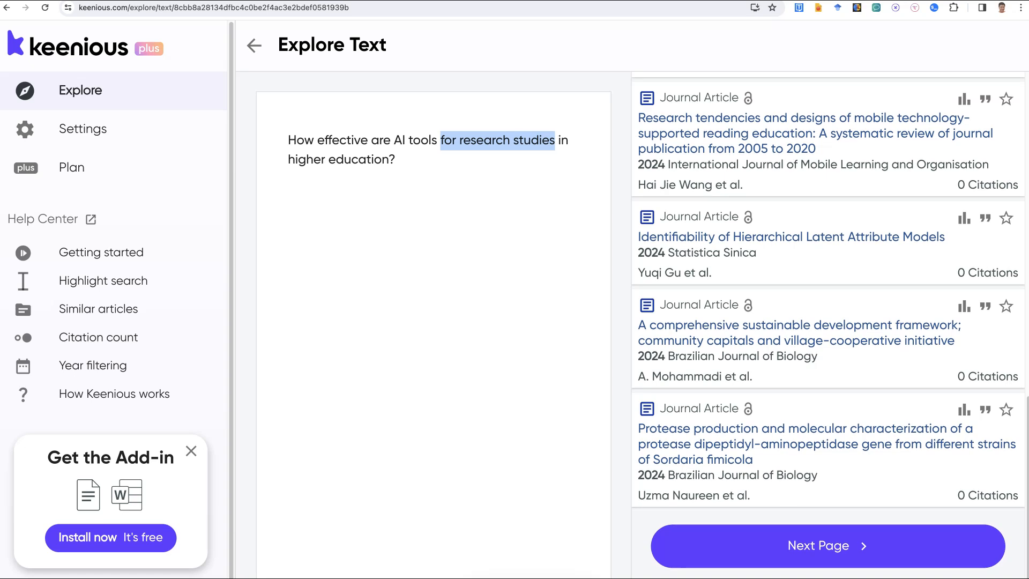
{"action": "type", "text": "to conduct"}
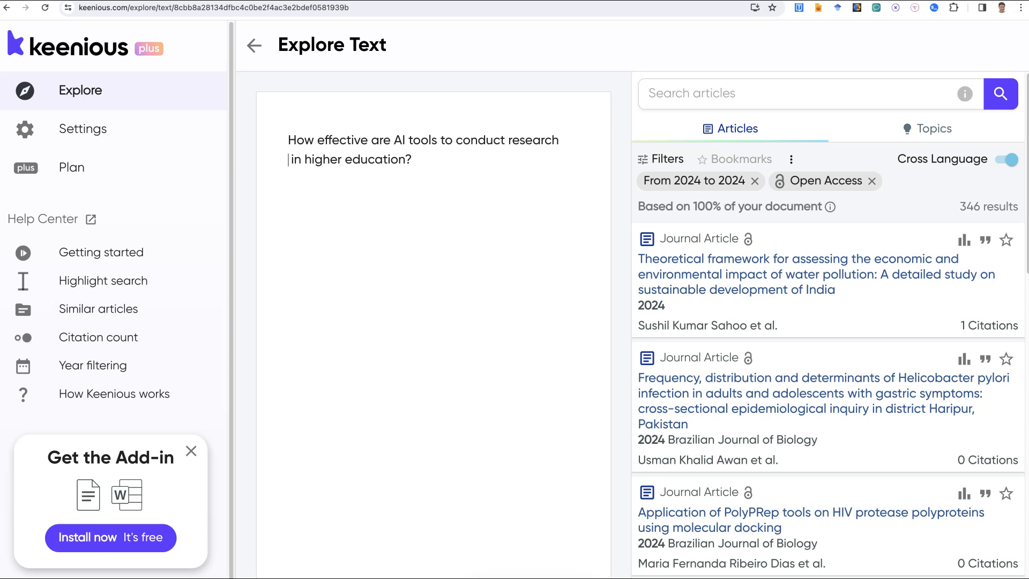
{"action": "left_click", "coordinate": [999, 93]}
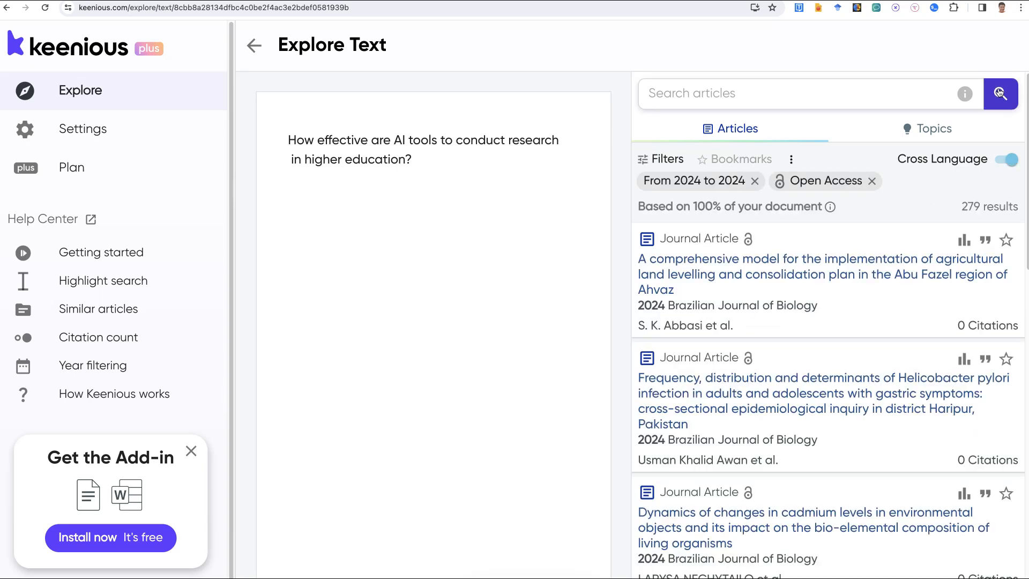
Remove the 2024 year filter and open the JUTLP article on AI-augmented teaching
{"action": "left_click", "coordinate": [1000, 93]}
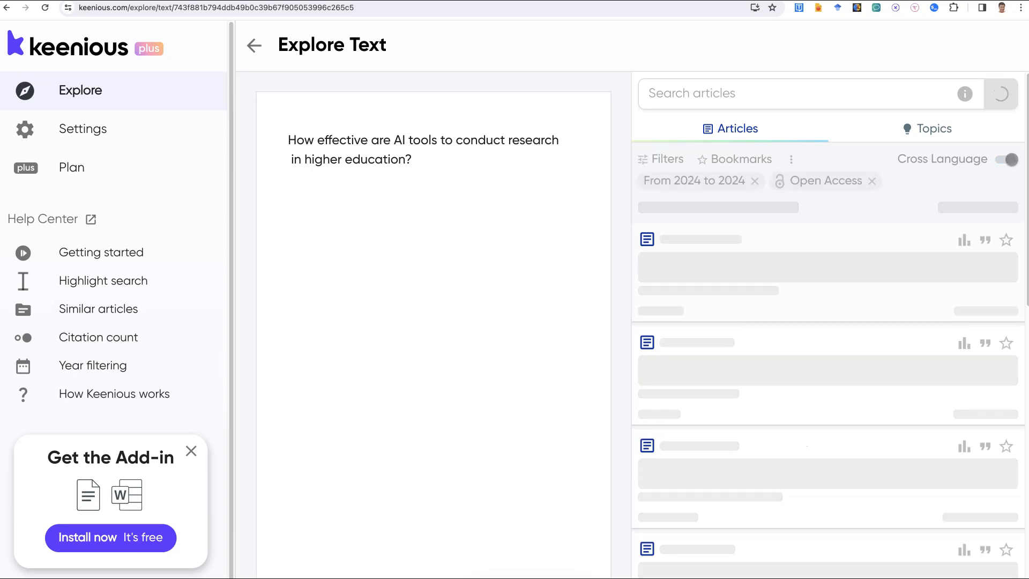
{"action": "left_click", "coordinate": [753, 180]}
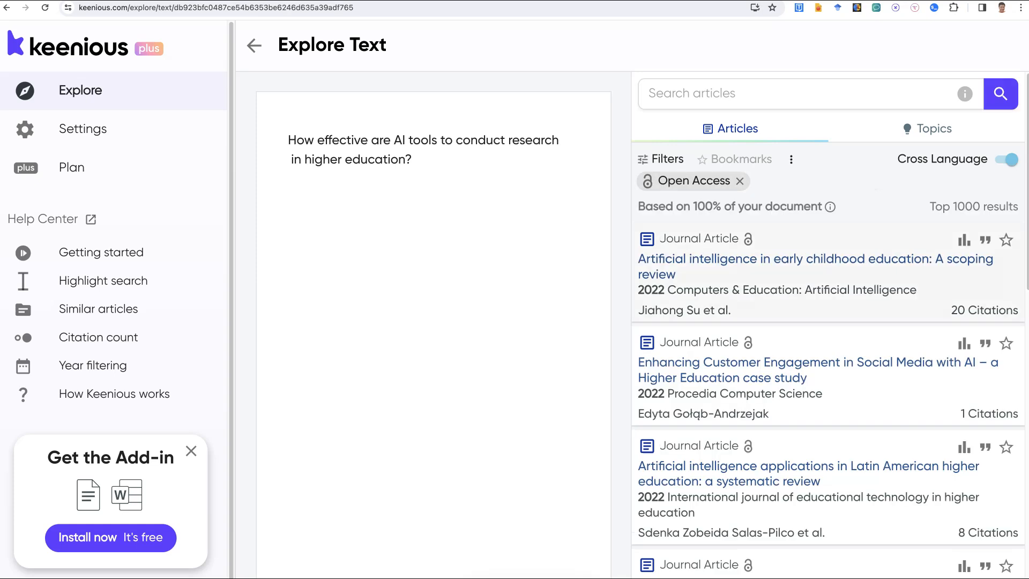
{"action": "left_click", "coordinate": [814, 266]}
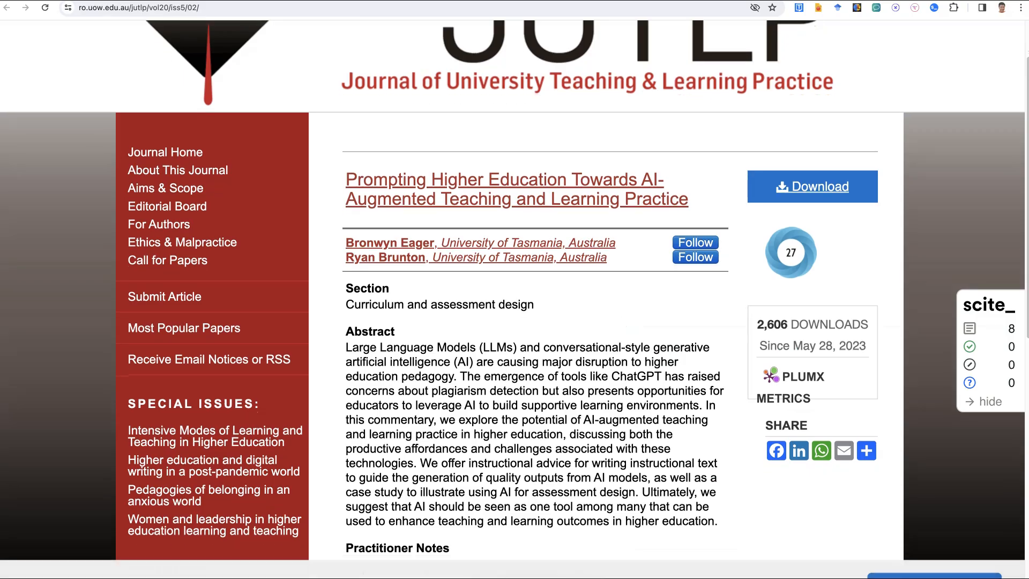
Read the AI-augmented teaching article's abstract and practitioner notes, then download its 21-page PDF
{"action": "scroll", "scroll_direction": "down", "scroll_amount": 3}
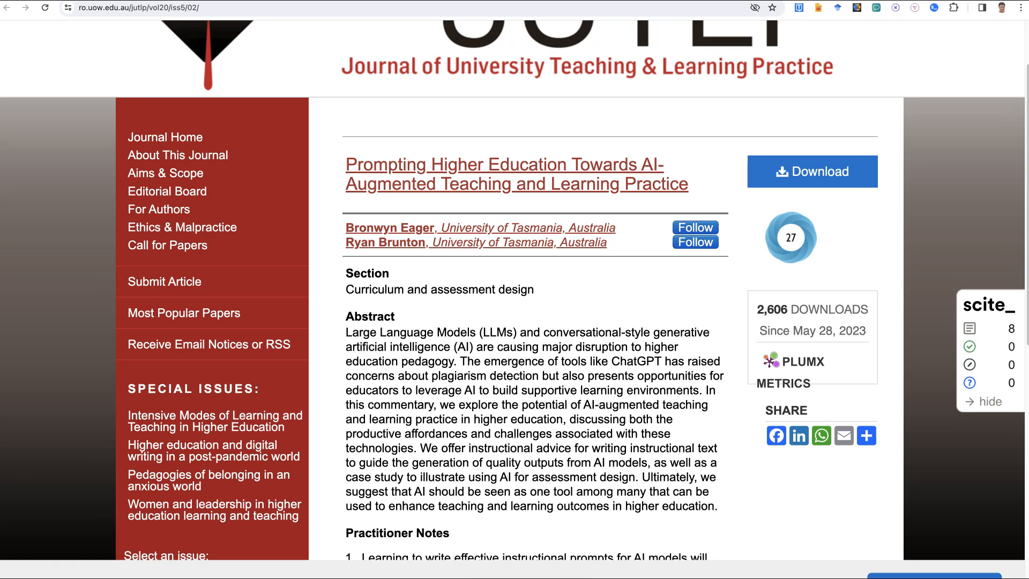
{"action": "scroll", "scroll_direction": "down", "scroll_amount": 3}
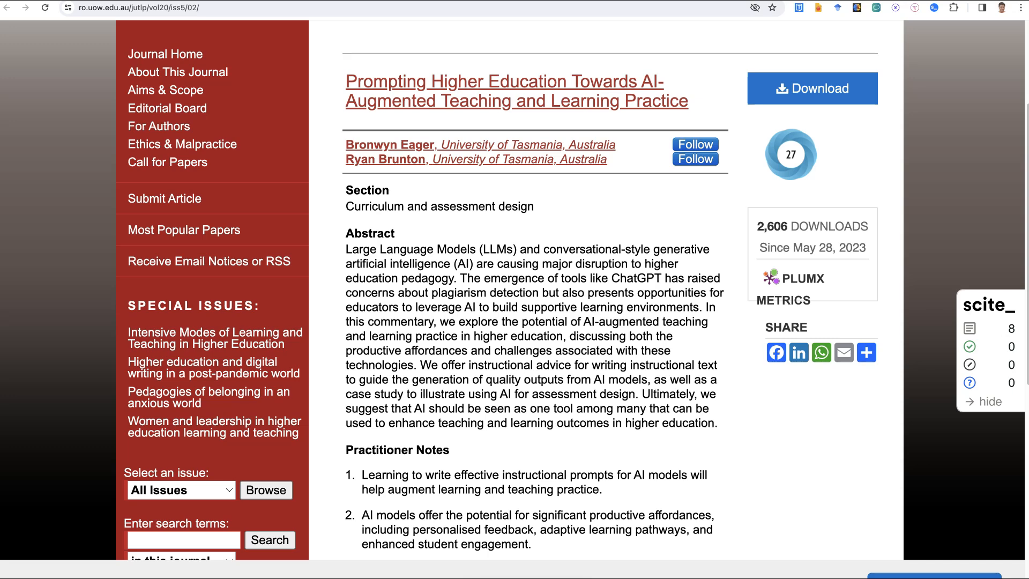
{"action": "scroll", "scroll_direction": "down", "scroll_amount": 3}
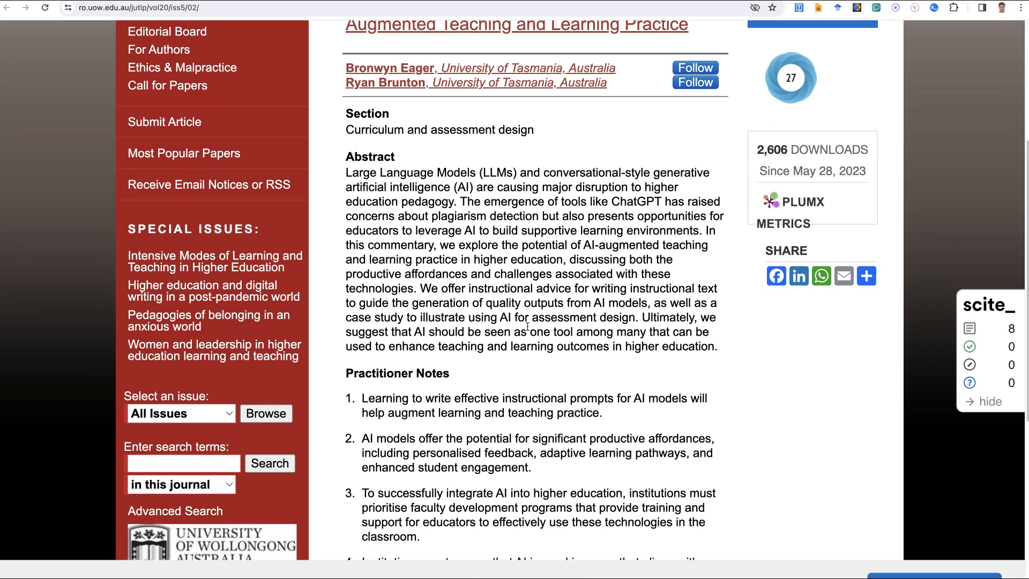
{"action": "scroll", "scroll_direction": "down", "scroll_amount": 3}
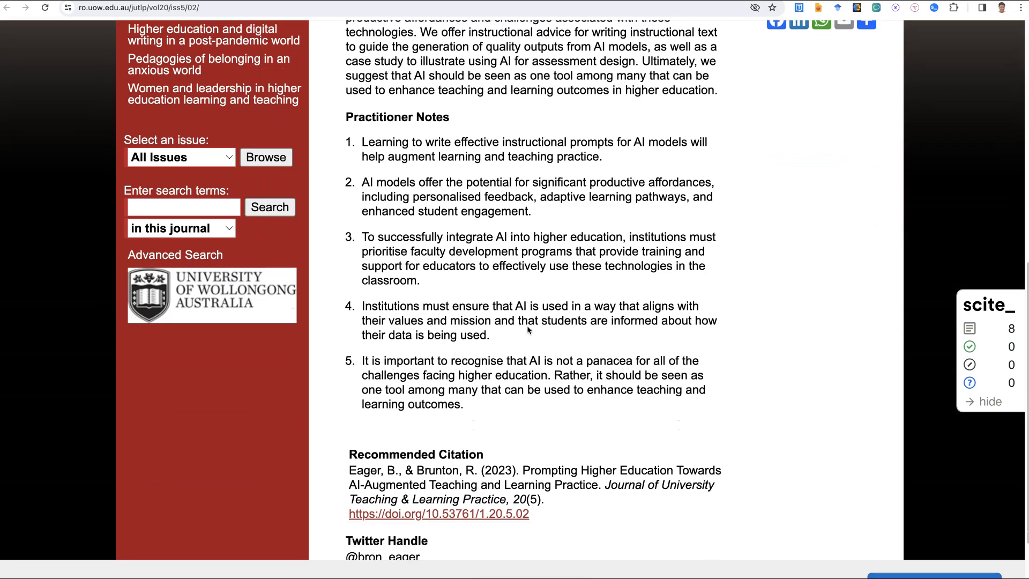
{"action": "scroll", "scroll_direction": "down", "scroll_amount": 3}
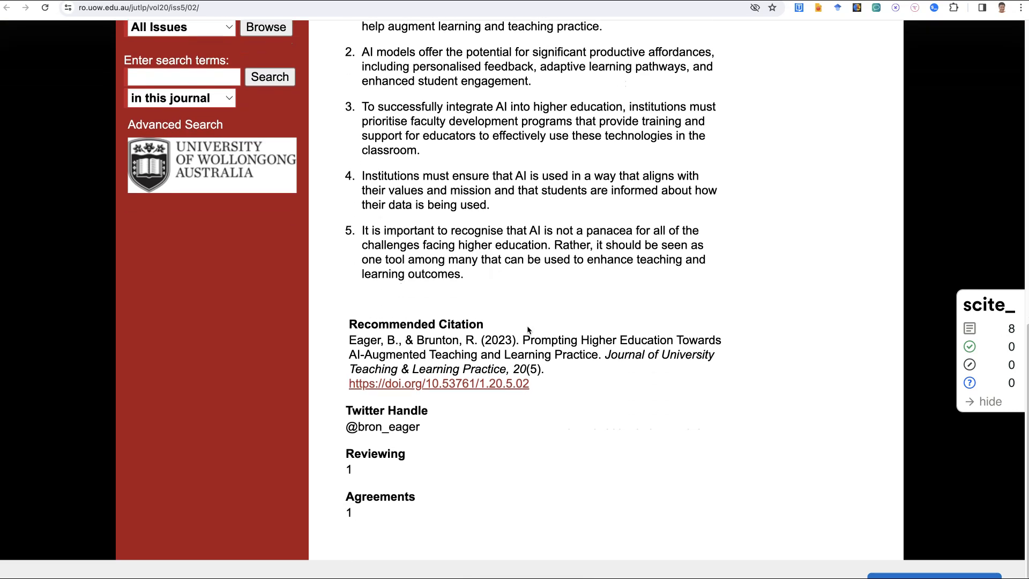
{"action": "scroll", "scroll_direction": "down", "scroll_amount": 3}
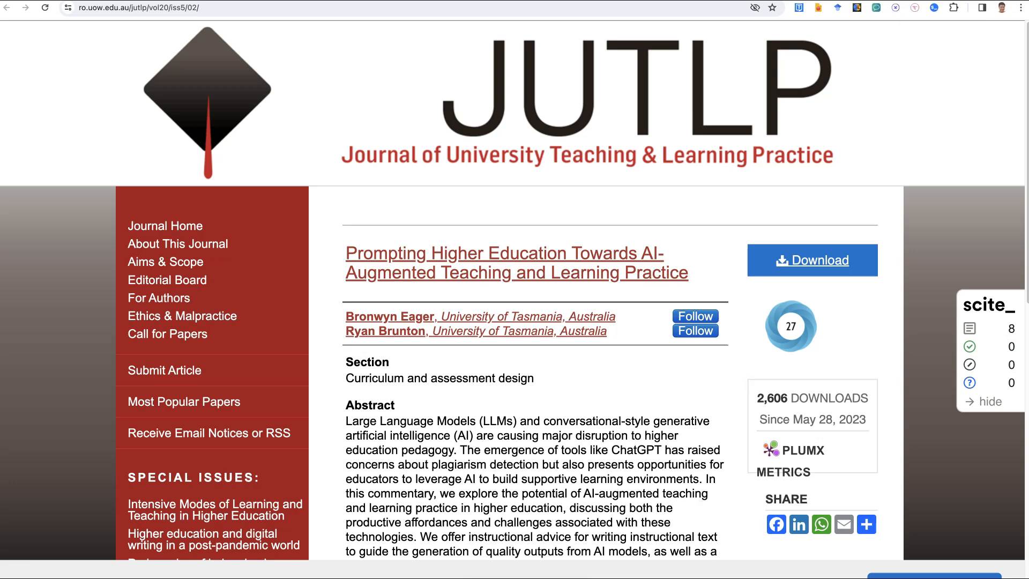
{"action": "left_click", "coordinate": [810, 259]}
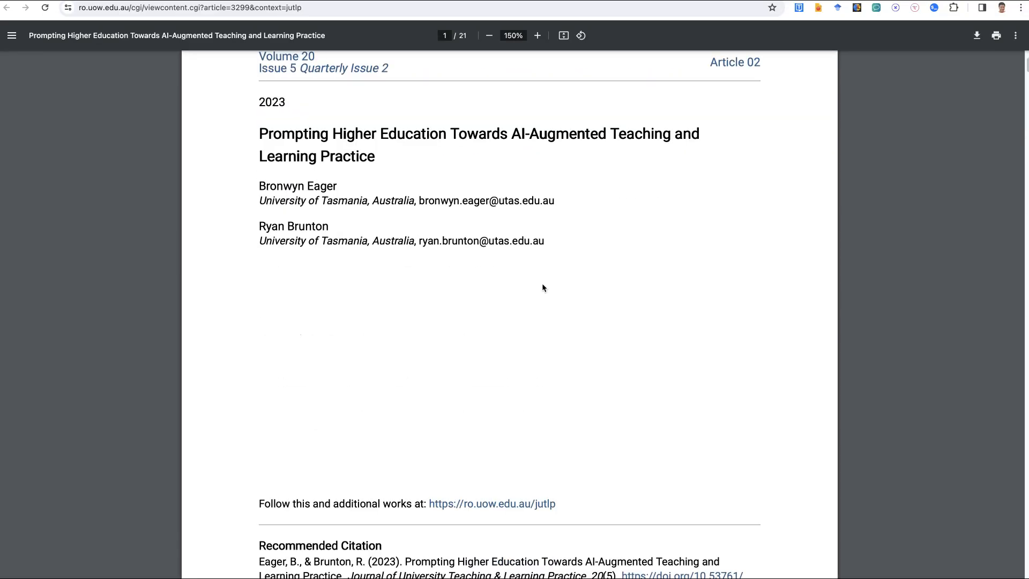
{"action": "scroll", "scroll_direction": "down", "scroll_amount": 3}
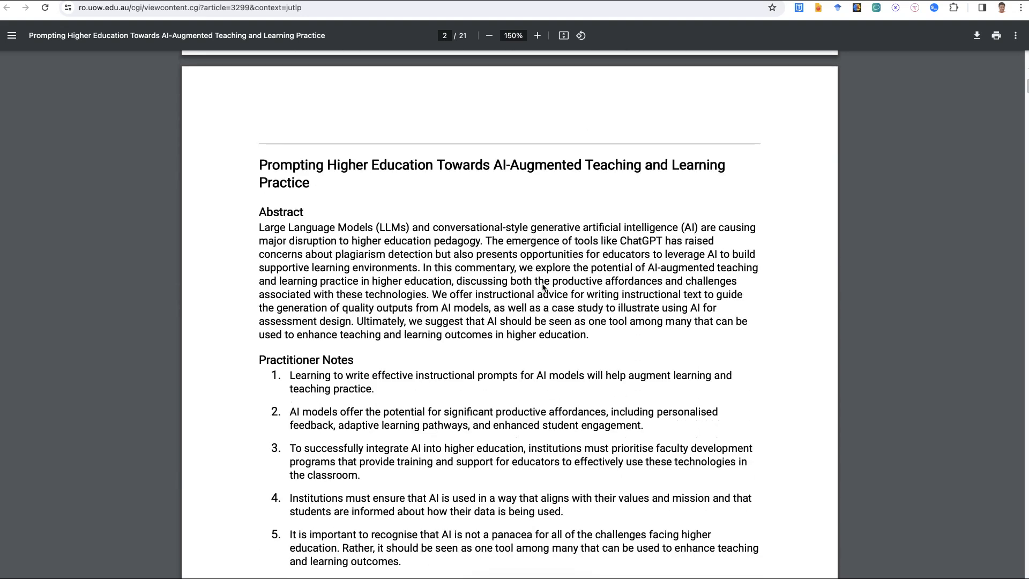
{"action": "scroll", "scroll_direction": "down", "scroll_amount": 3}
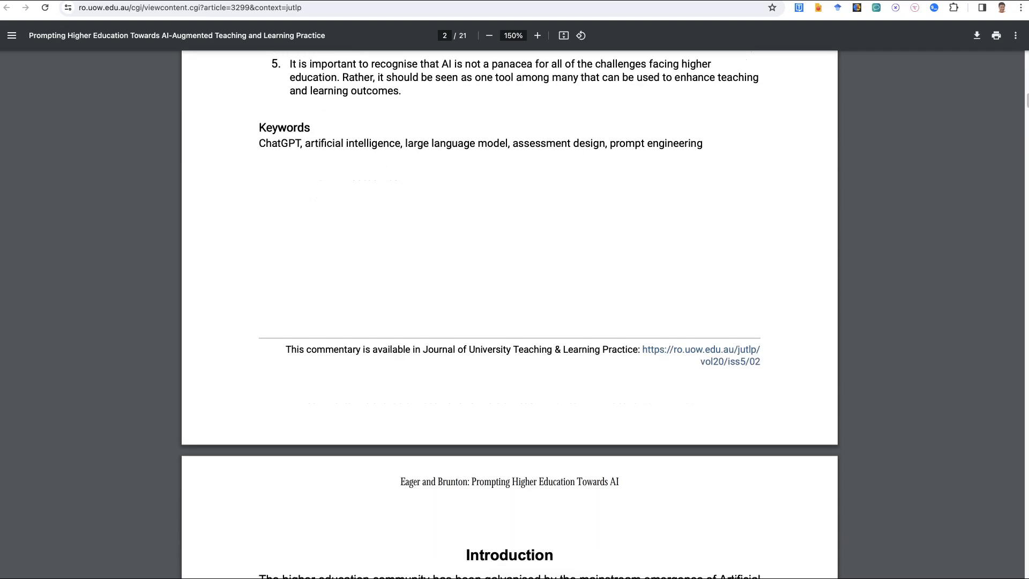
{"action": "scroll", "scroll_direction": "down", "scroll_amount": 3}
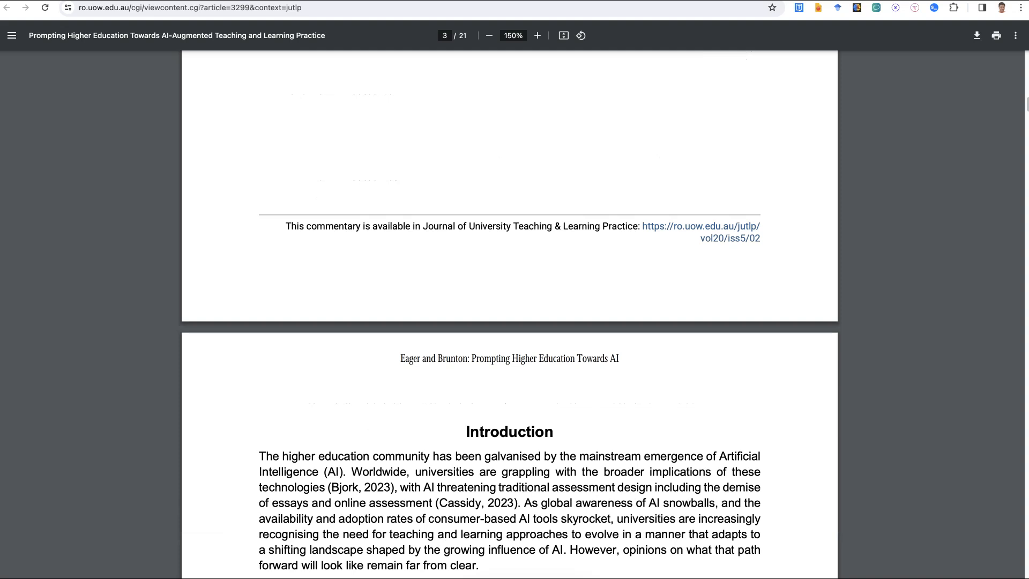
{"action": "scroll", "scroll_direction": "down", "scroll_amount": 3}
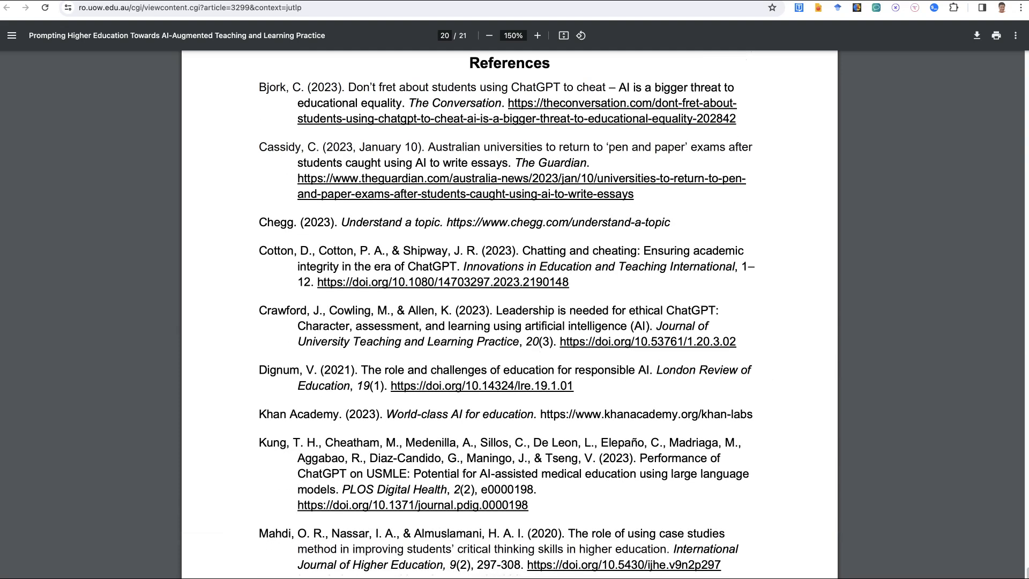
{"action": "mouse_move", "coordinate": [574, 296]}
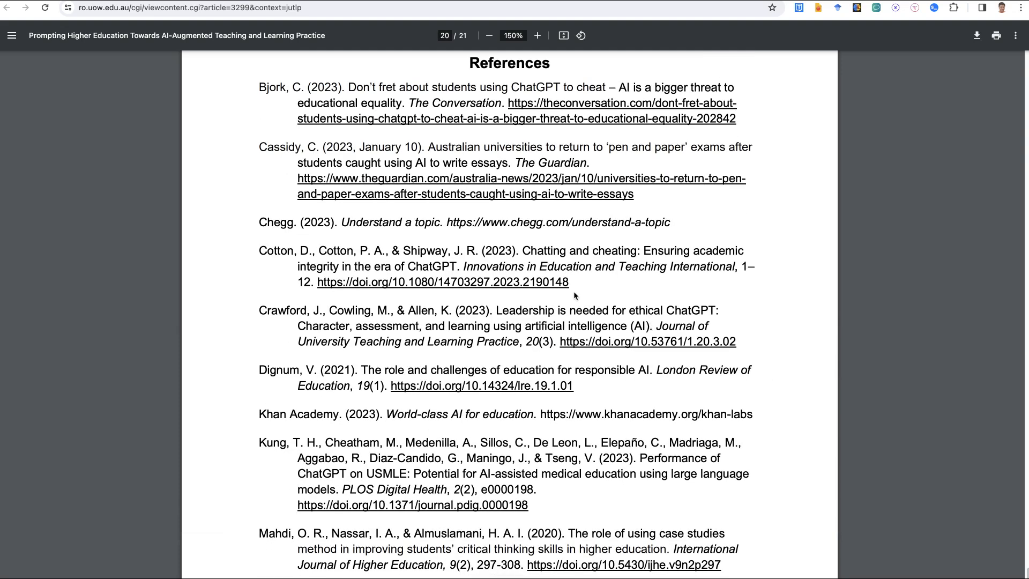
{"action": "scroll", "scroll_direction": "down", "scroll_amount": 3}
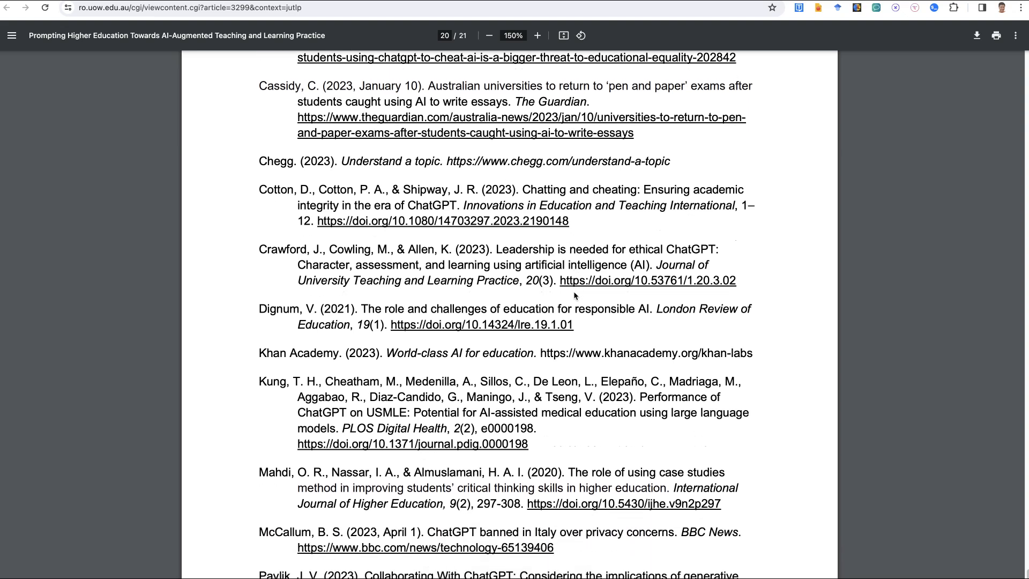
{"action": "scroll", "scroll_direction": "down", "scroll_amount": 3}
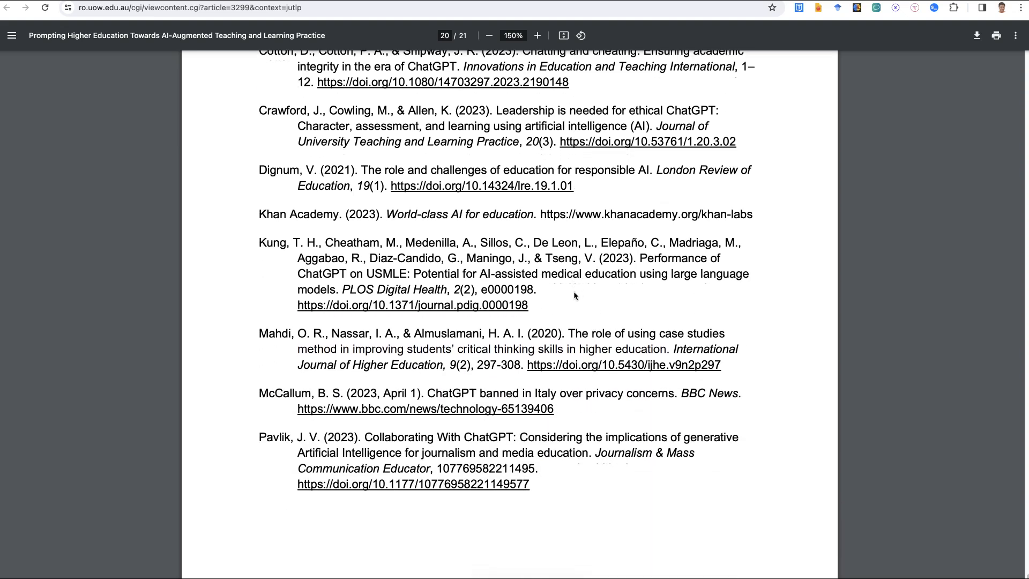
{"action": "scroll", "scroll_direction": "down", "scroll_amount": 3}
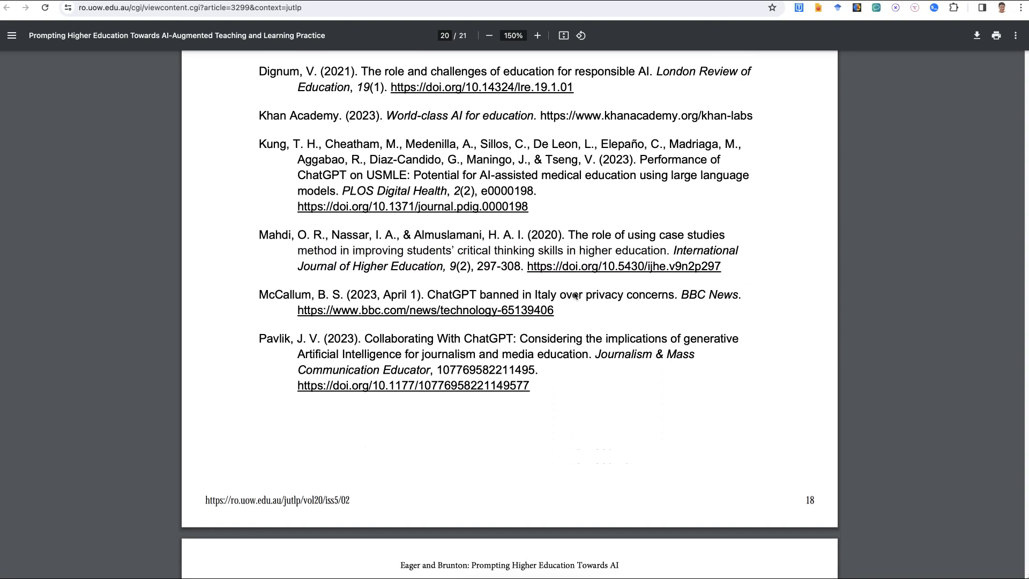
{"action": "scroll", "scroll_direction": "down", "scroll_amount": 3}
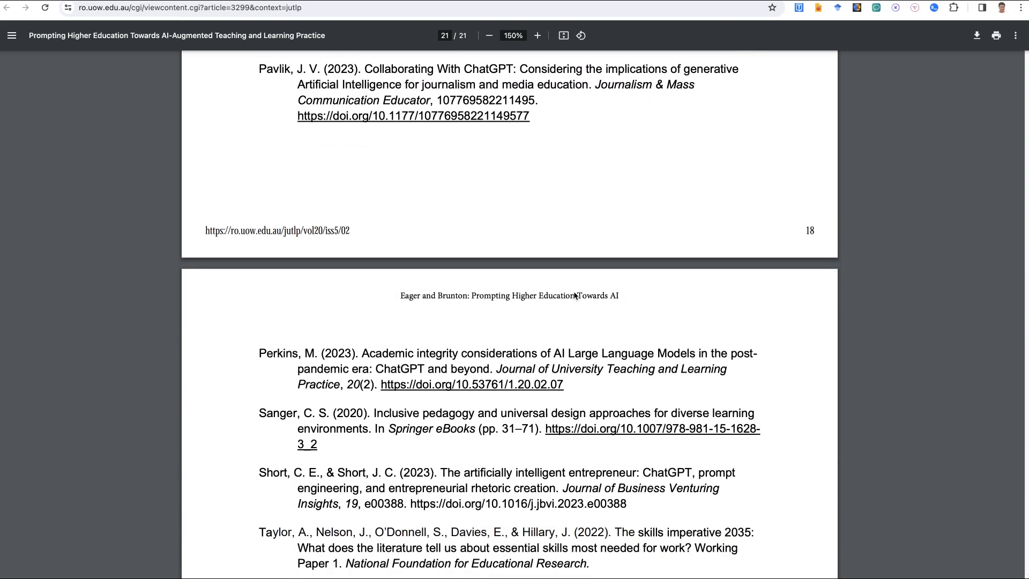